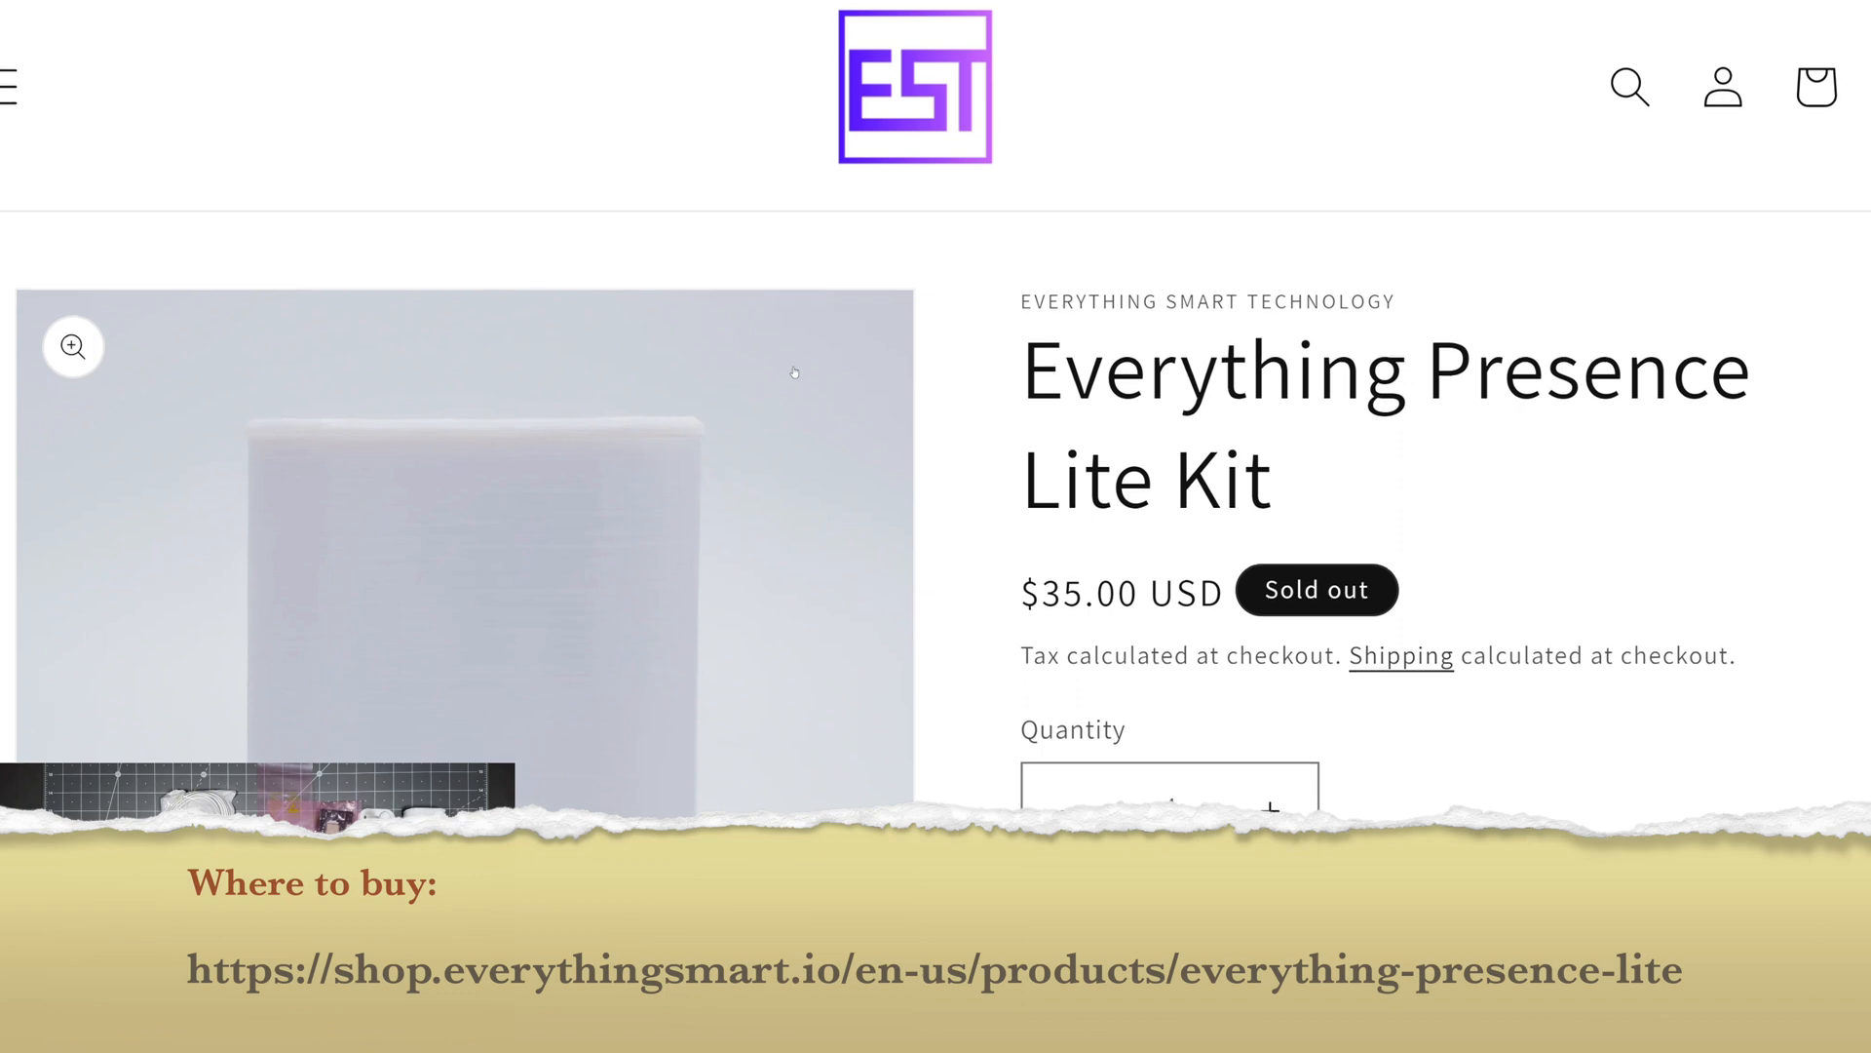
- Scroll down through the documentation page currently being read
{"action": "scroll", "scroll_direction": "down", "scroll_amount": 3}
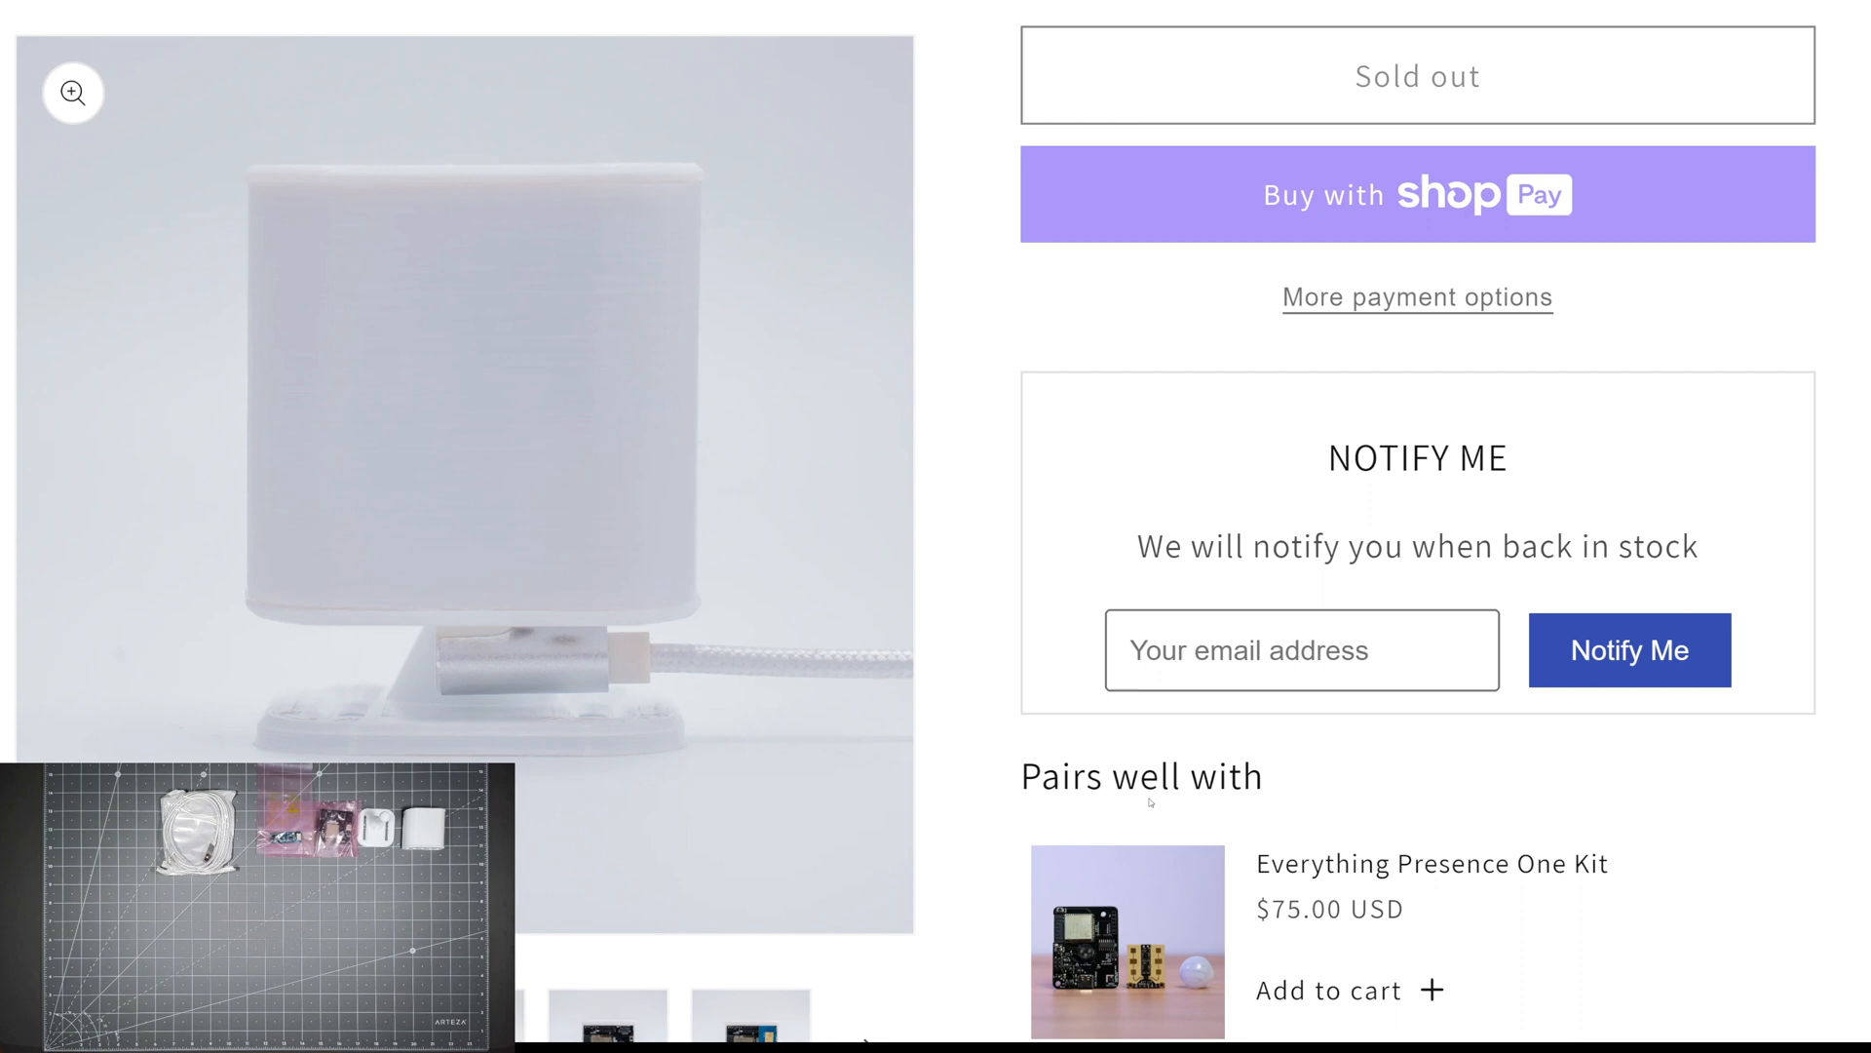
{"action": "scroll", "scroll_direction": "down", "scroll_amount": 3}
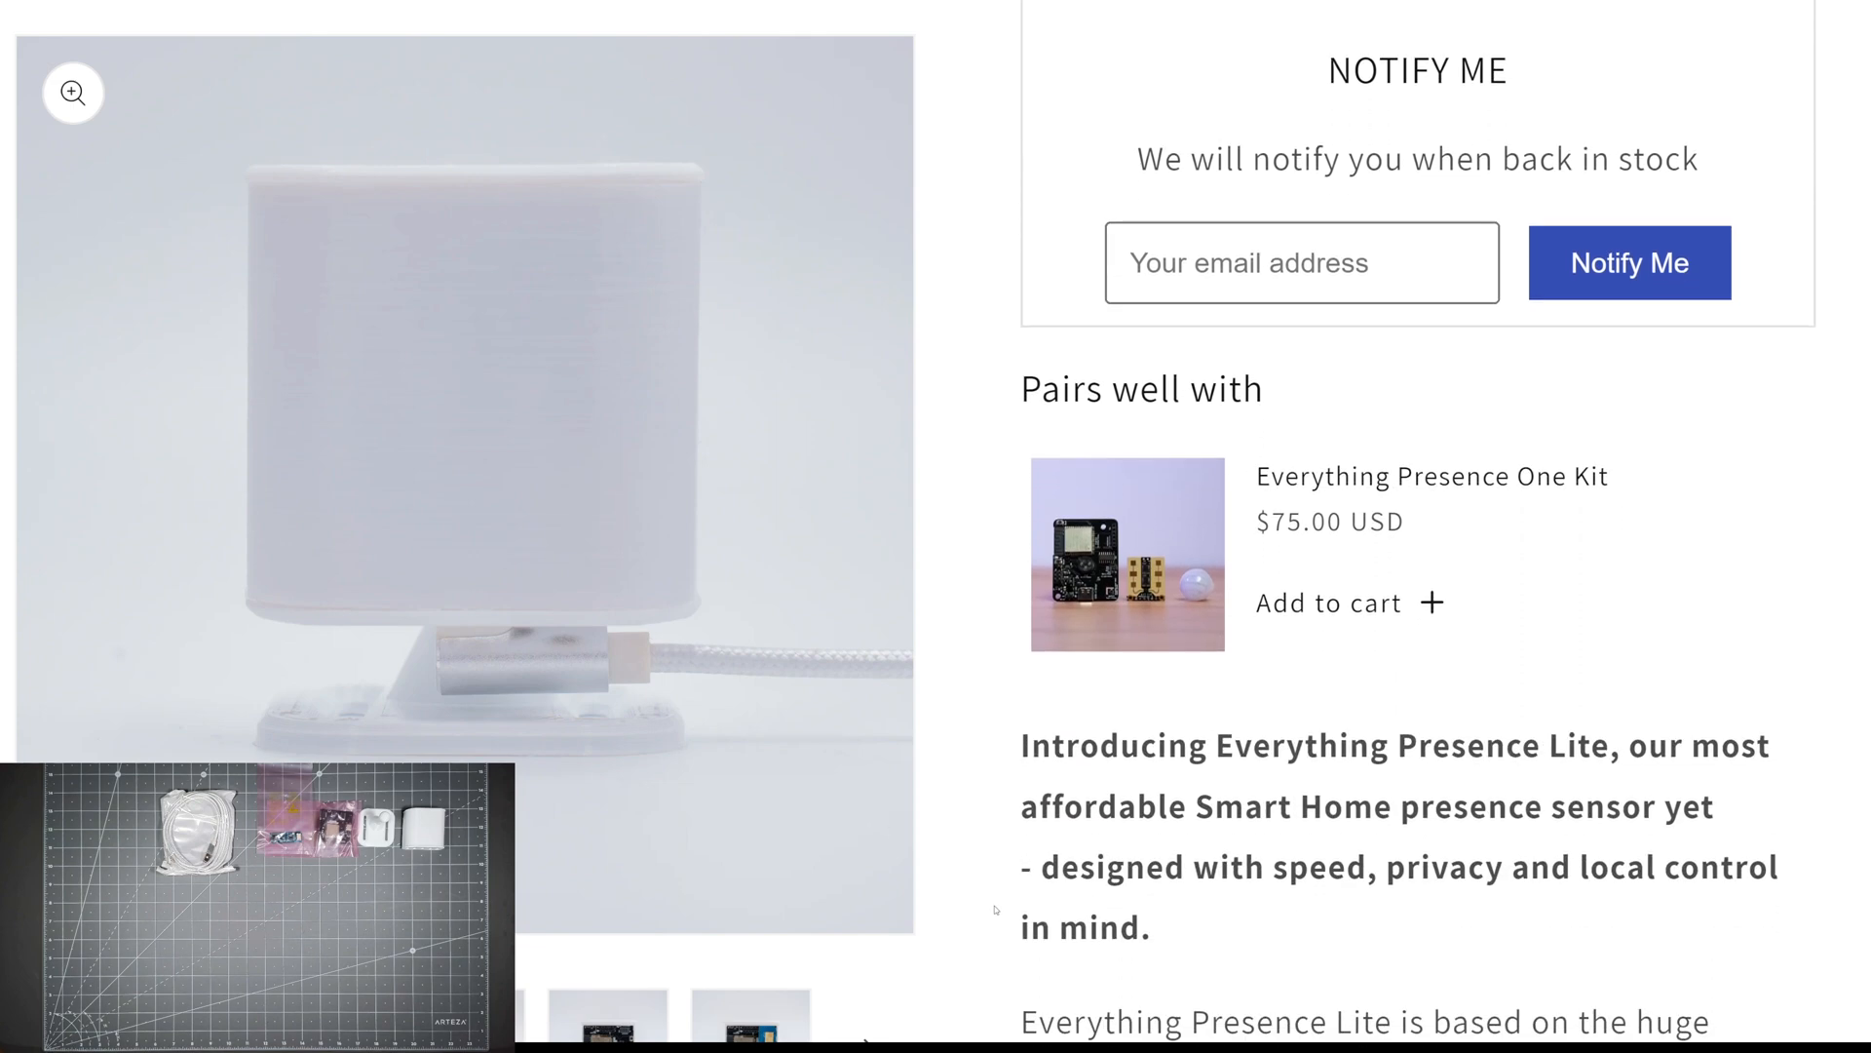
{"action": "scroll", "scroll_direction": "down", "scroll_amount": 3}
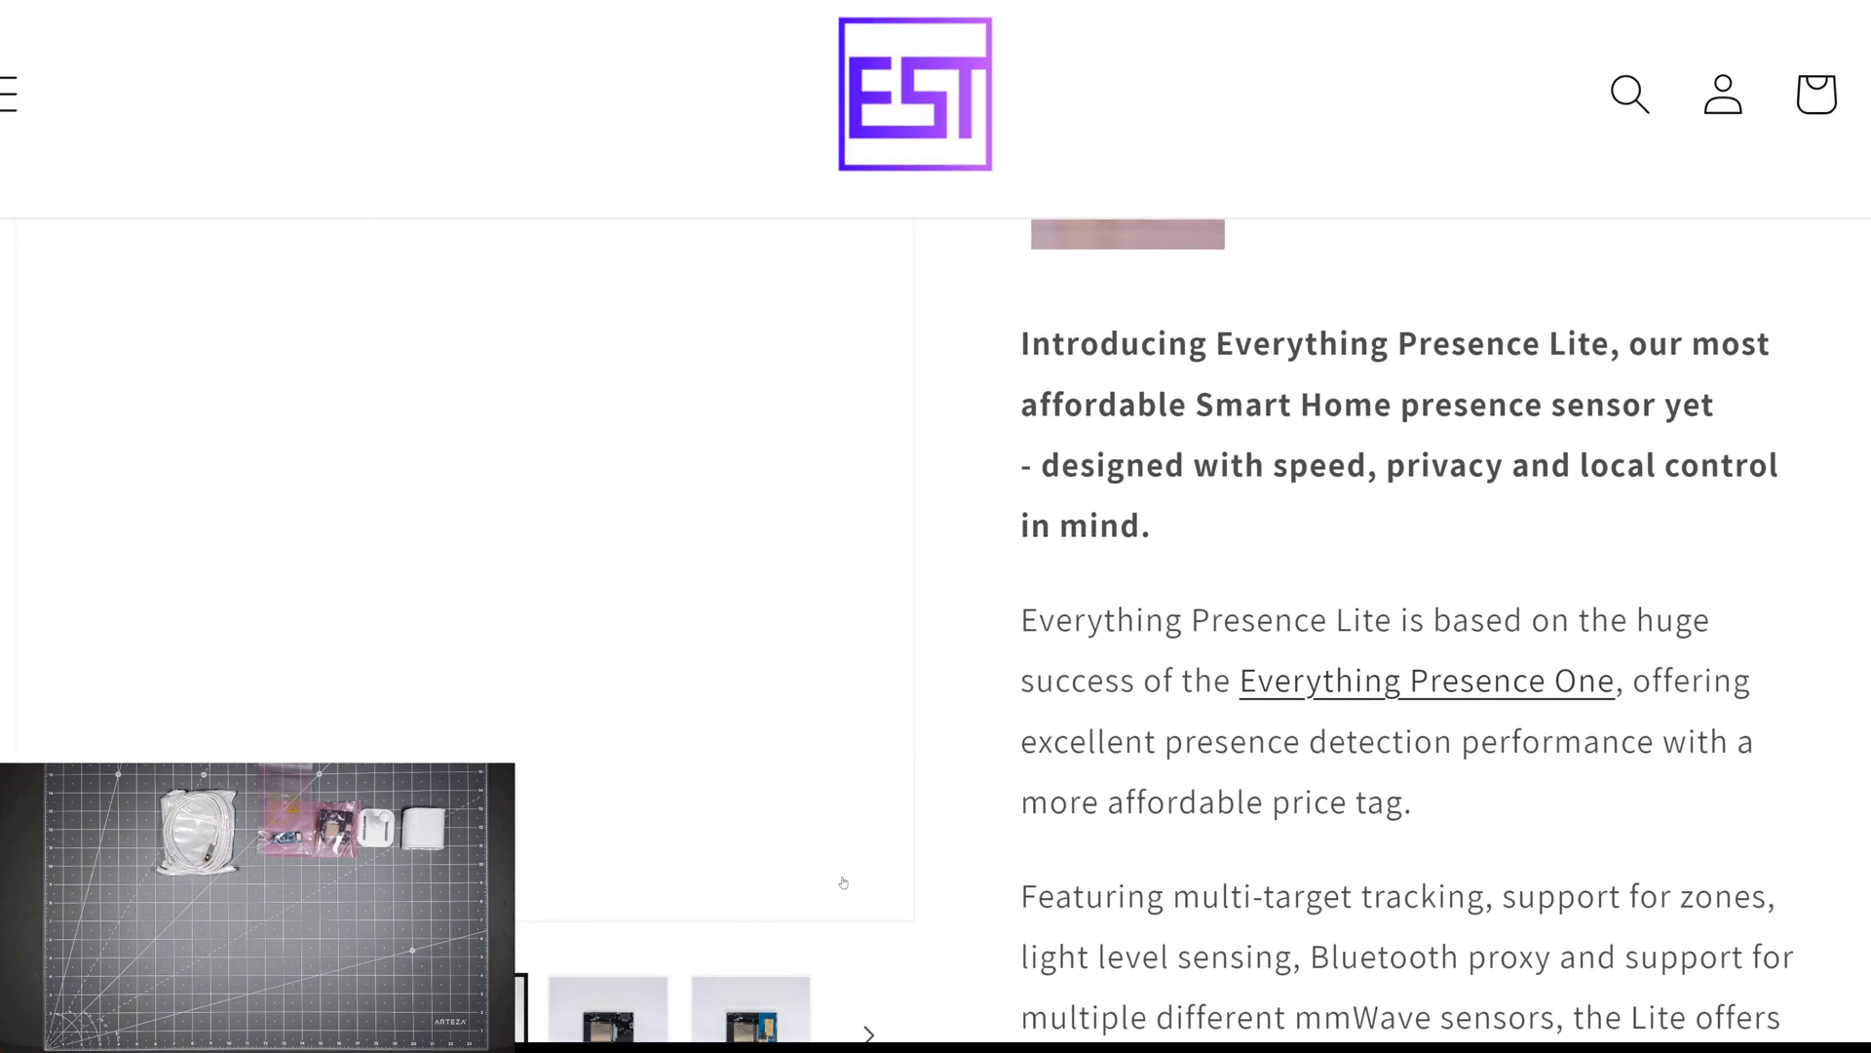
{"action": "scroll", "scroll_direction": "down", "scroll_amount": 3}
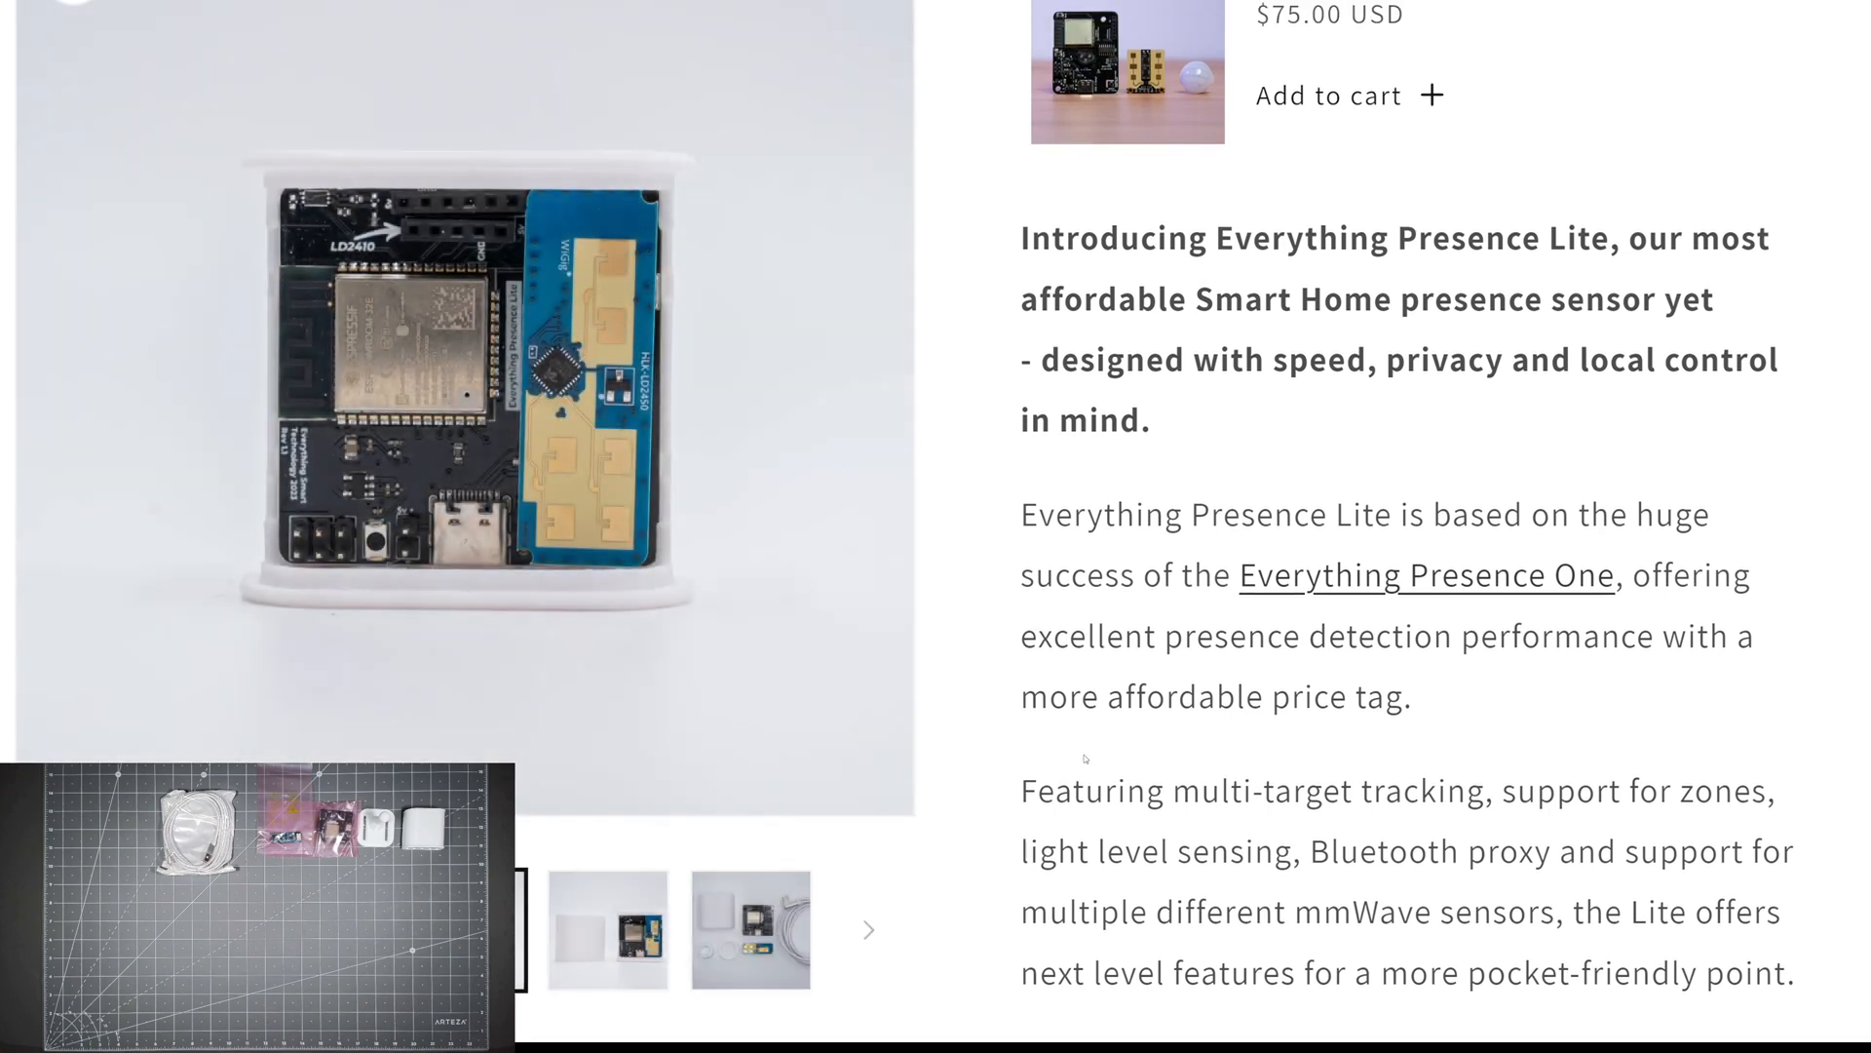
{"action": "scroll", "scroll_direction": "down", "scroll_amount": 3}
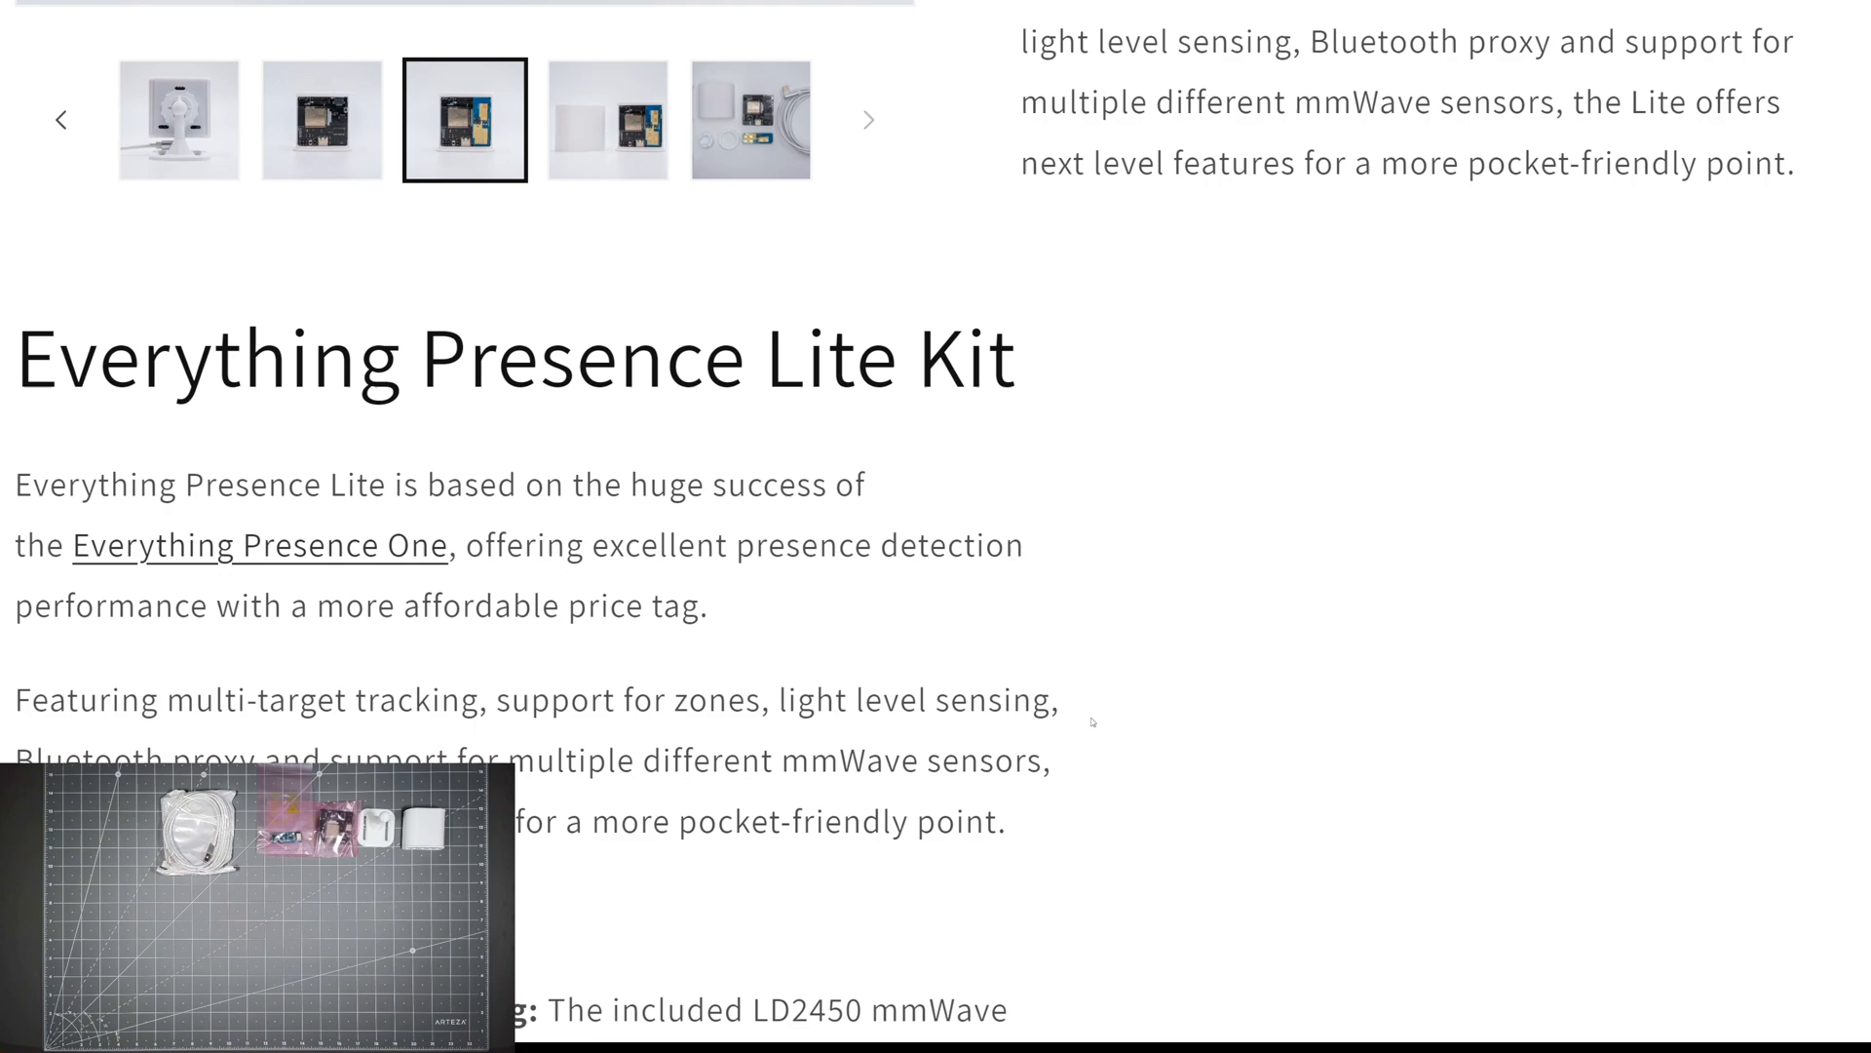
{"action": "scroll", "scroll_direction": "down", "scroll_amount": 3}
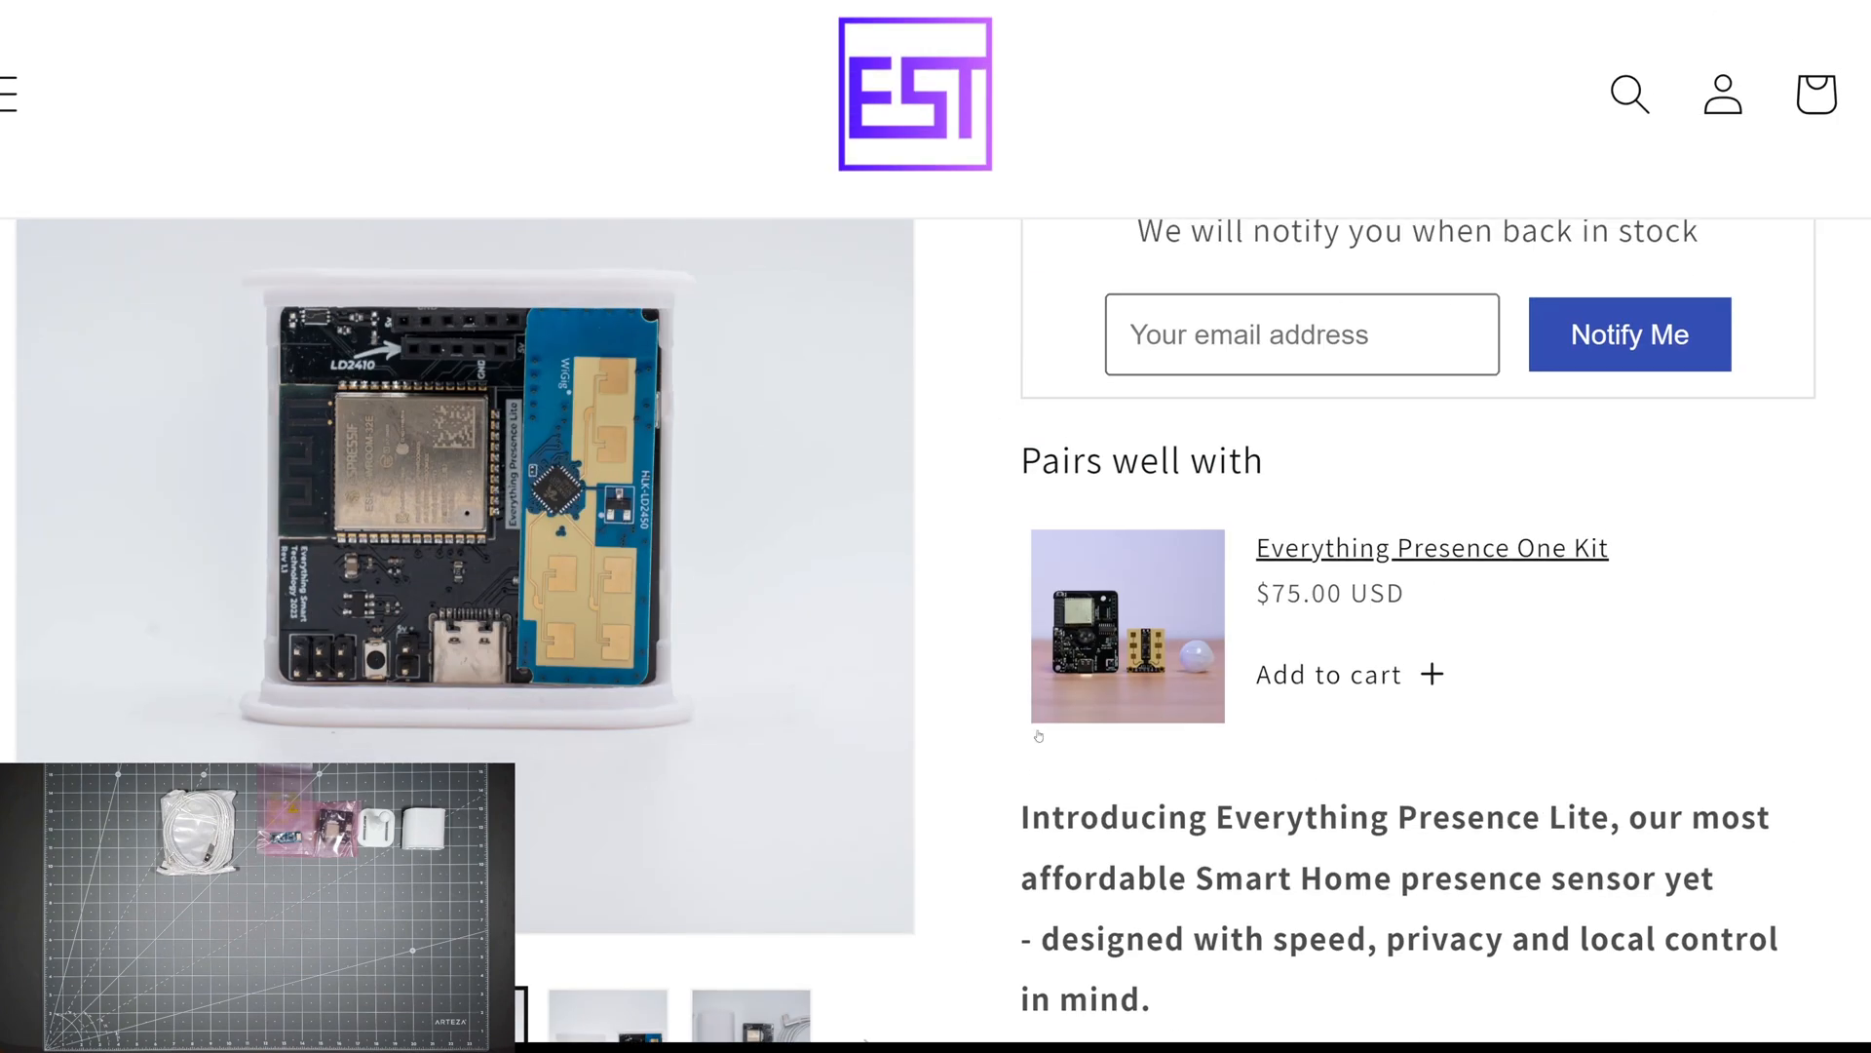
{"action": "scroll", "scroll_direction": "down", "scroll_amount": 3}
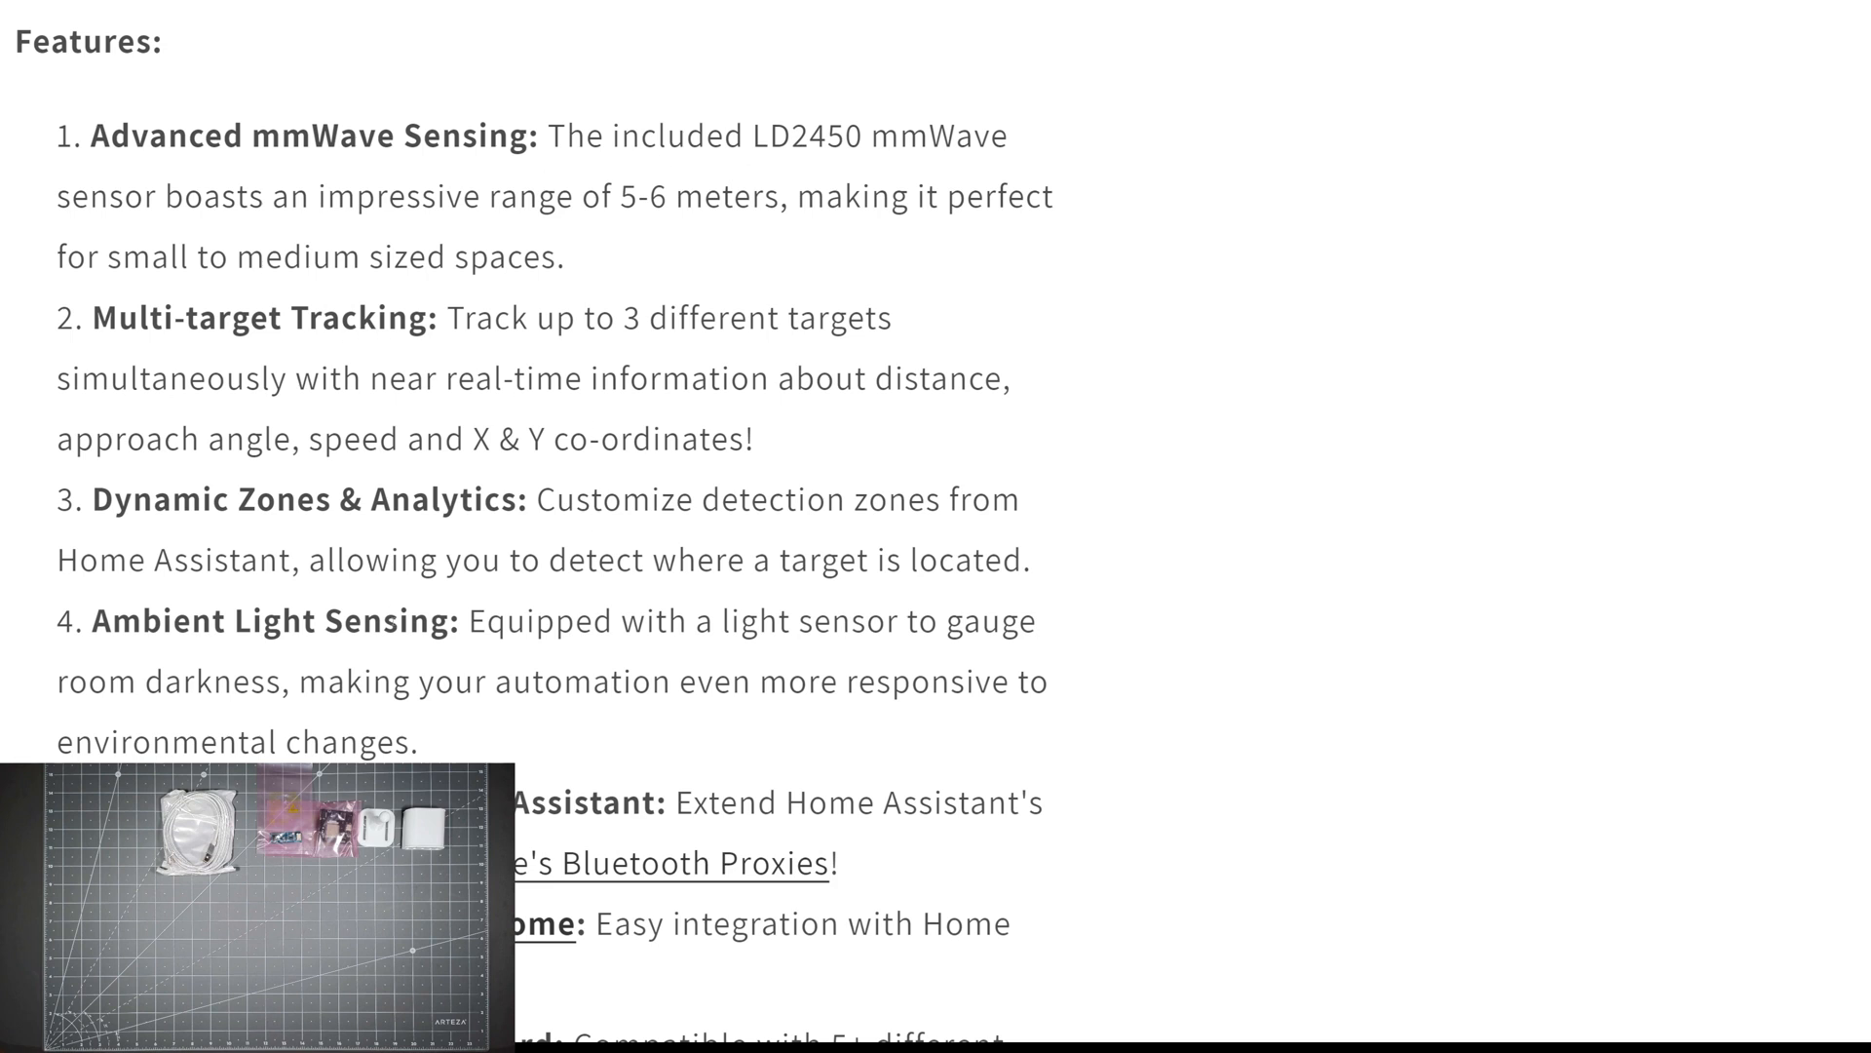
{"action": "scroll", "scroll_direction": "down", "scroll_amount": 3}
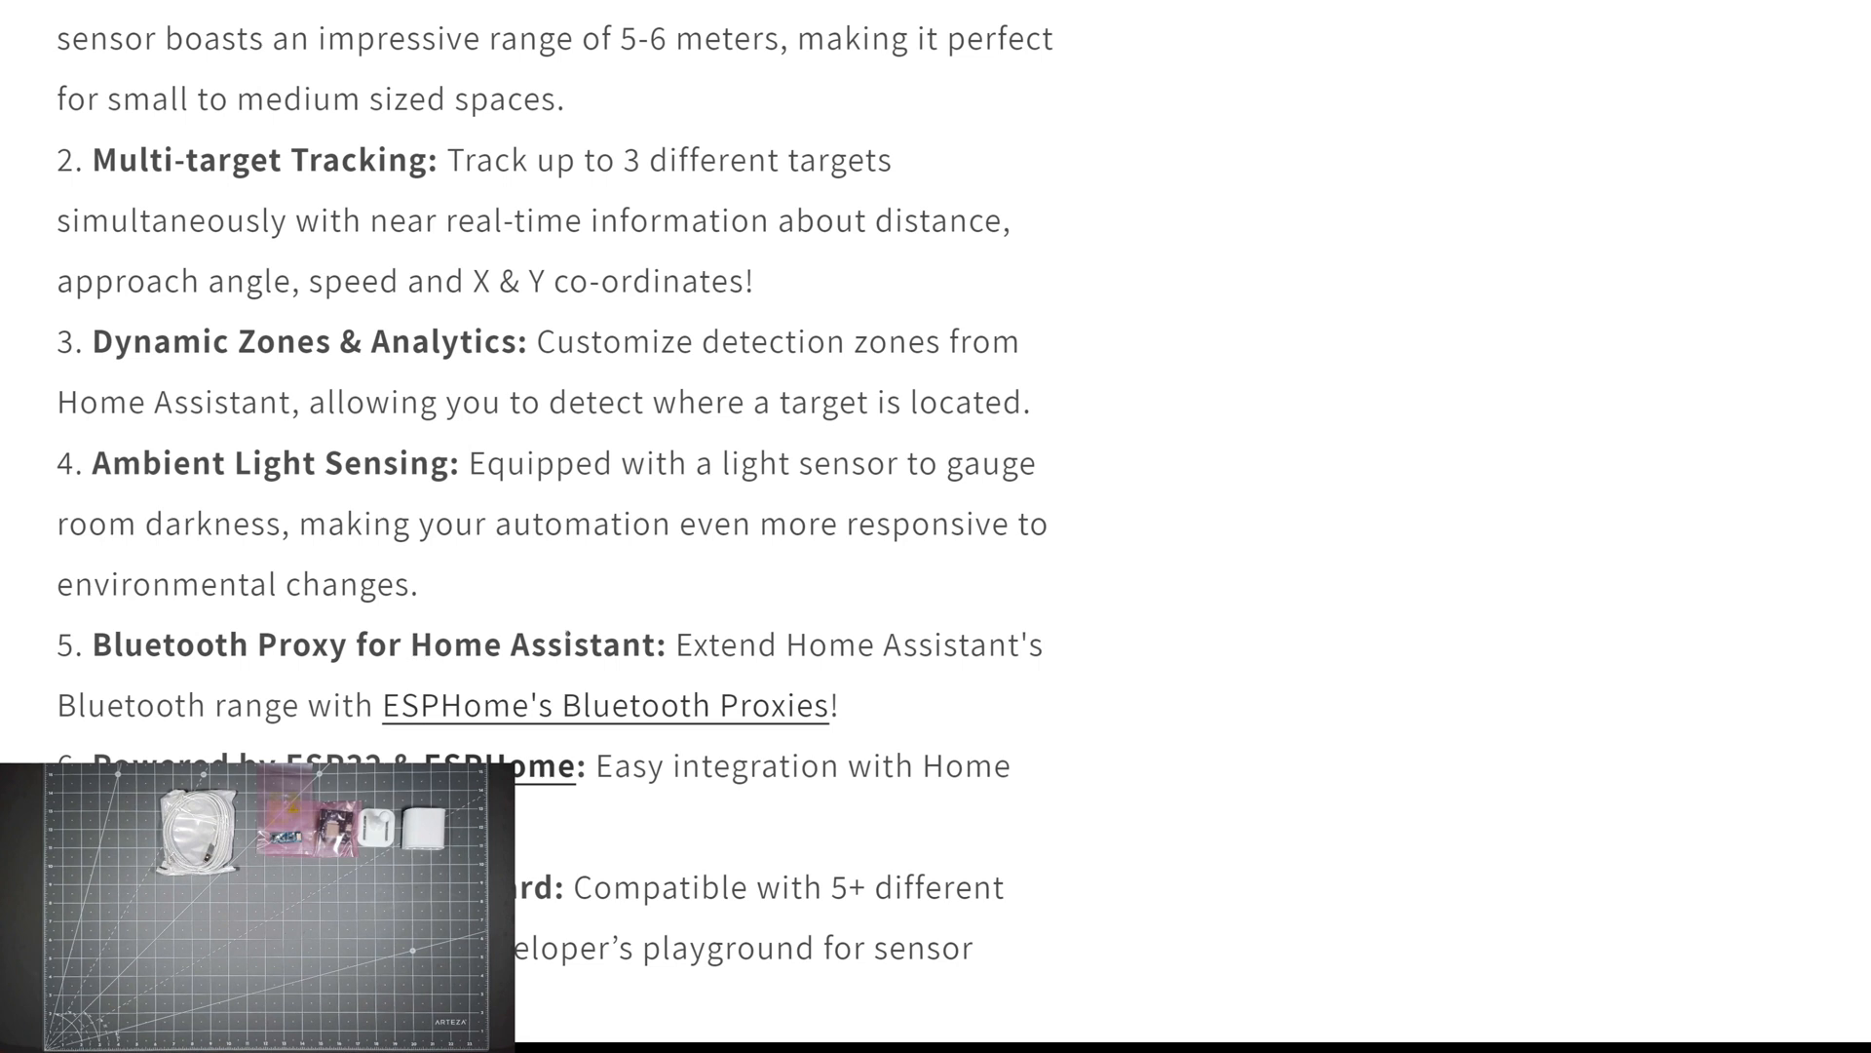
{"action": "scroll", "scroll_direction": "down", "scroll_amount": 3}
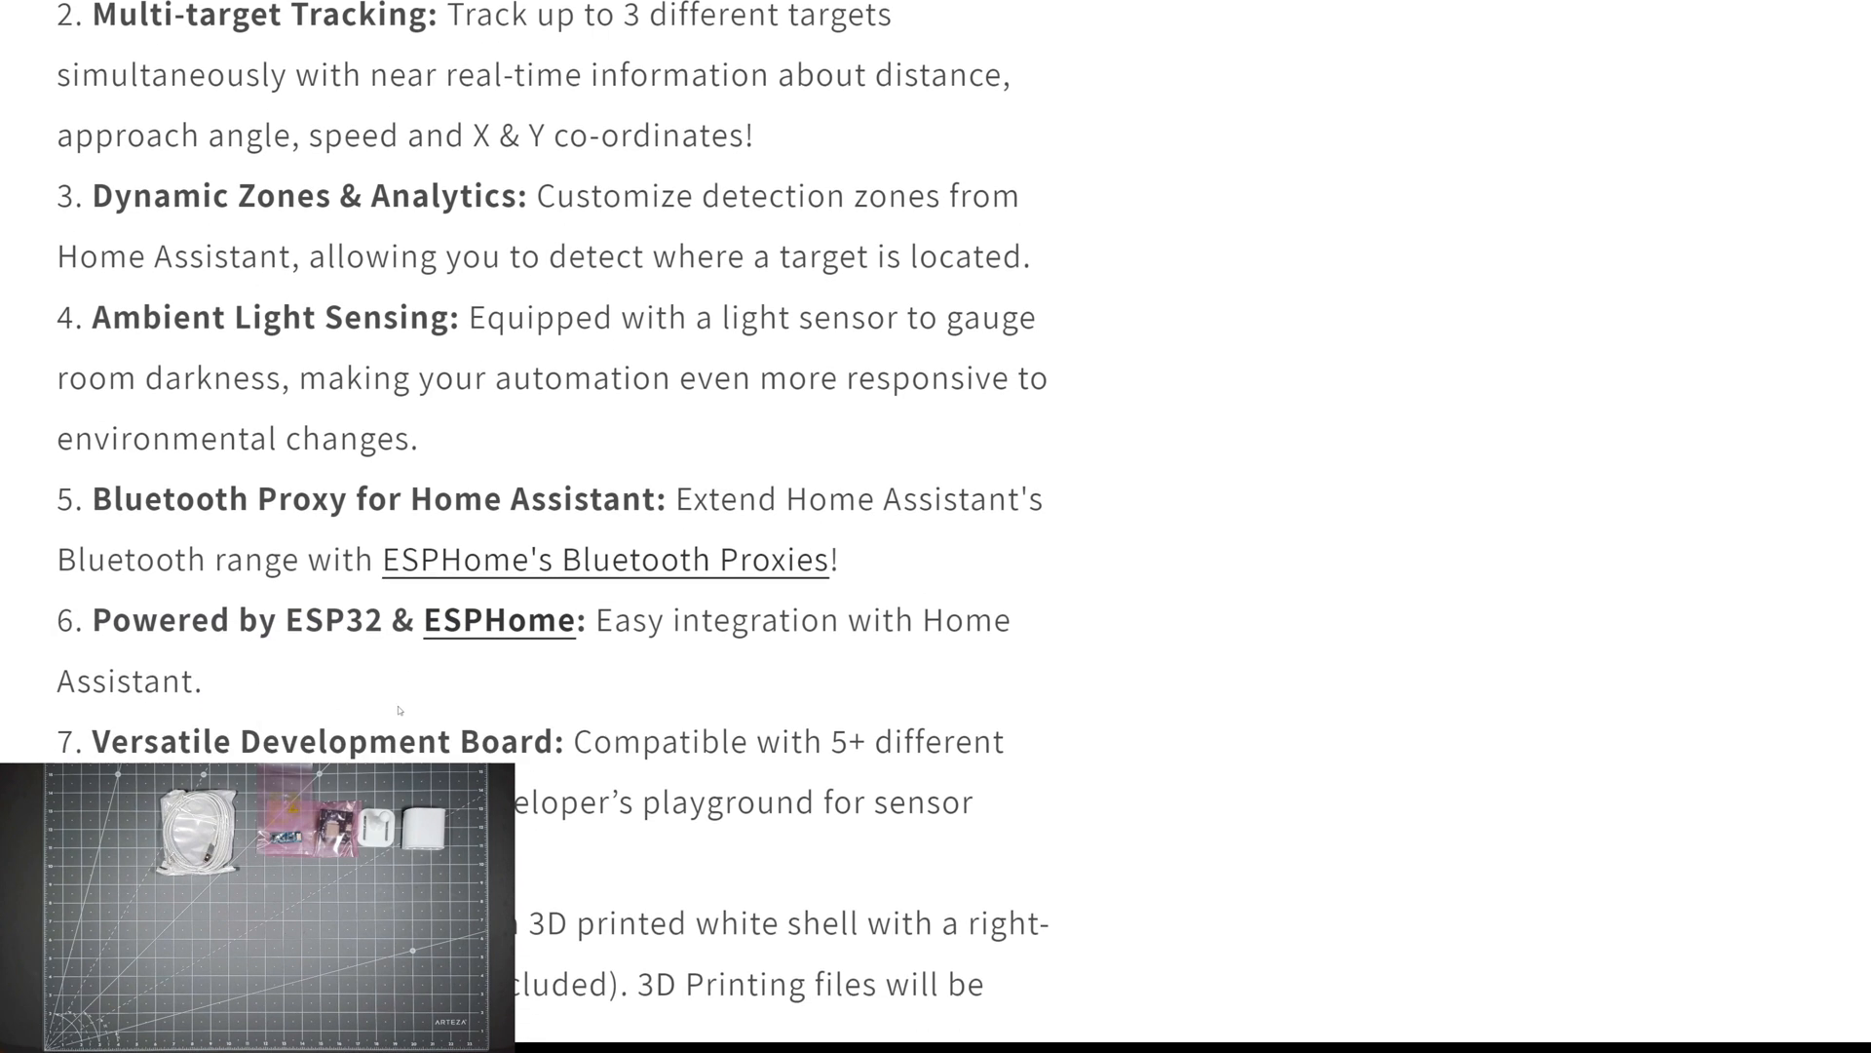
{"action": "scroll", "scroll_direction": "down", "scroll_amount": 3}
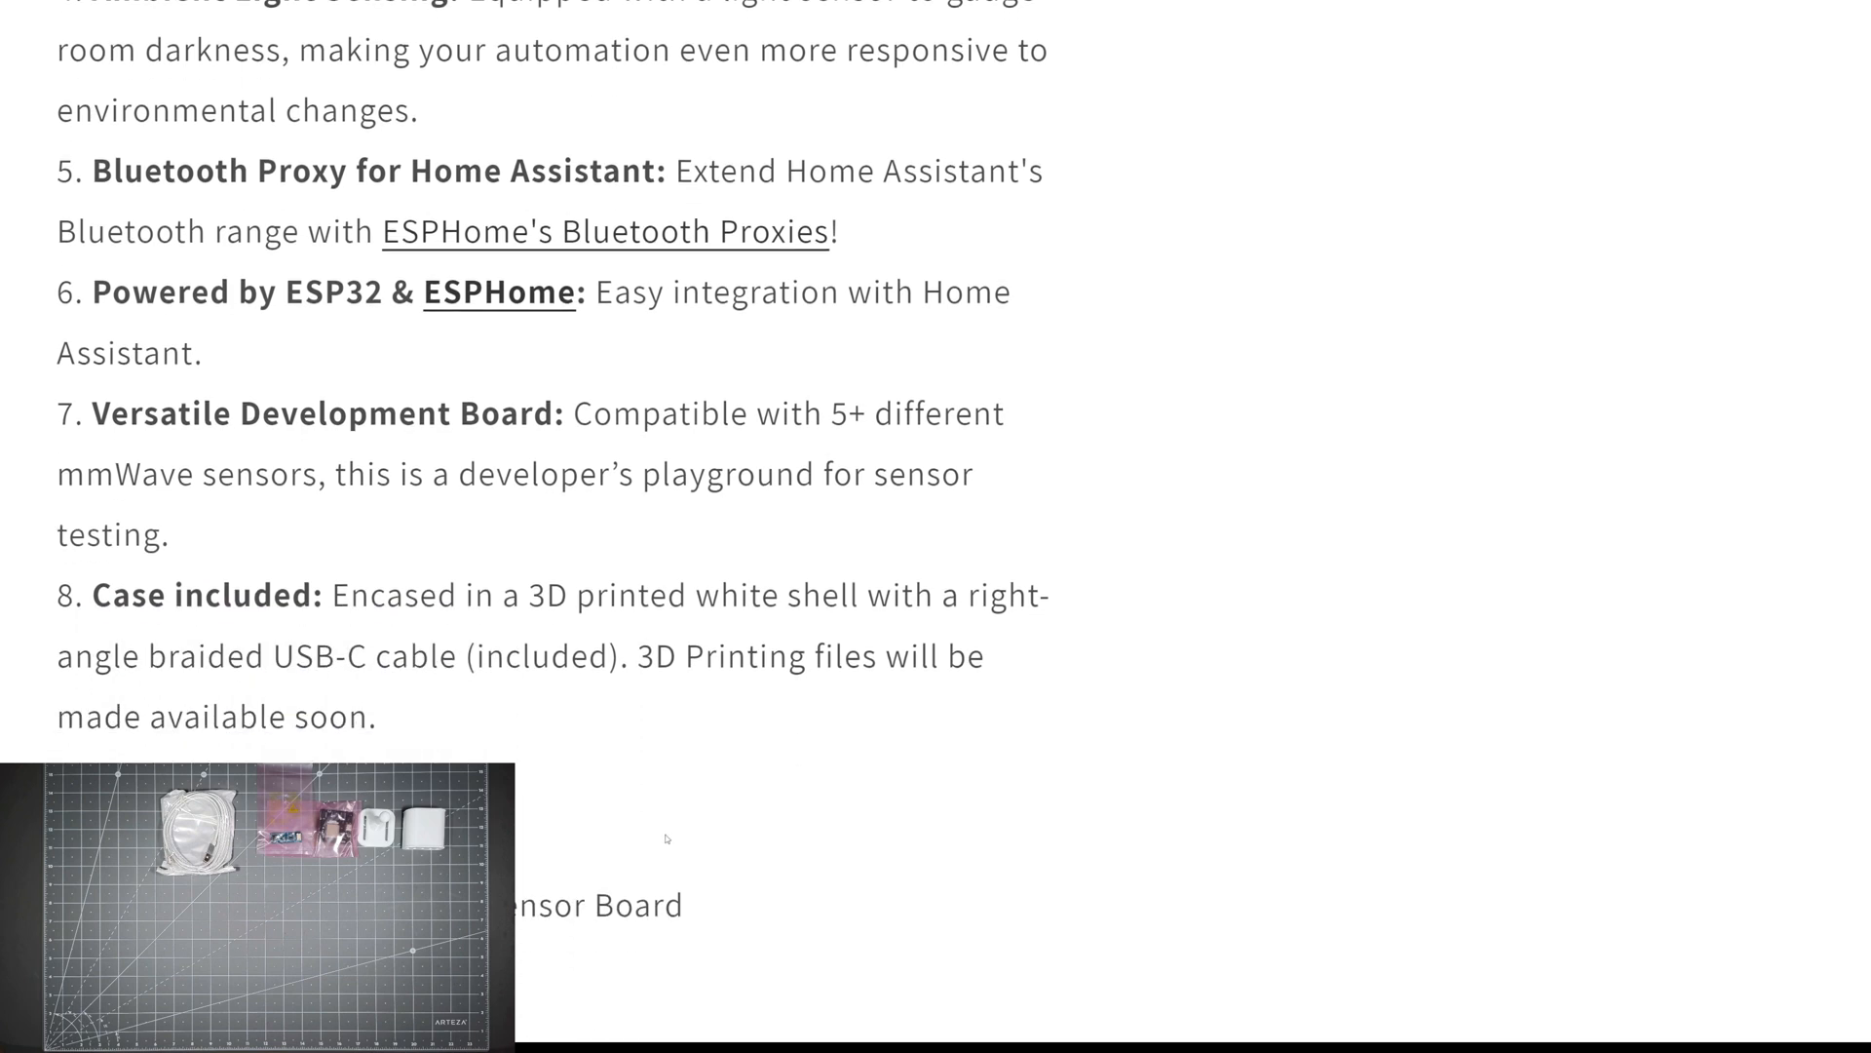
{"action": "scroll", "scroll_direction": "down", "scroll_amount": 3}
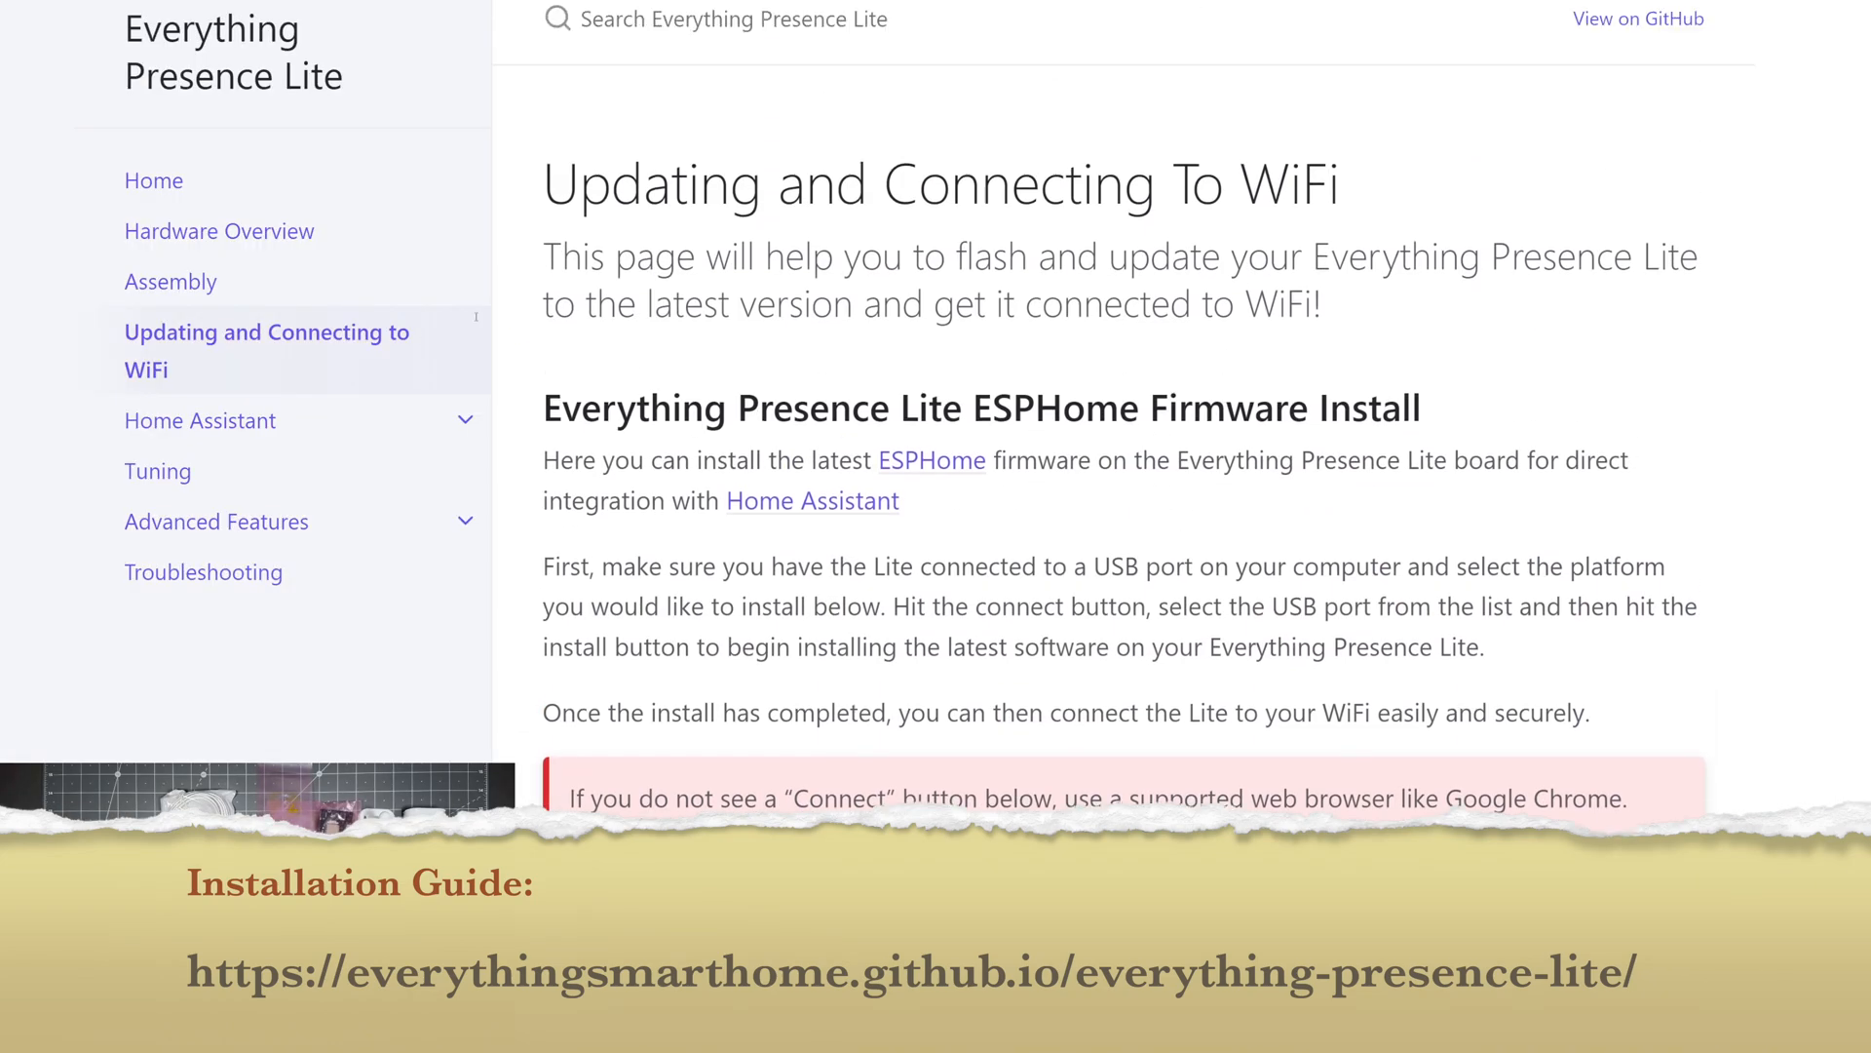
- Visit the docs Home page, then move on to the Hardware Overview page
{"action": "left_click", "coordinate": [153, 180]}
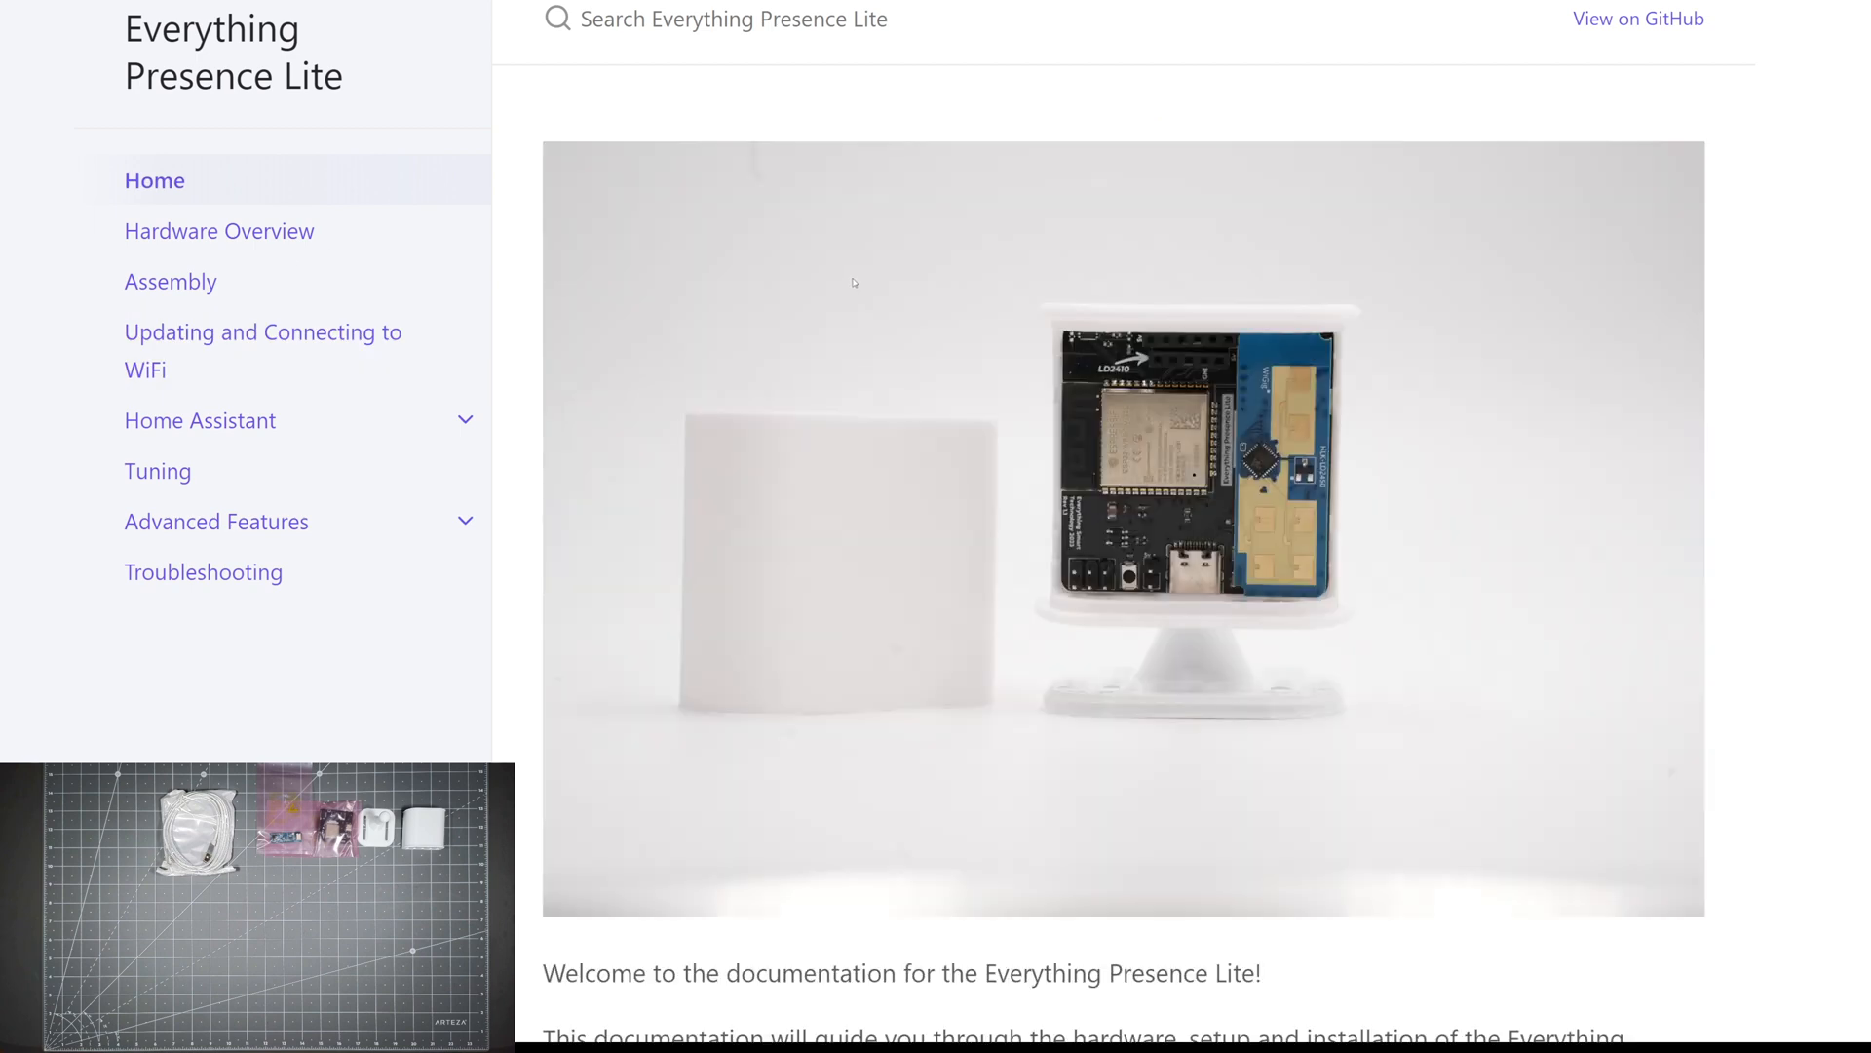
{"action": "scroll", "scroll_direction": "down", "scroll_amount": 3}
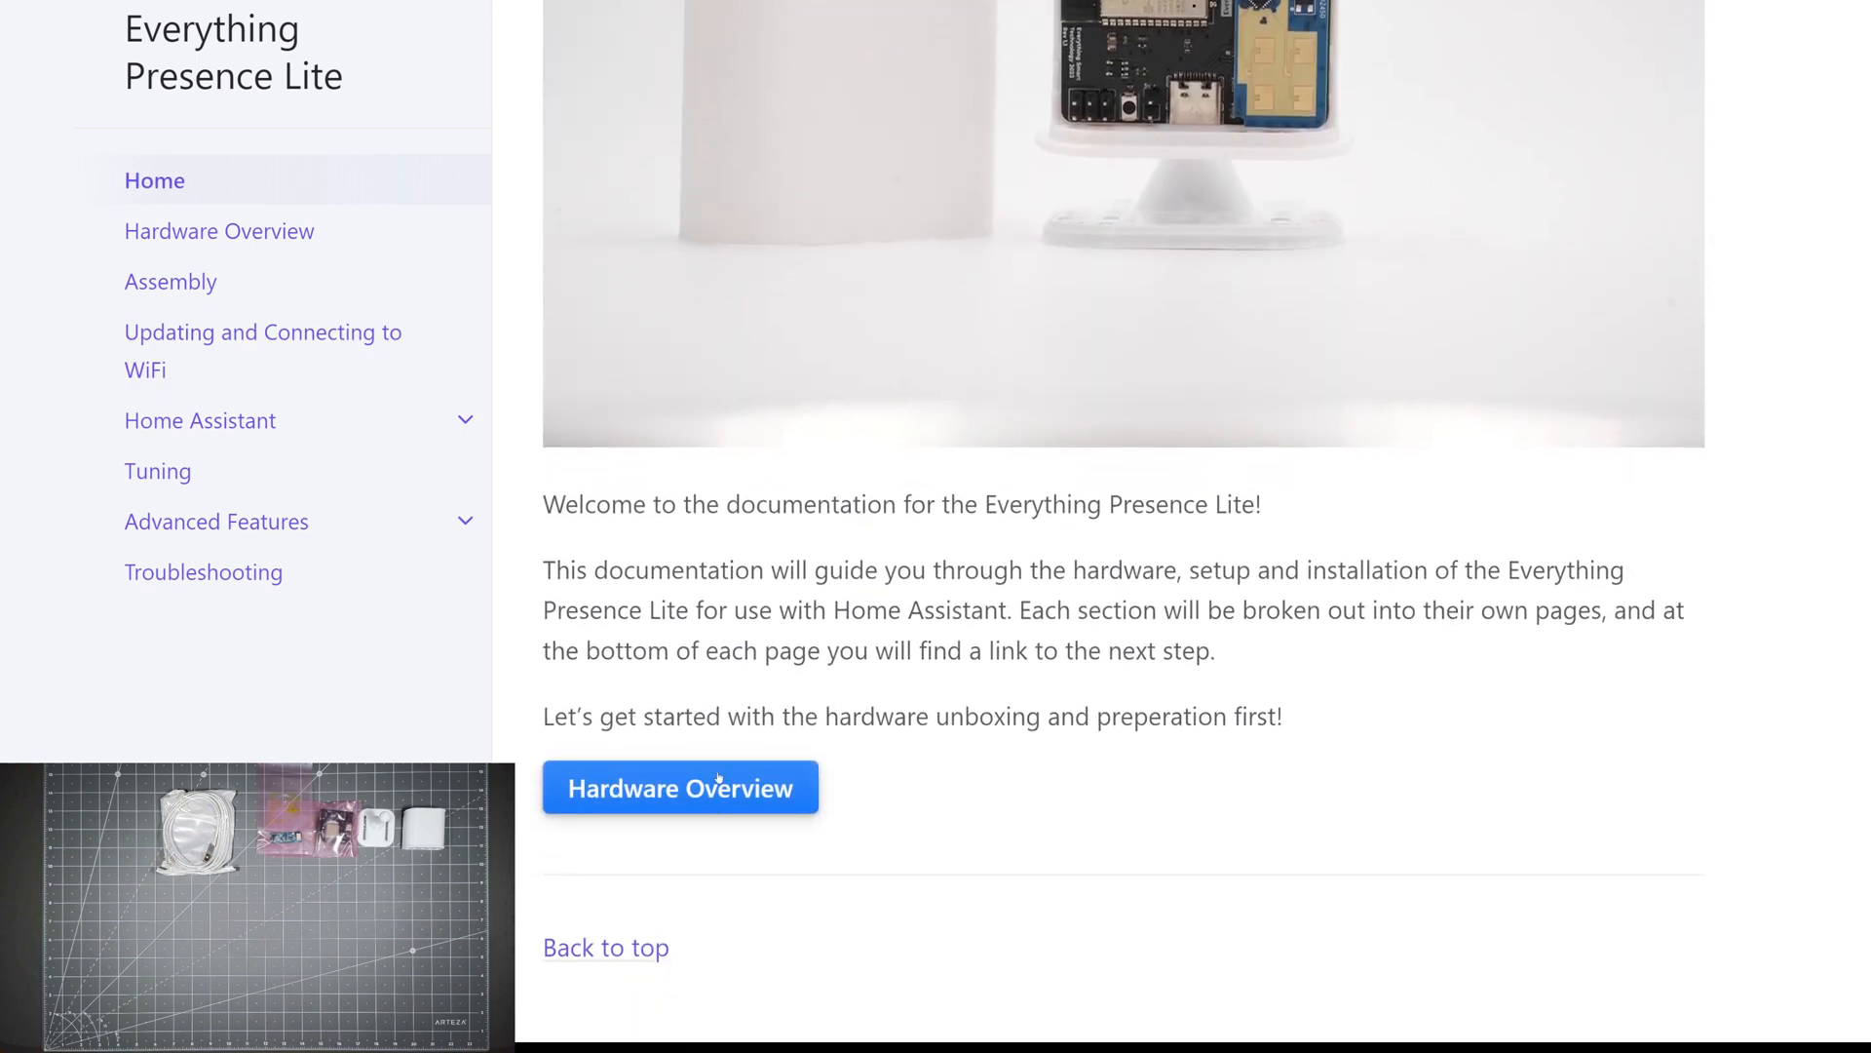
{"action": "left_click", "coordinate": [680, 788]}
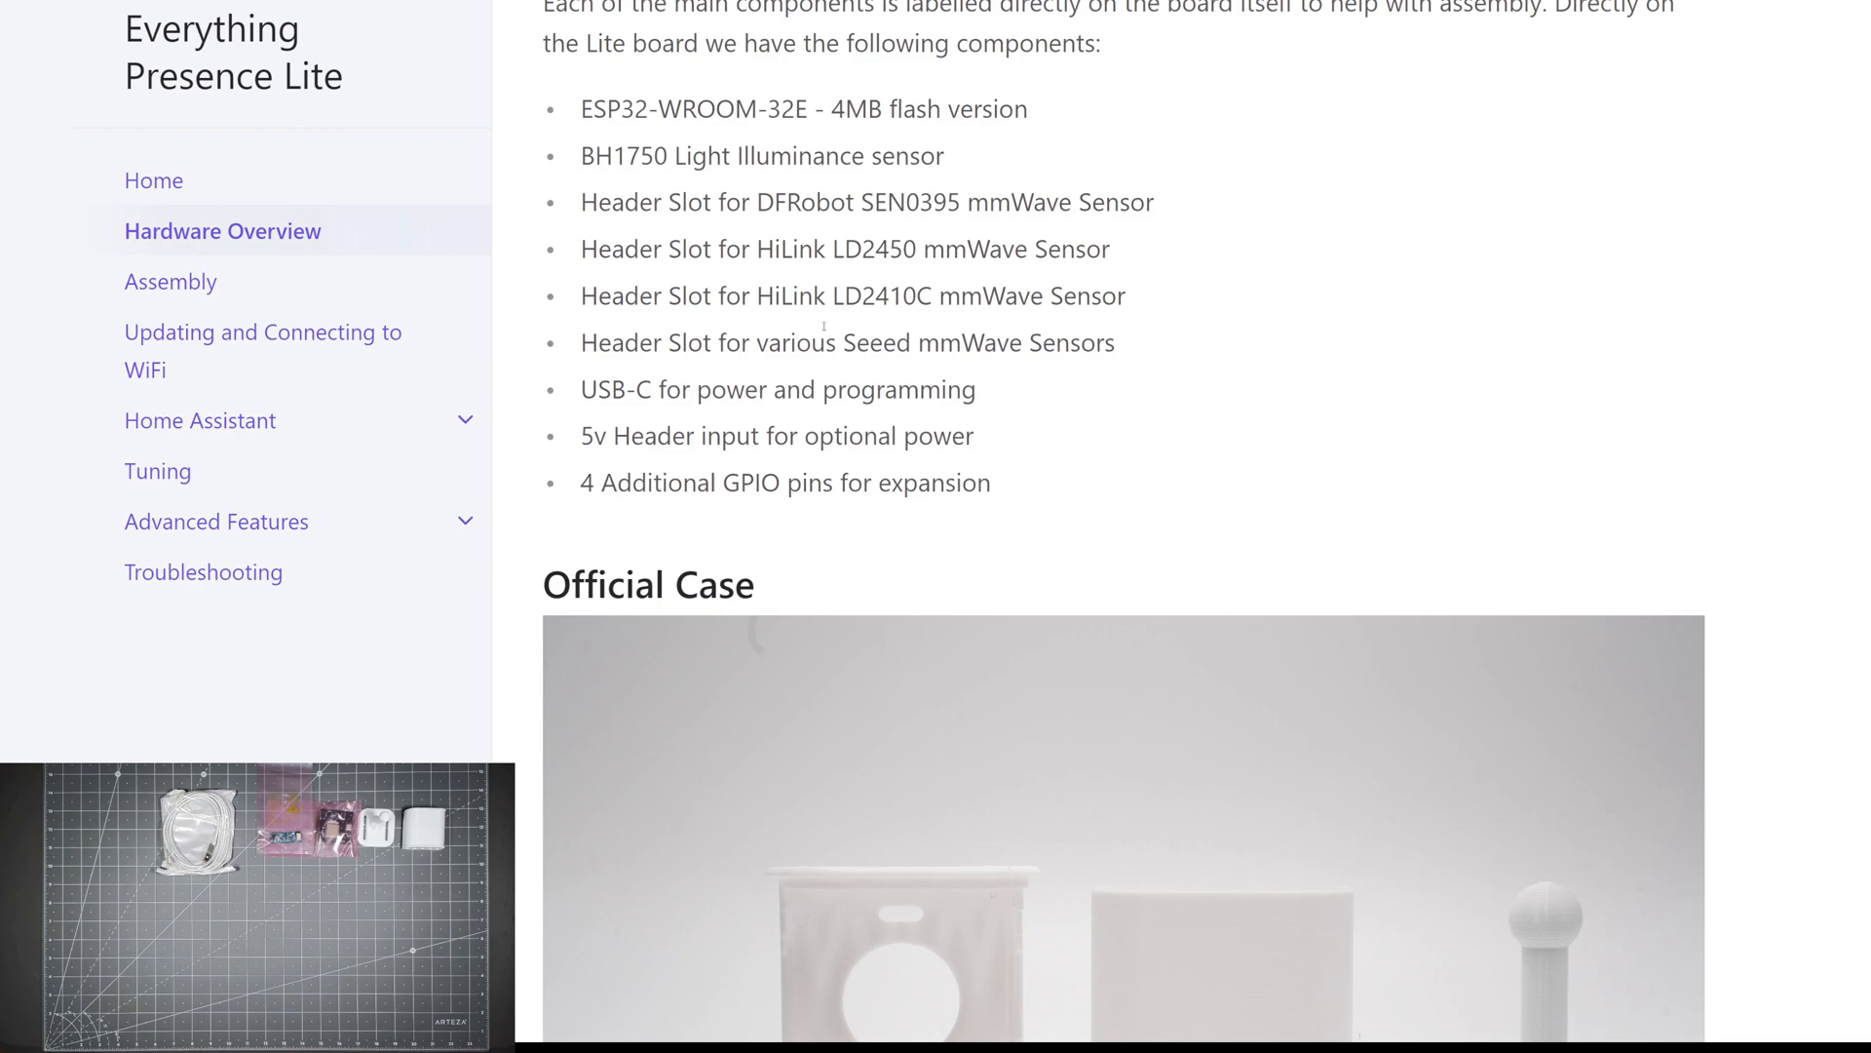
{"action": "scroll", "scroll_direction": "down", "scroll_amount": 3}
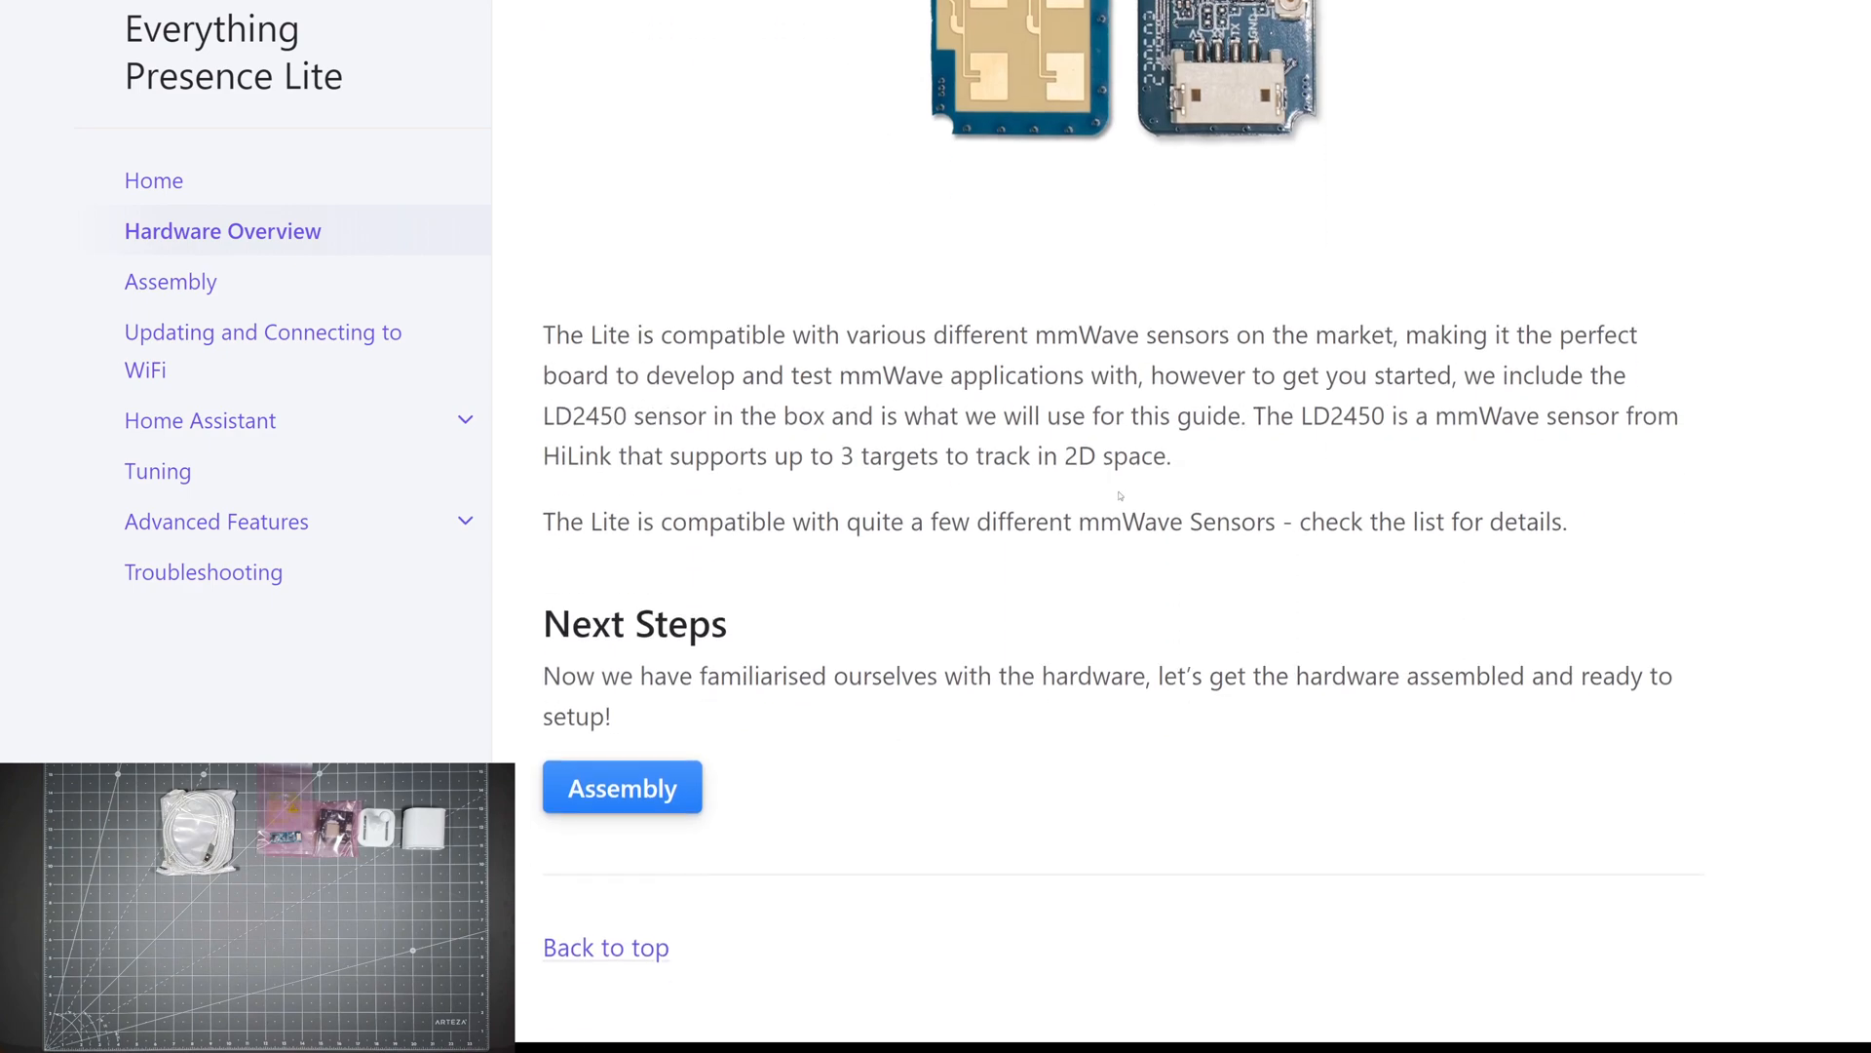
- Open the Assembly guide and read through its steps
{"action": "left_click", "coordinate": [621, 786]}
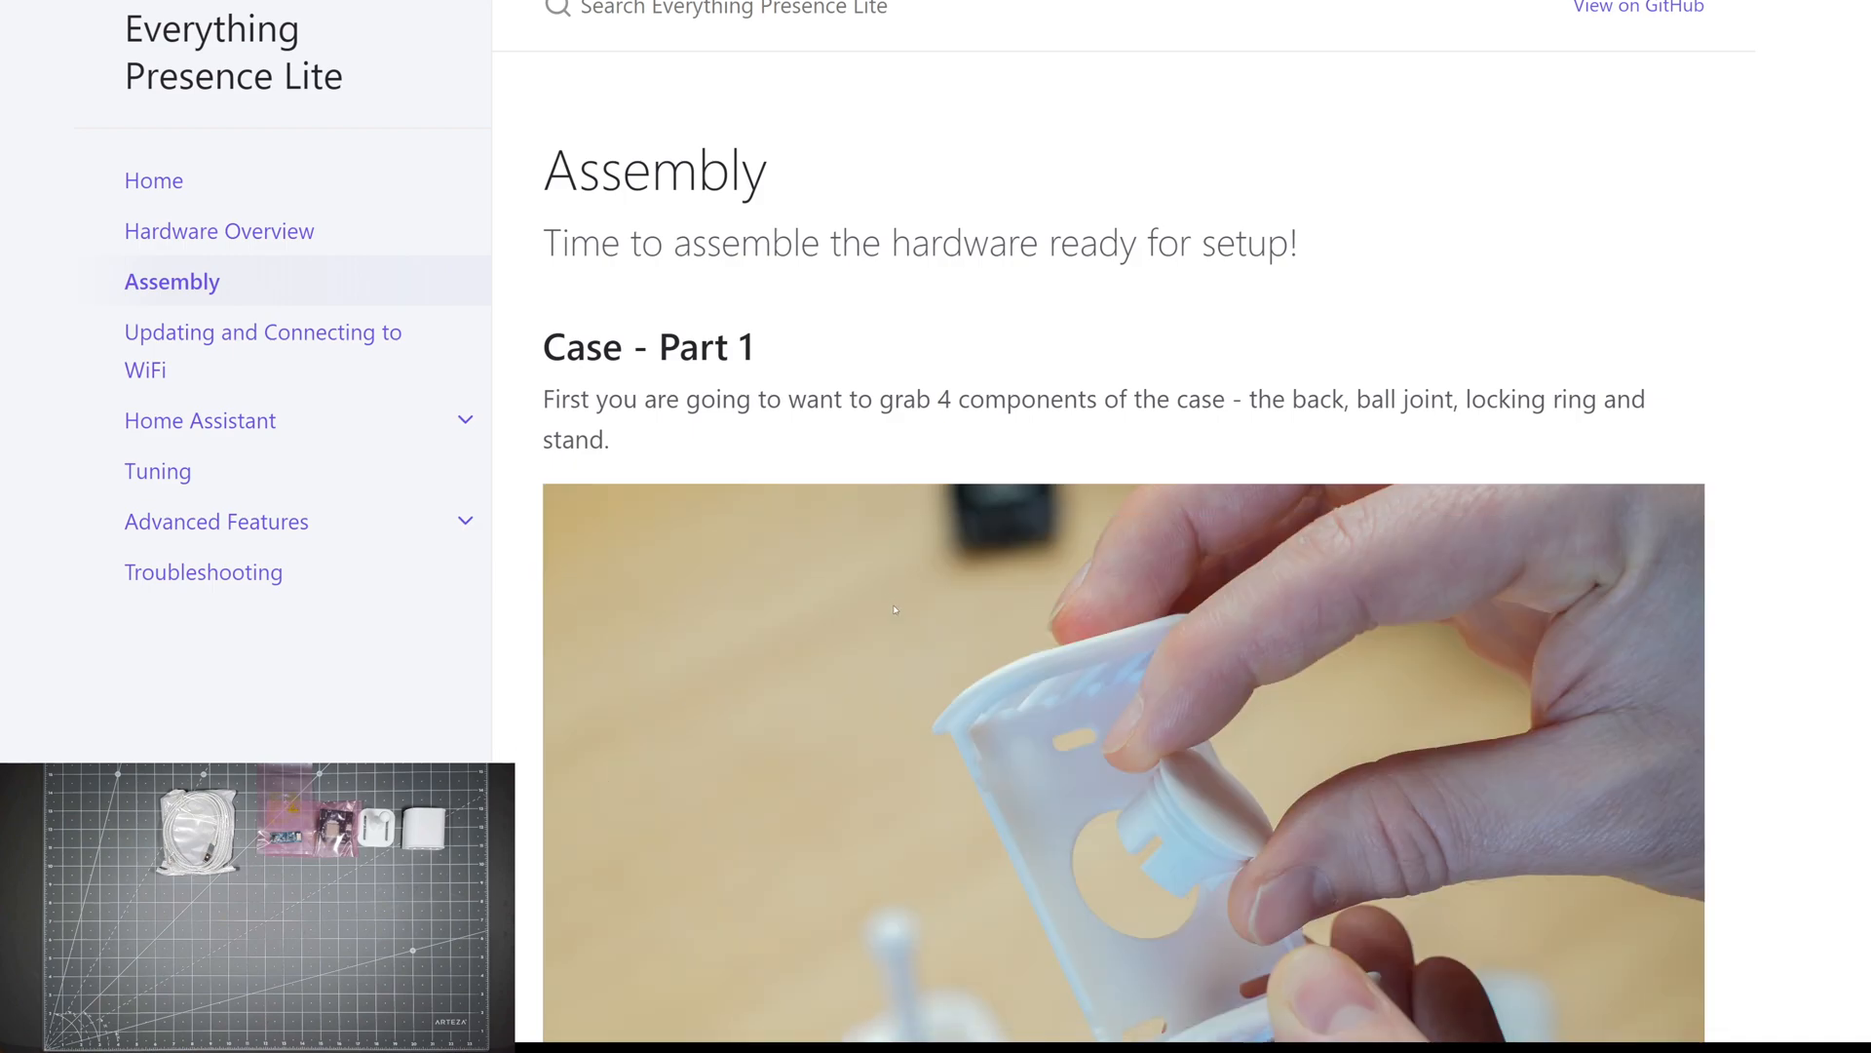
{"action": "scroll", "scroll_direction": "down", "scroll_amount": 3}
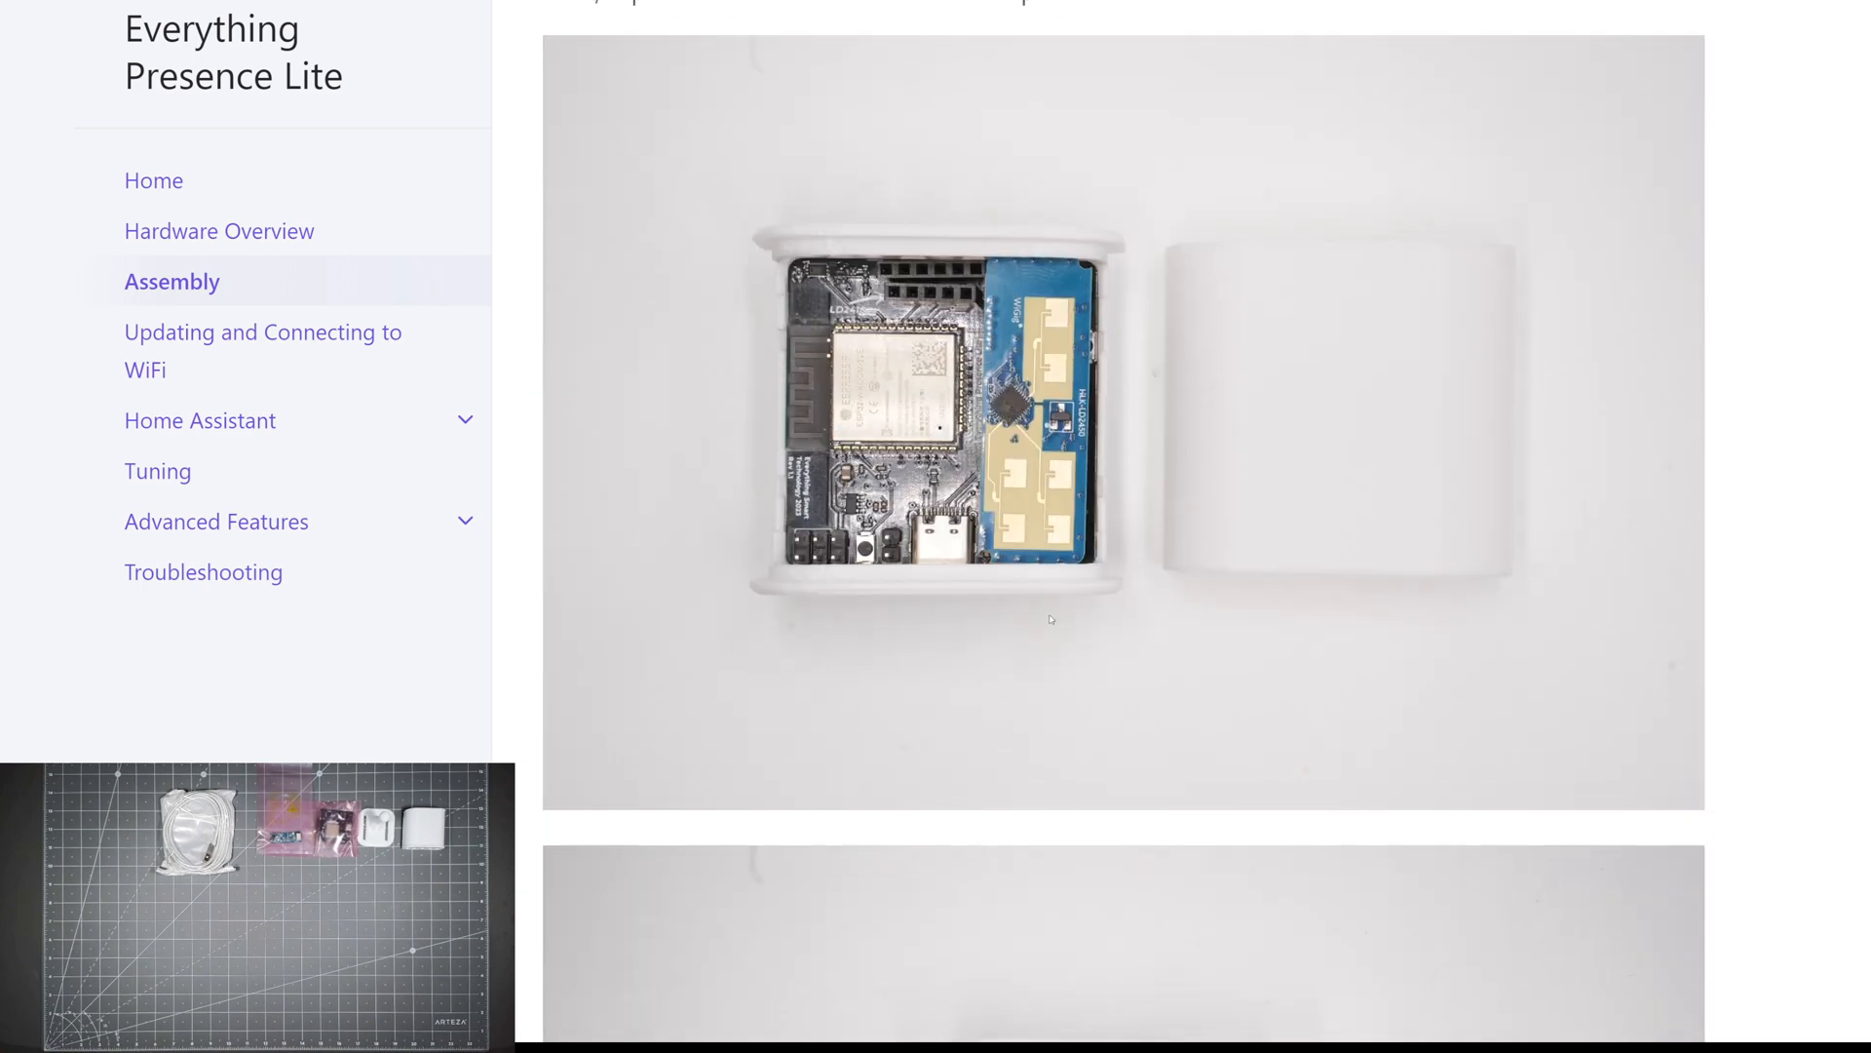
{"action": "scroll", "scroll_direction": "down", "scroll_amount": 3}
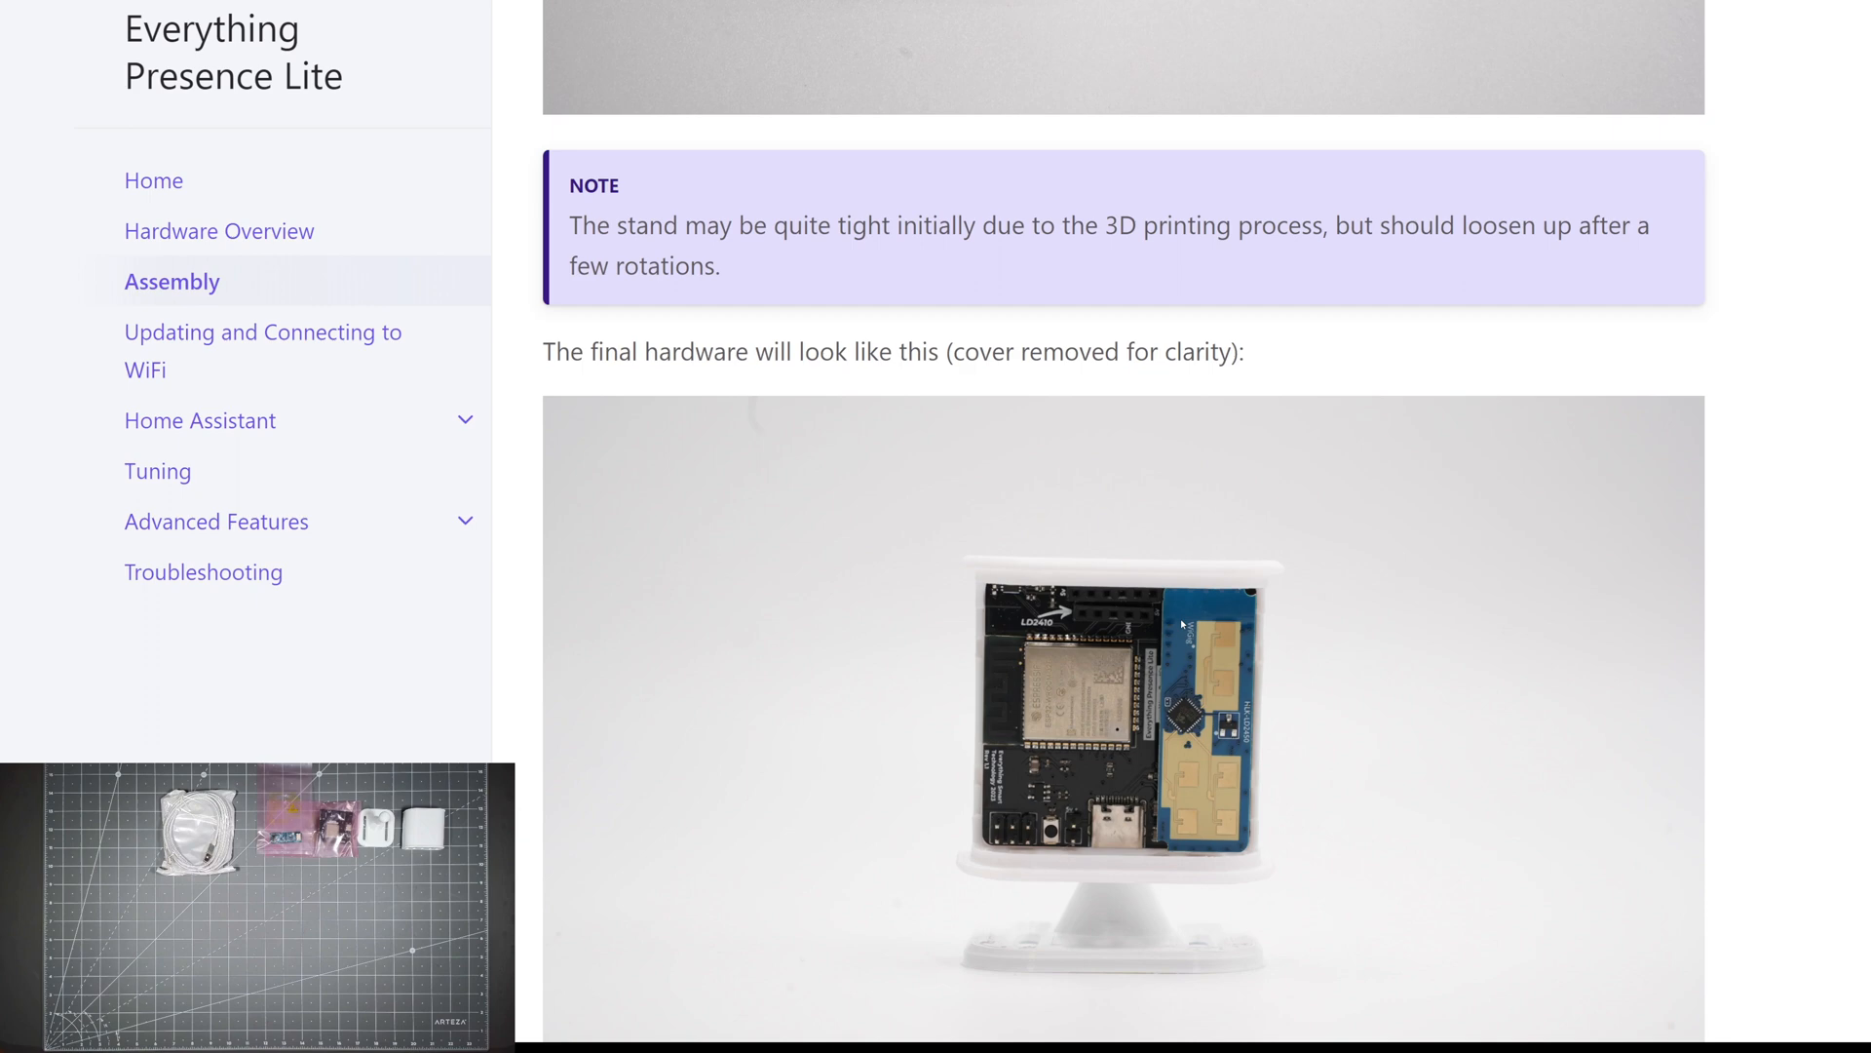
{"action": "scroll", "scroll_direction": "down", "scroll_amount": 3}
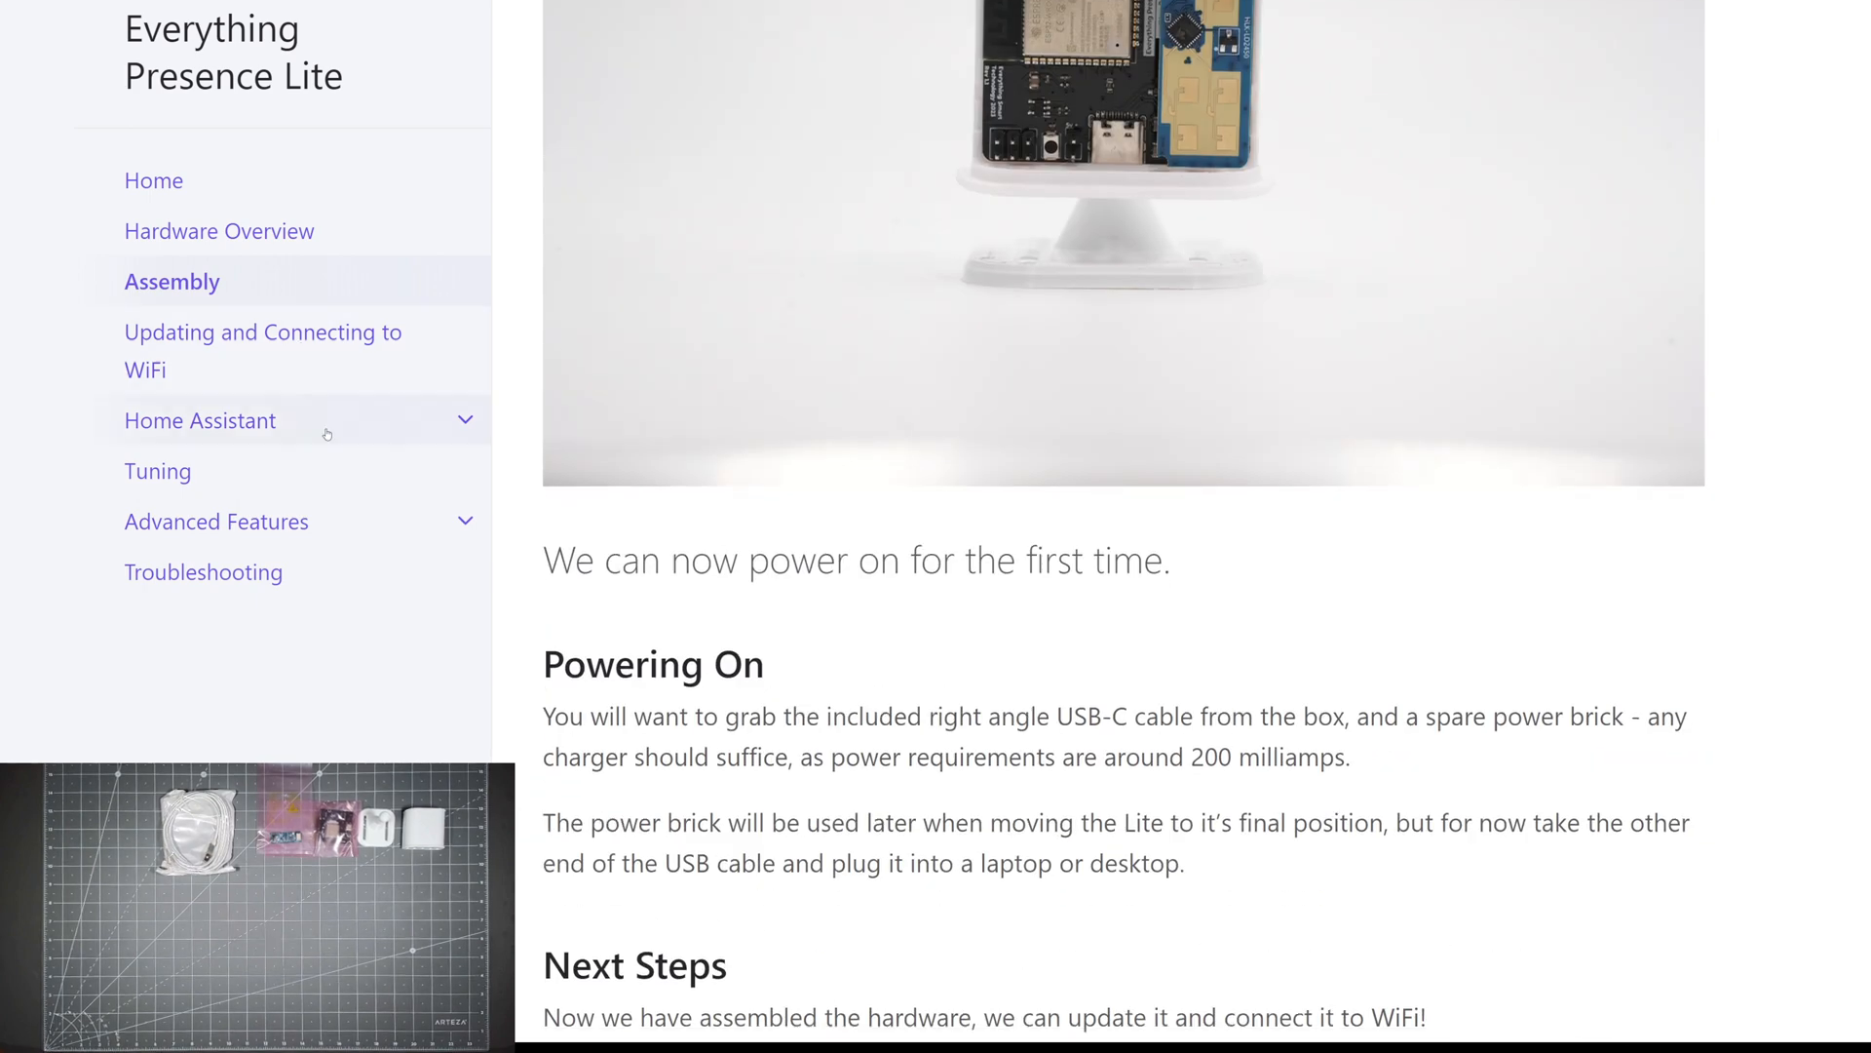
{"action": "left_click", "coordinate": [261, 350]}
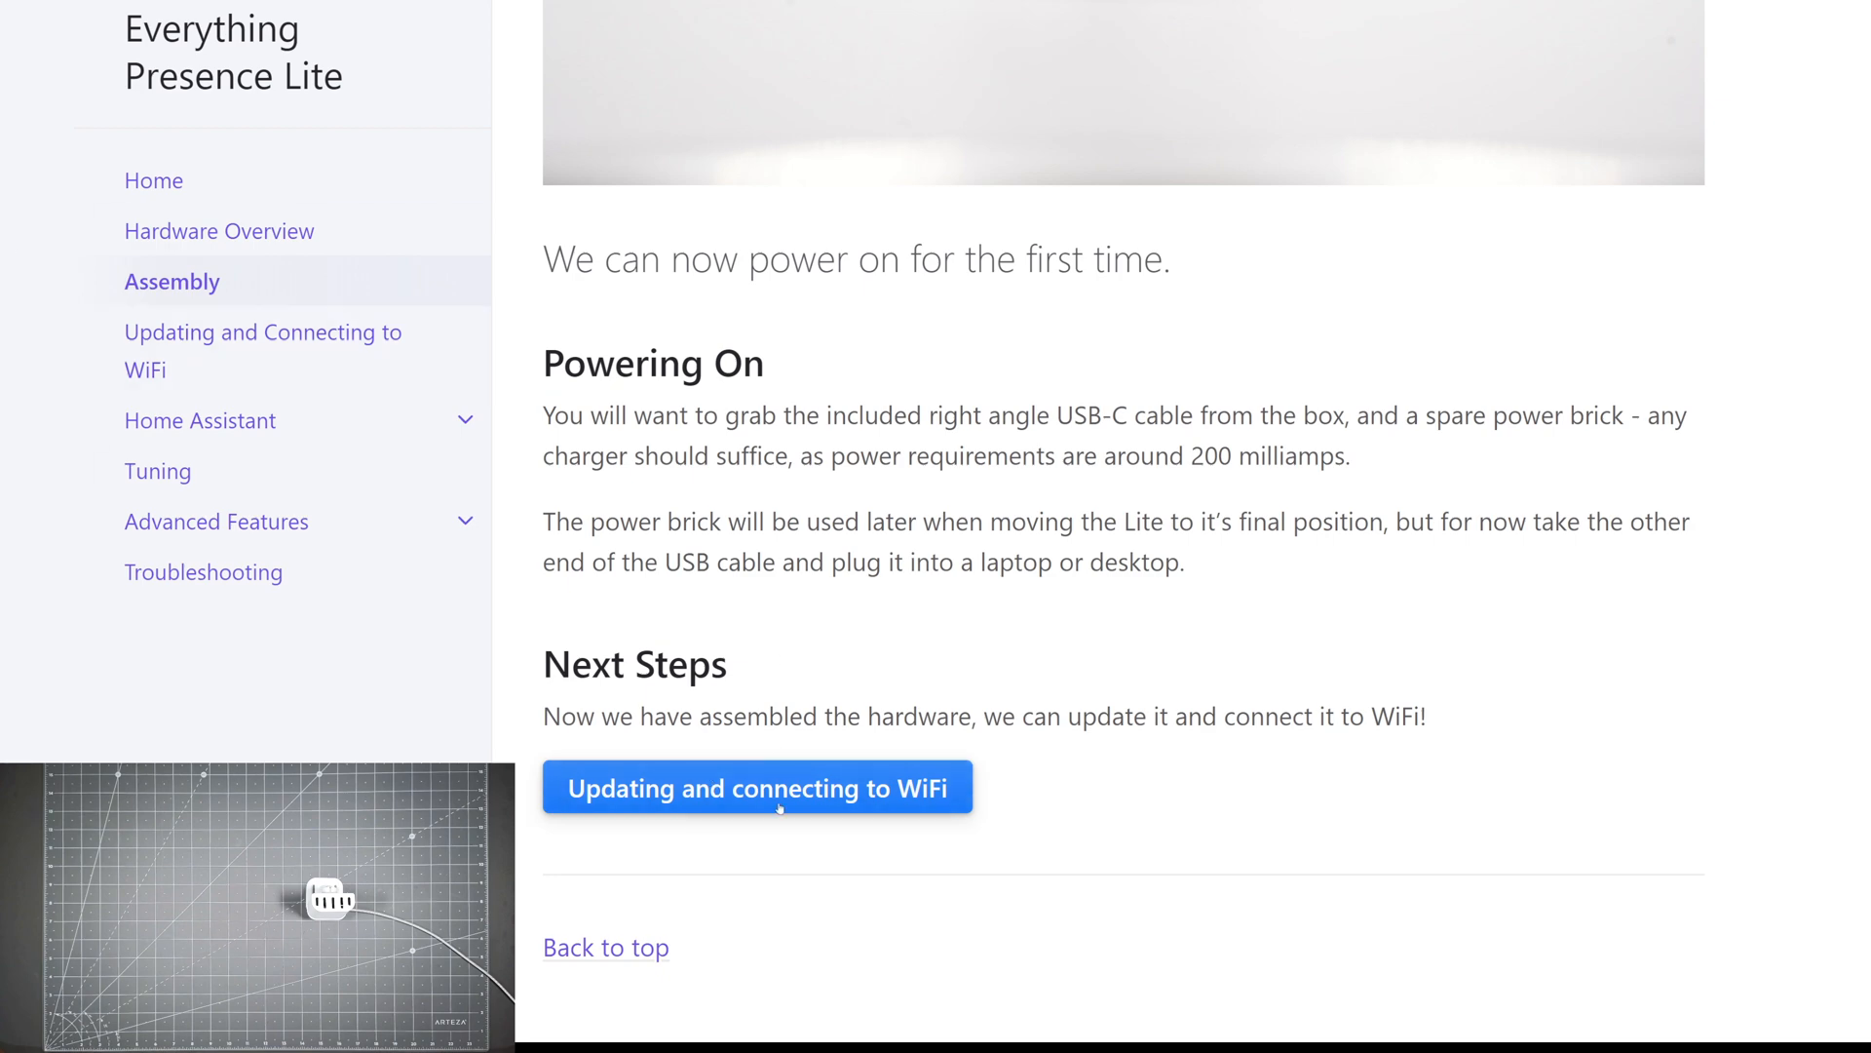
- Open the Updating and Connecting To WiFi guide and scroll to the installer's CONNECT button
{"action": "left_click", "coordinate": [757, 787]}
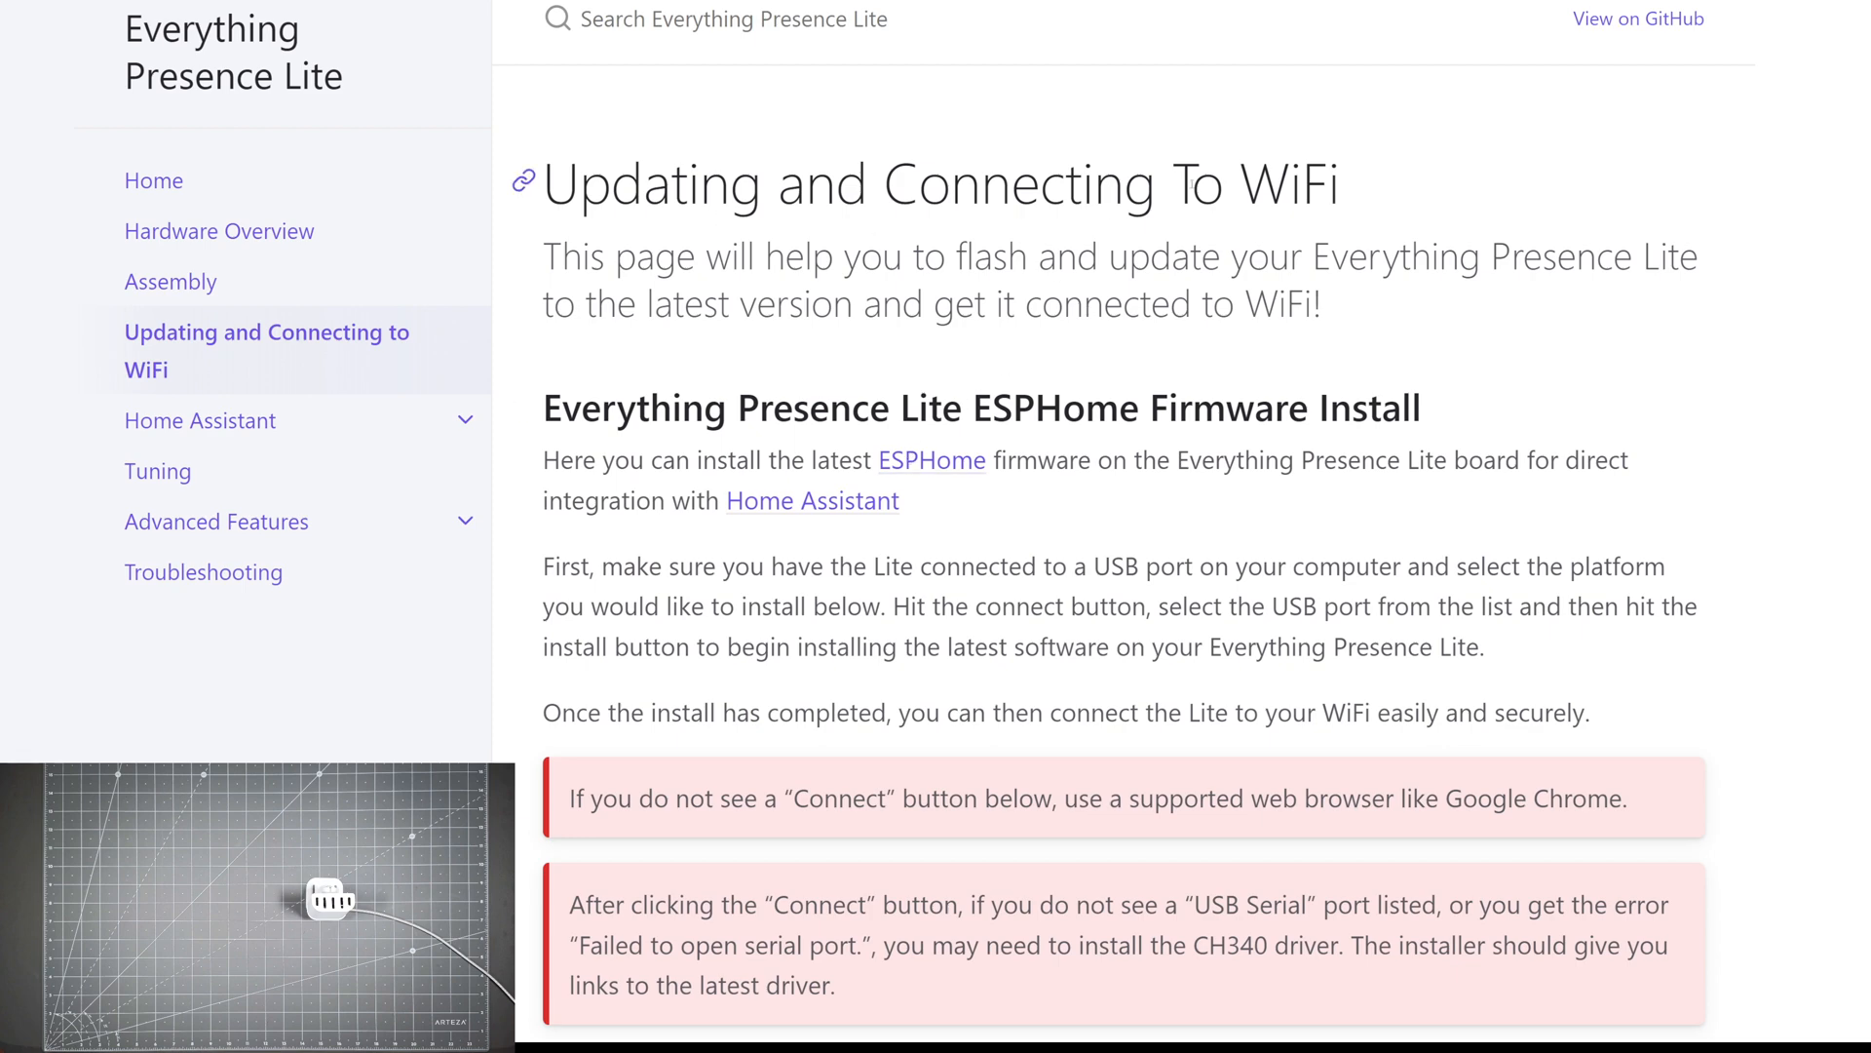
{"action": "scroll", "scroll_direction": "down", "scroll_amount": 3}
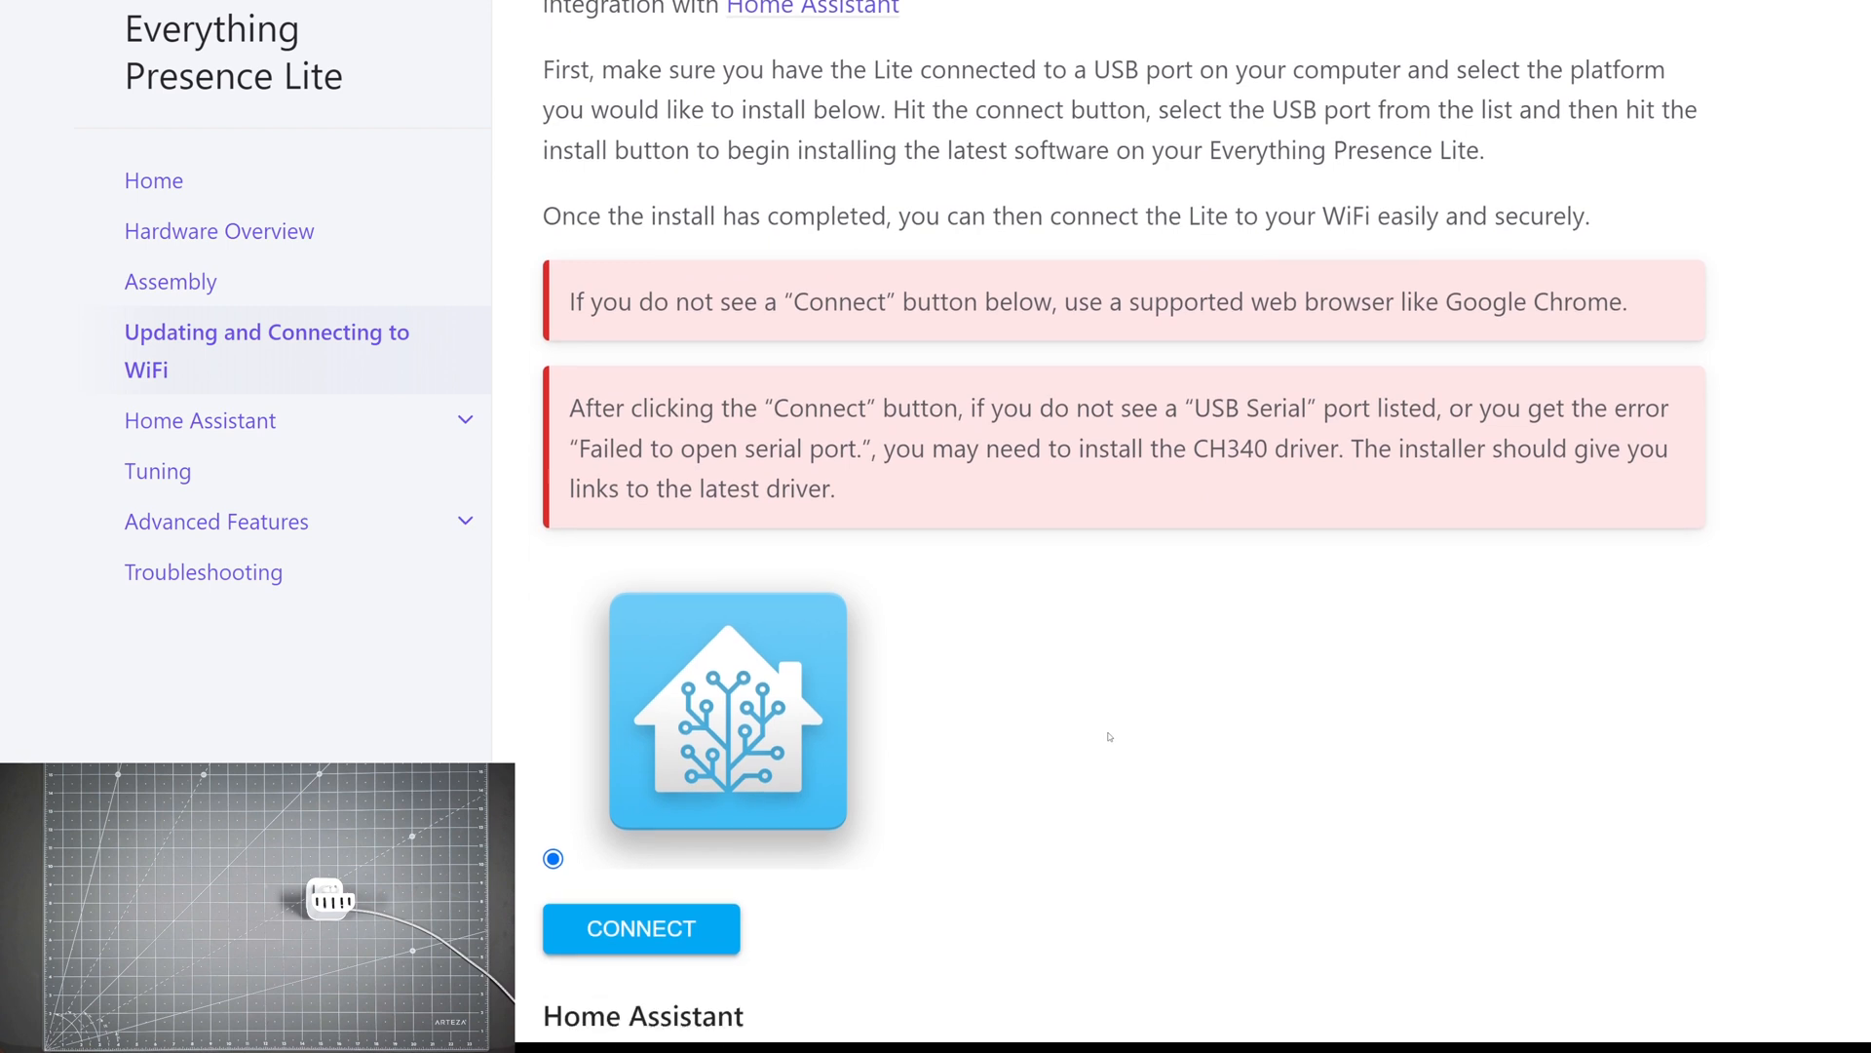
{"action": "scroll", "scroll_direction": "down", "scroll_amount": 3}
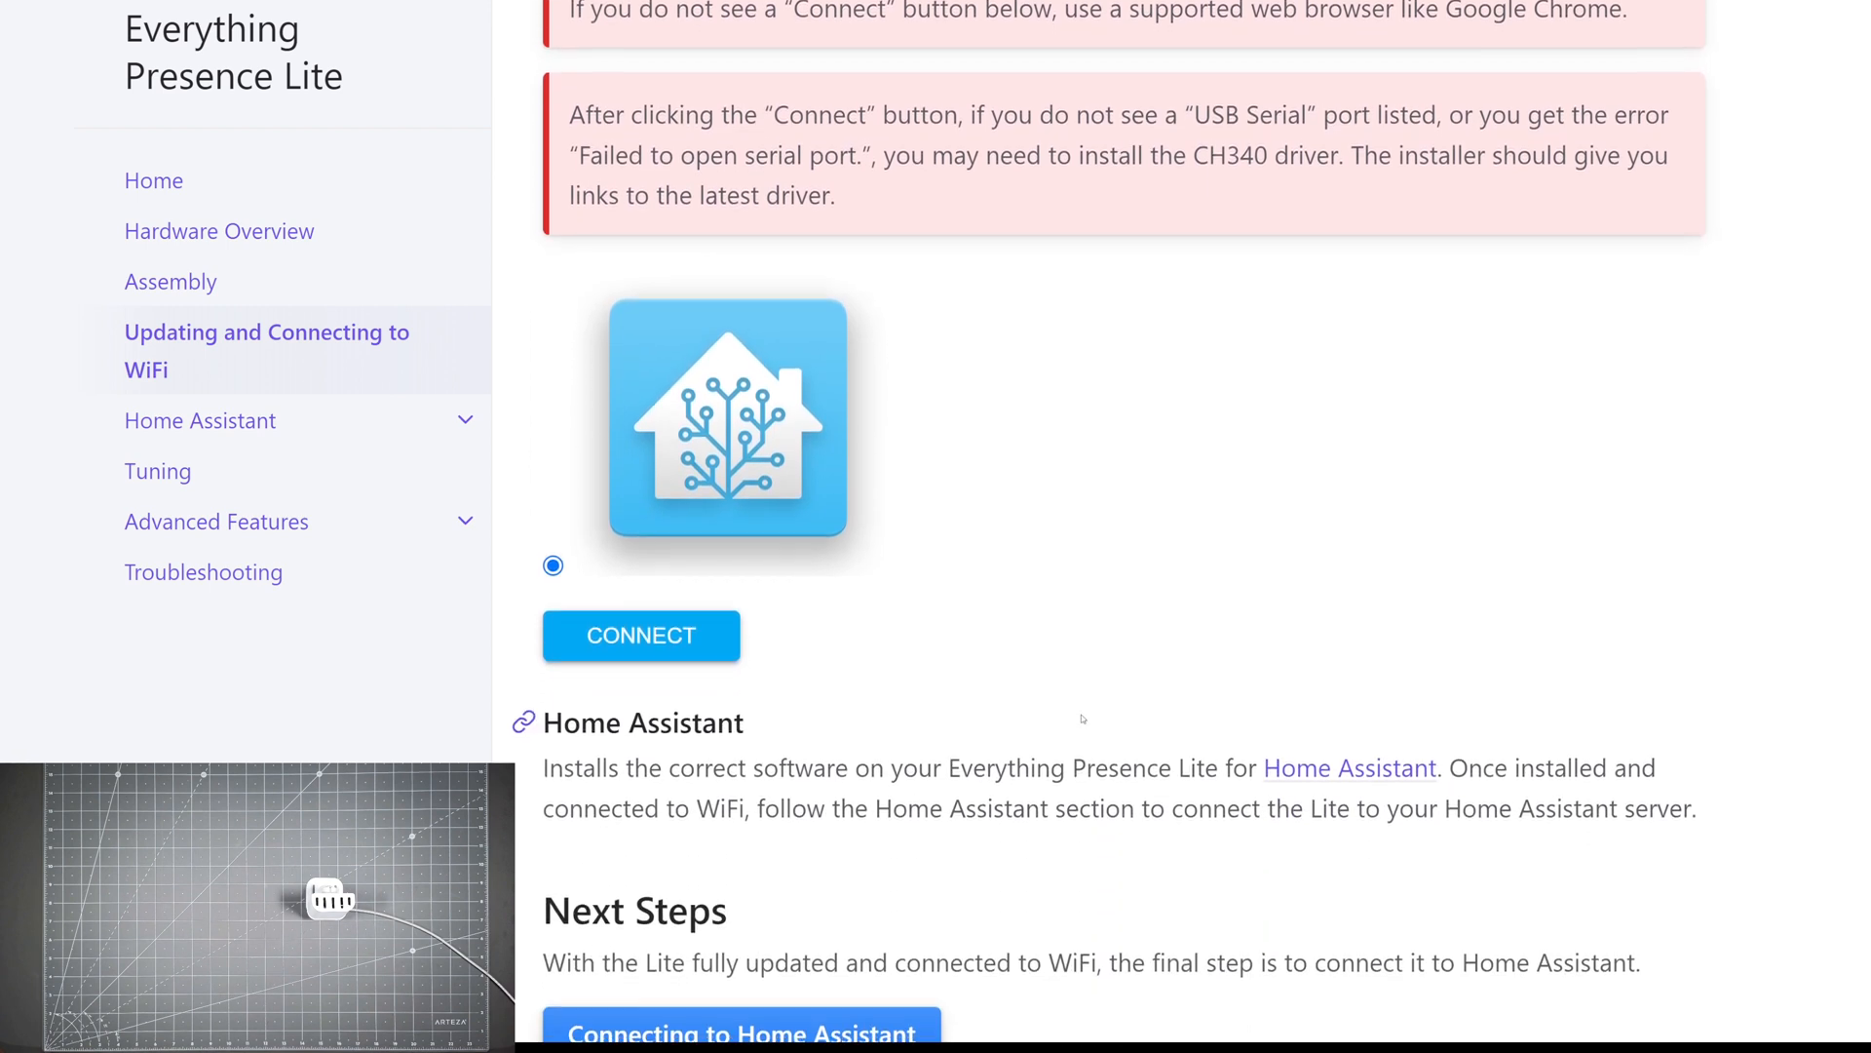
{"action": "scroll", "scroll_direction": "down", "scroll_amount": 3}
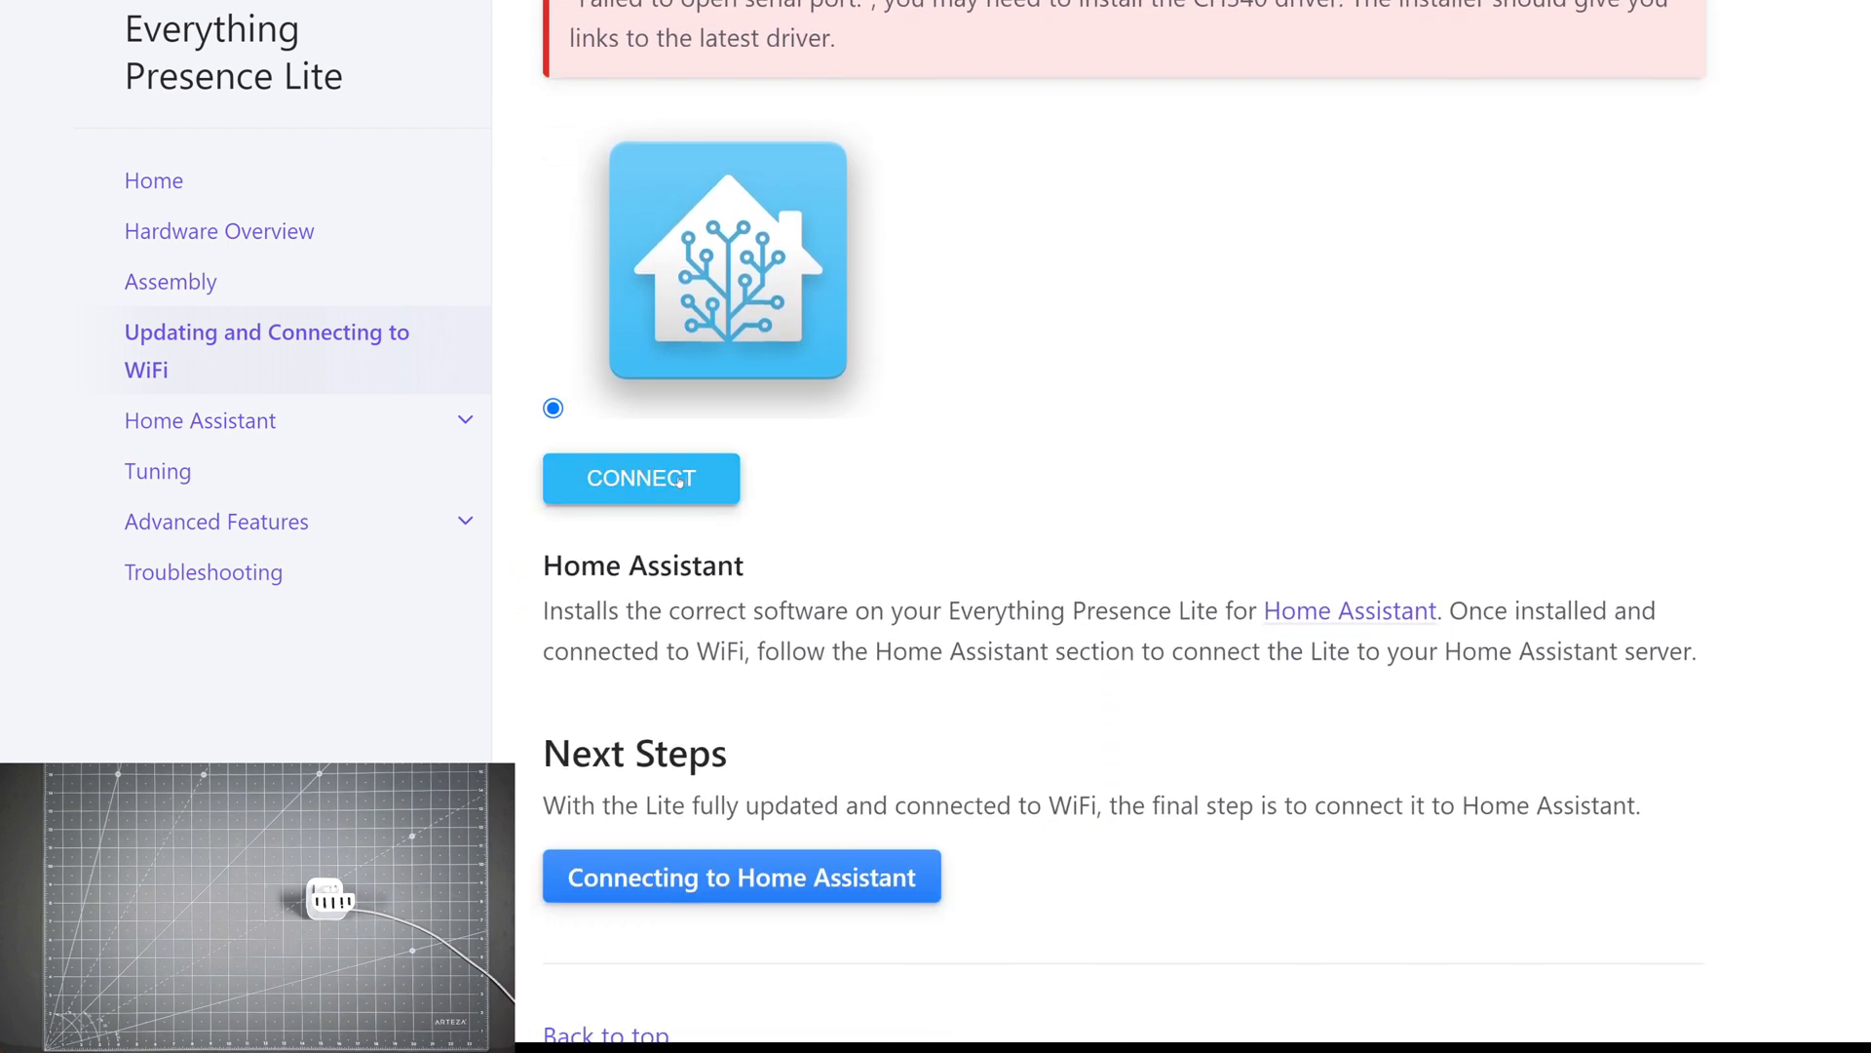
- Connect the web installer to USB Serial (COM3) and choose INSTALL EVERYTHING PRESENCE LITE HA
{"action": "left_click", "coordinate": [641, 479]}
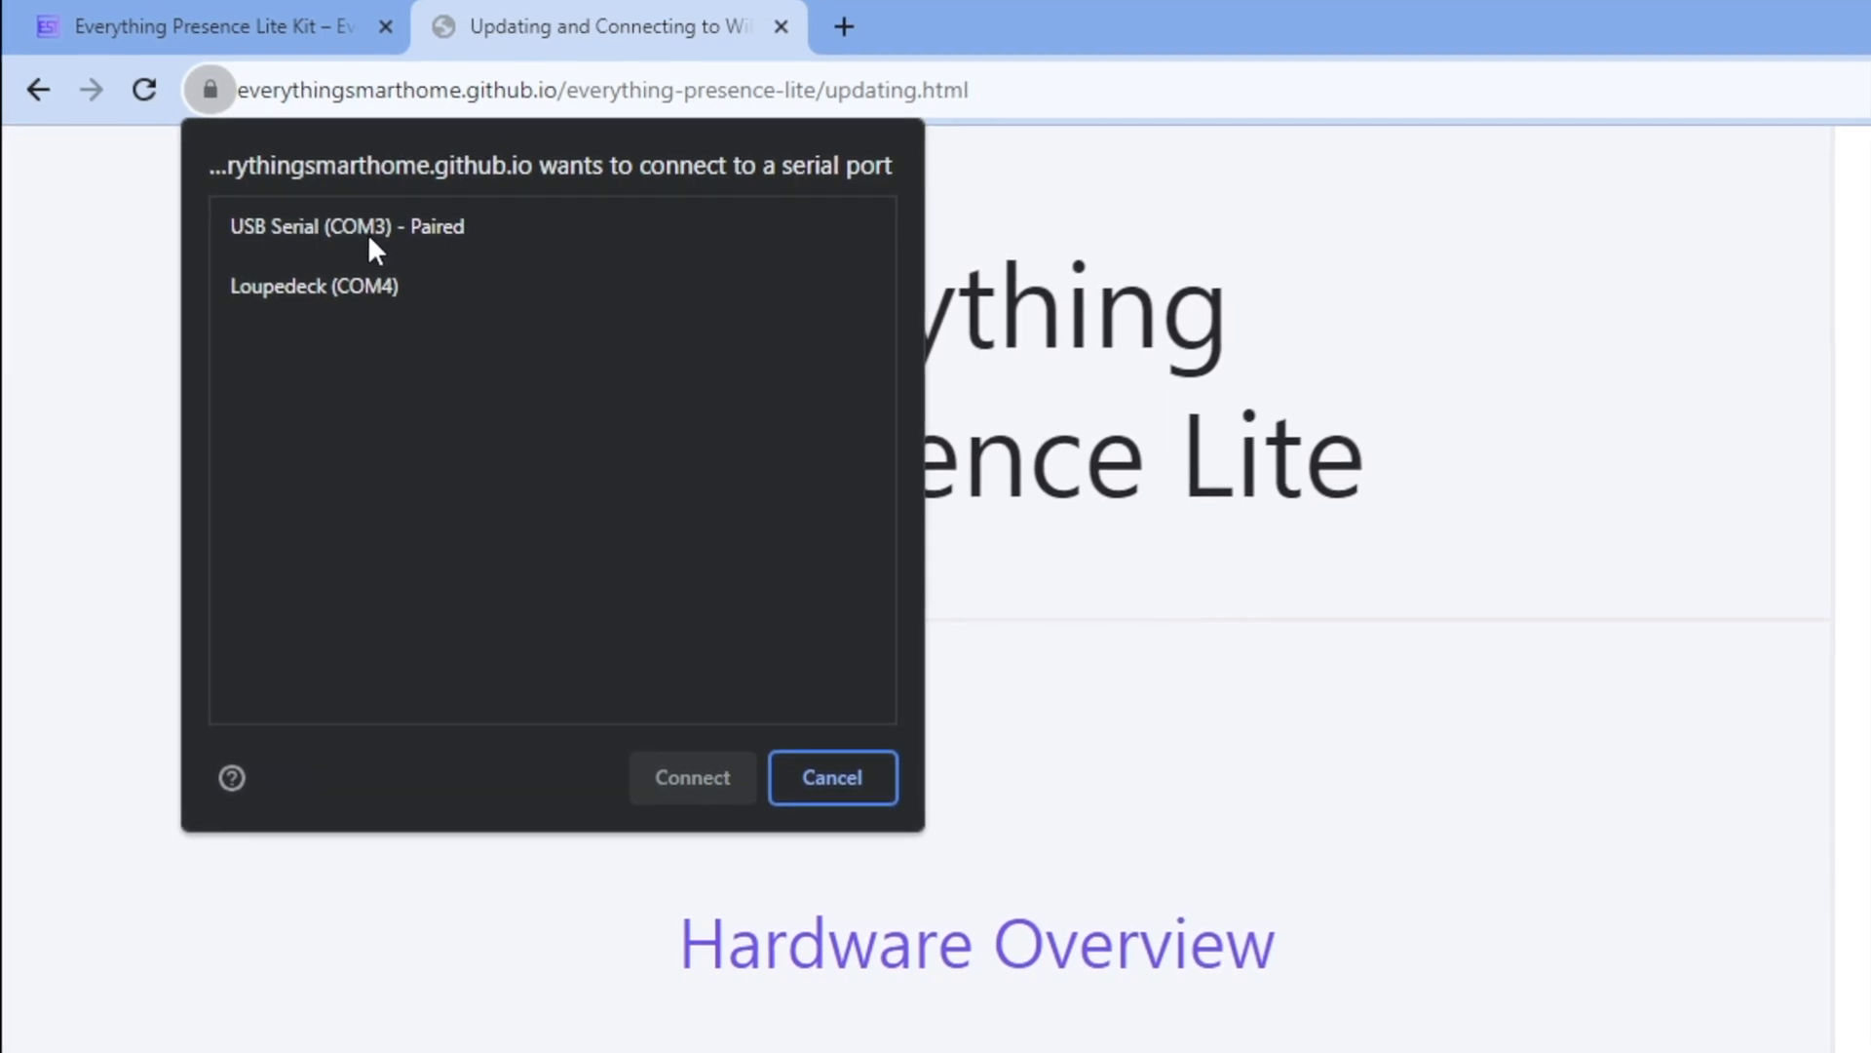
{"action": "left_click", "coordinate": [346, 224]}
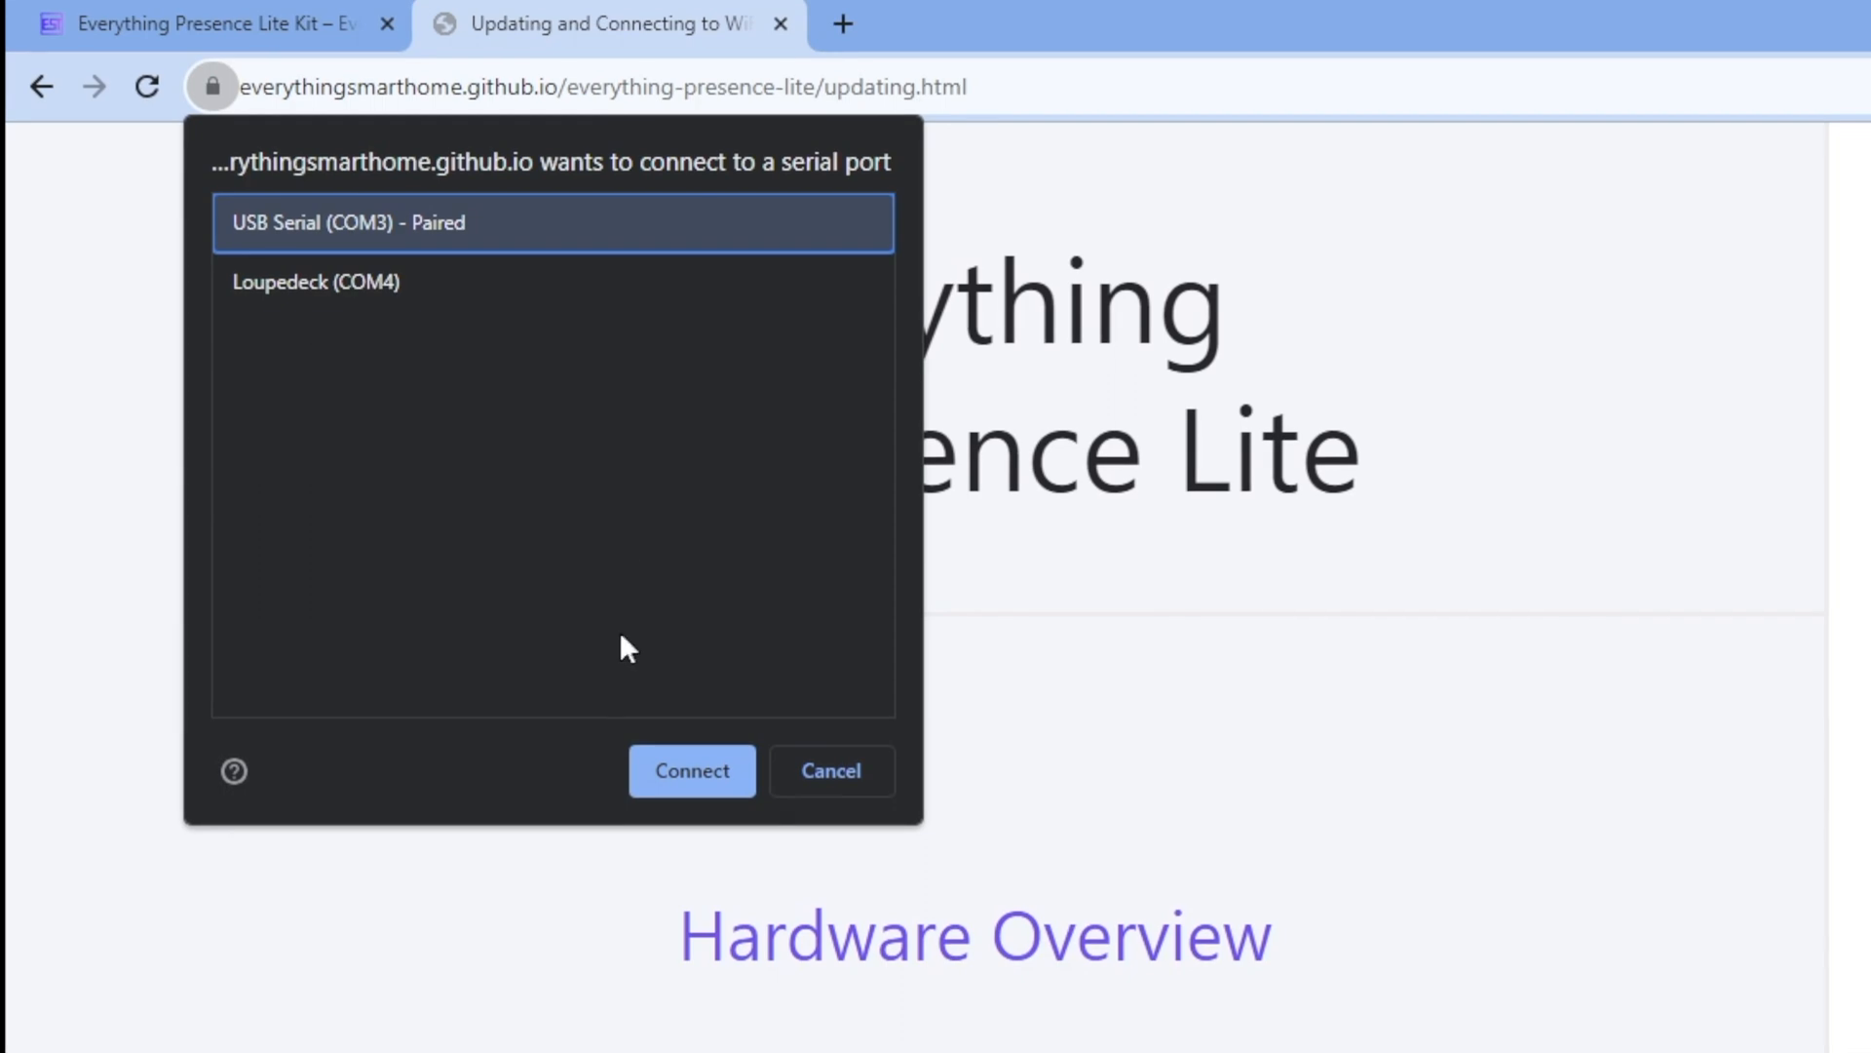
{"action": "left_click", "coordinate": [691, 770]}
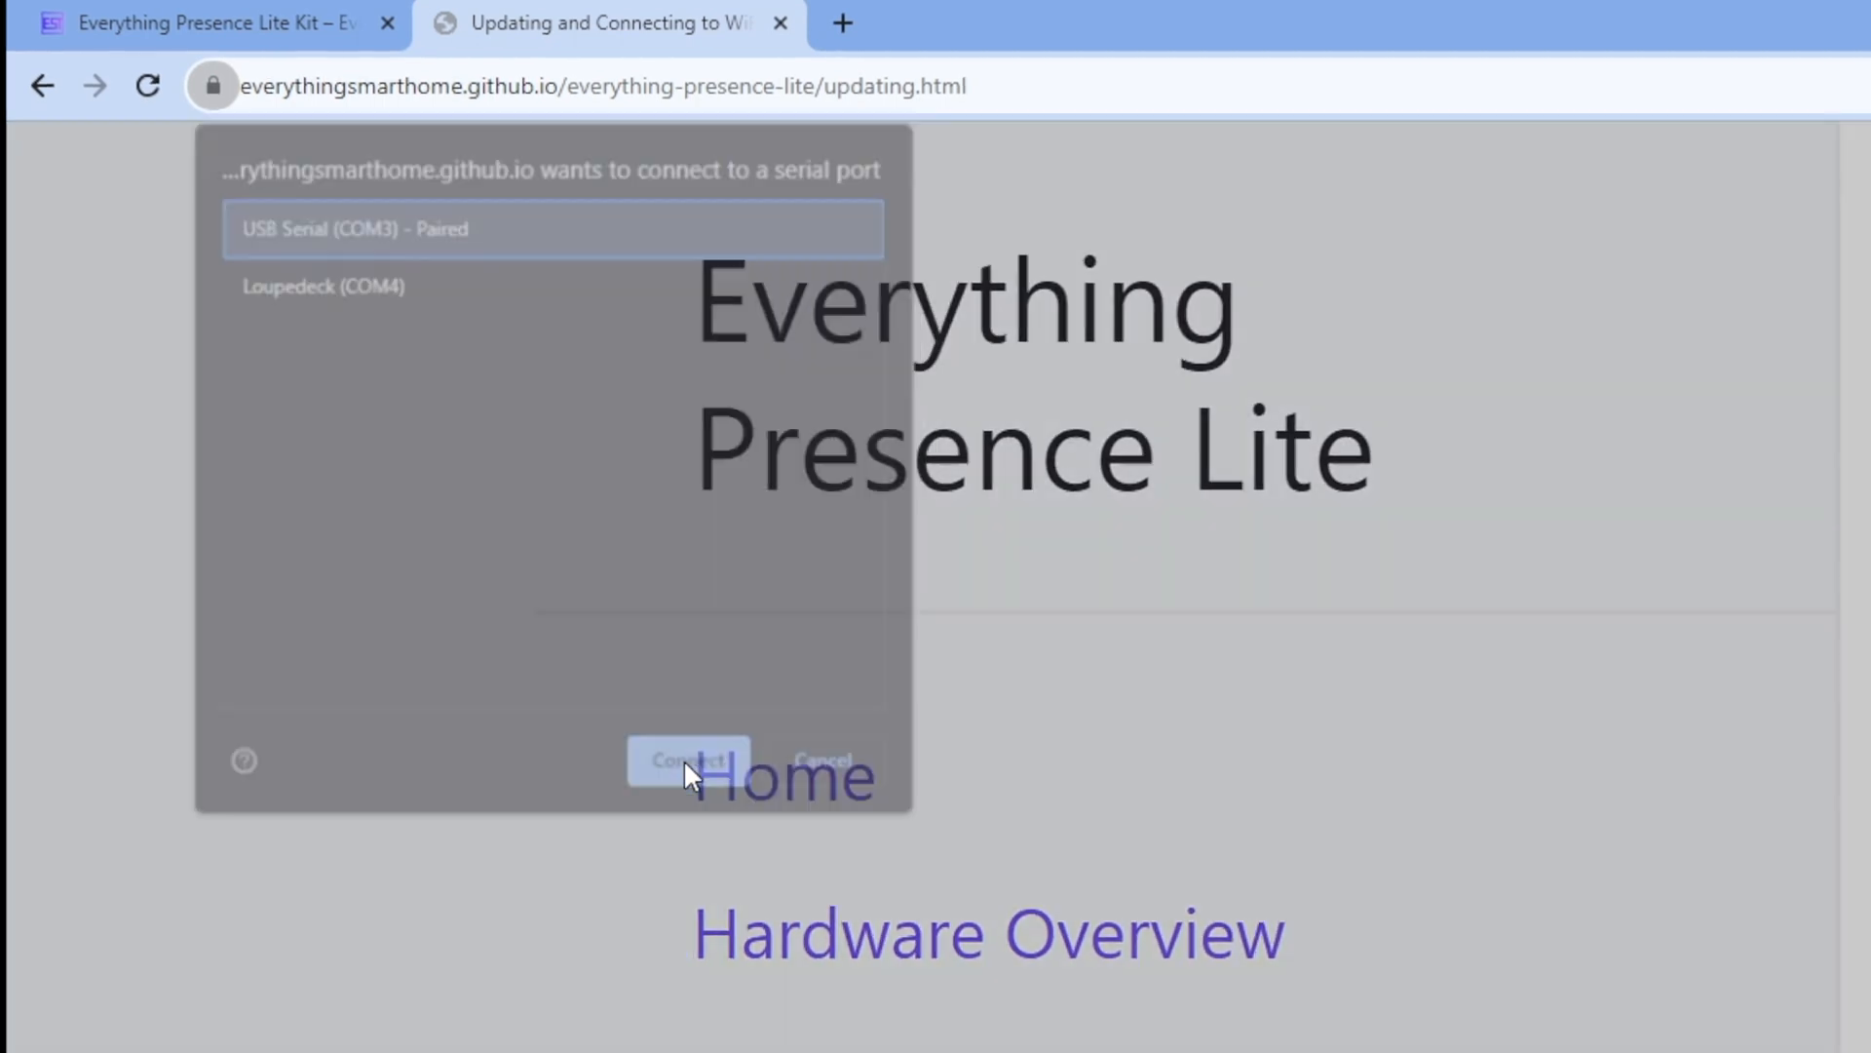
{"action": "left_click", "coordinate": [690, 761]}
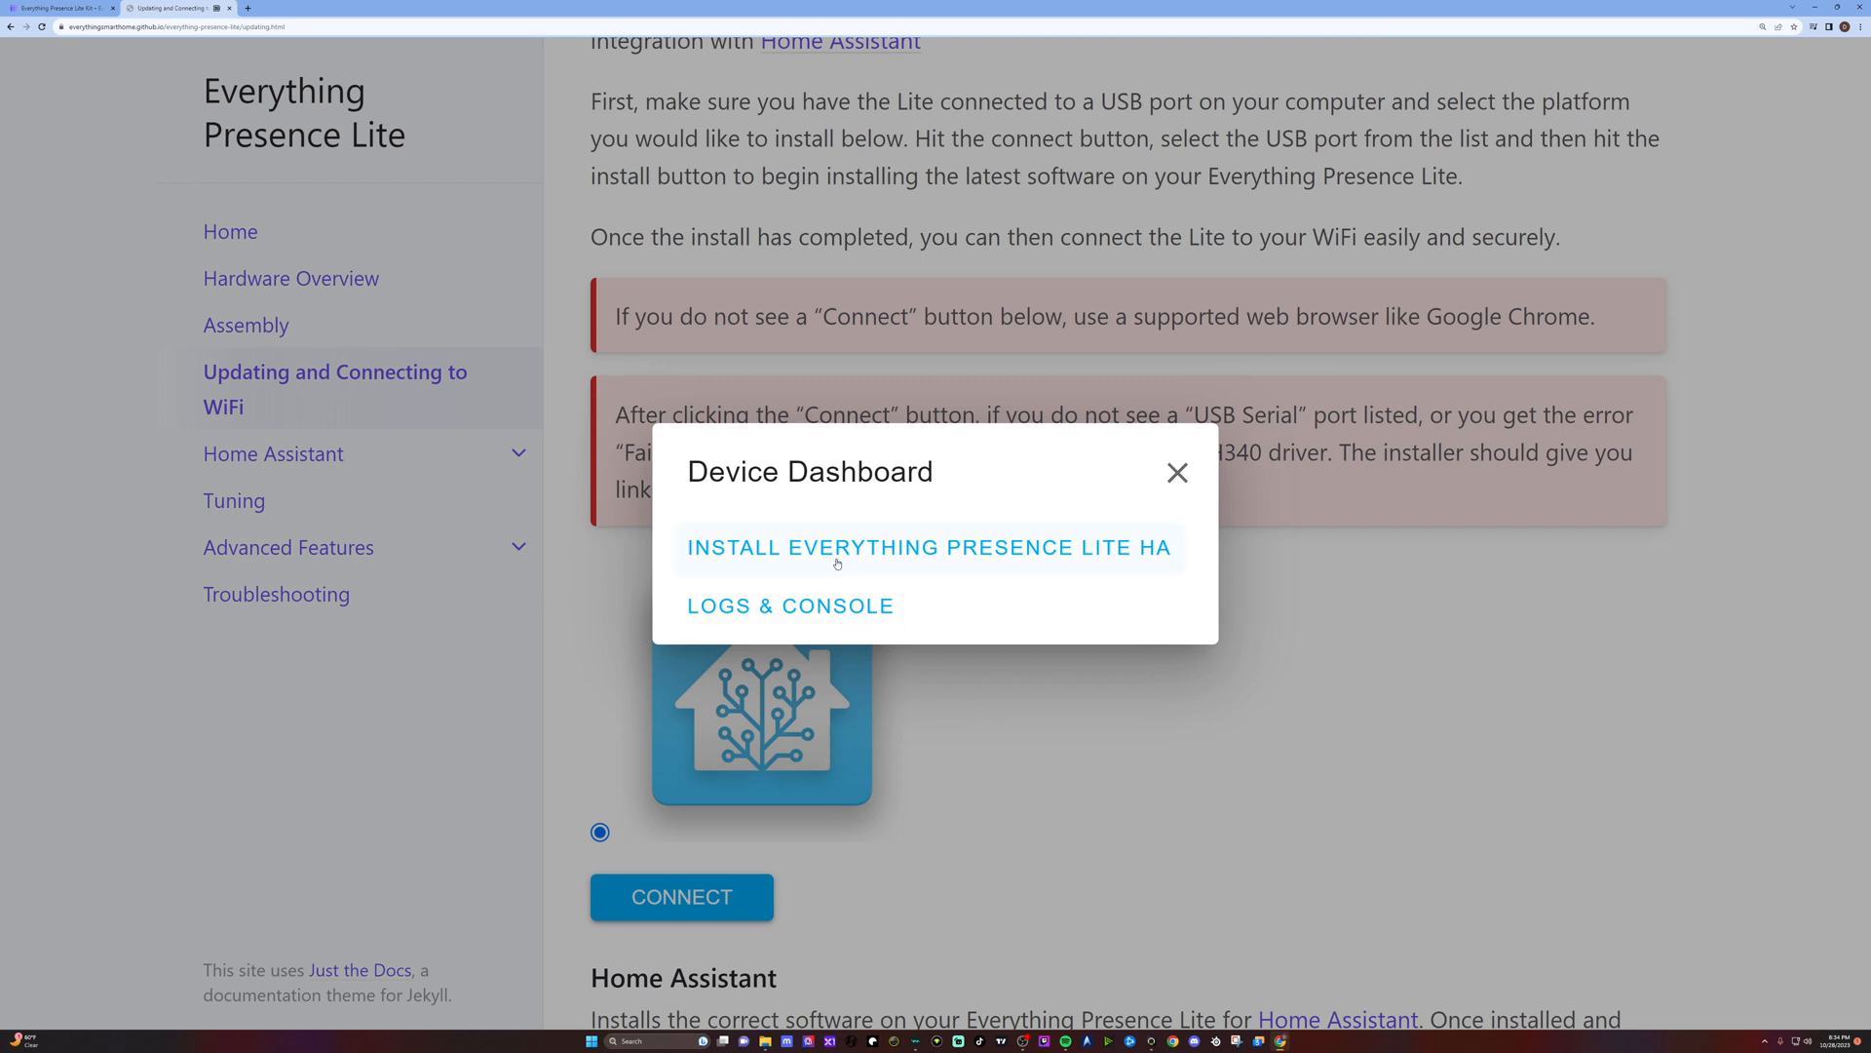
{"action": "left_click", "coordinate": [927, 547]}
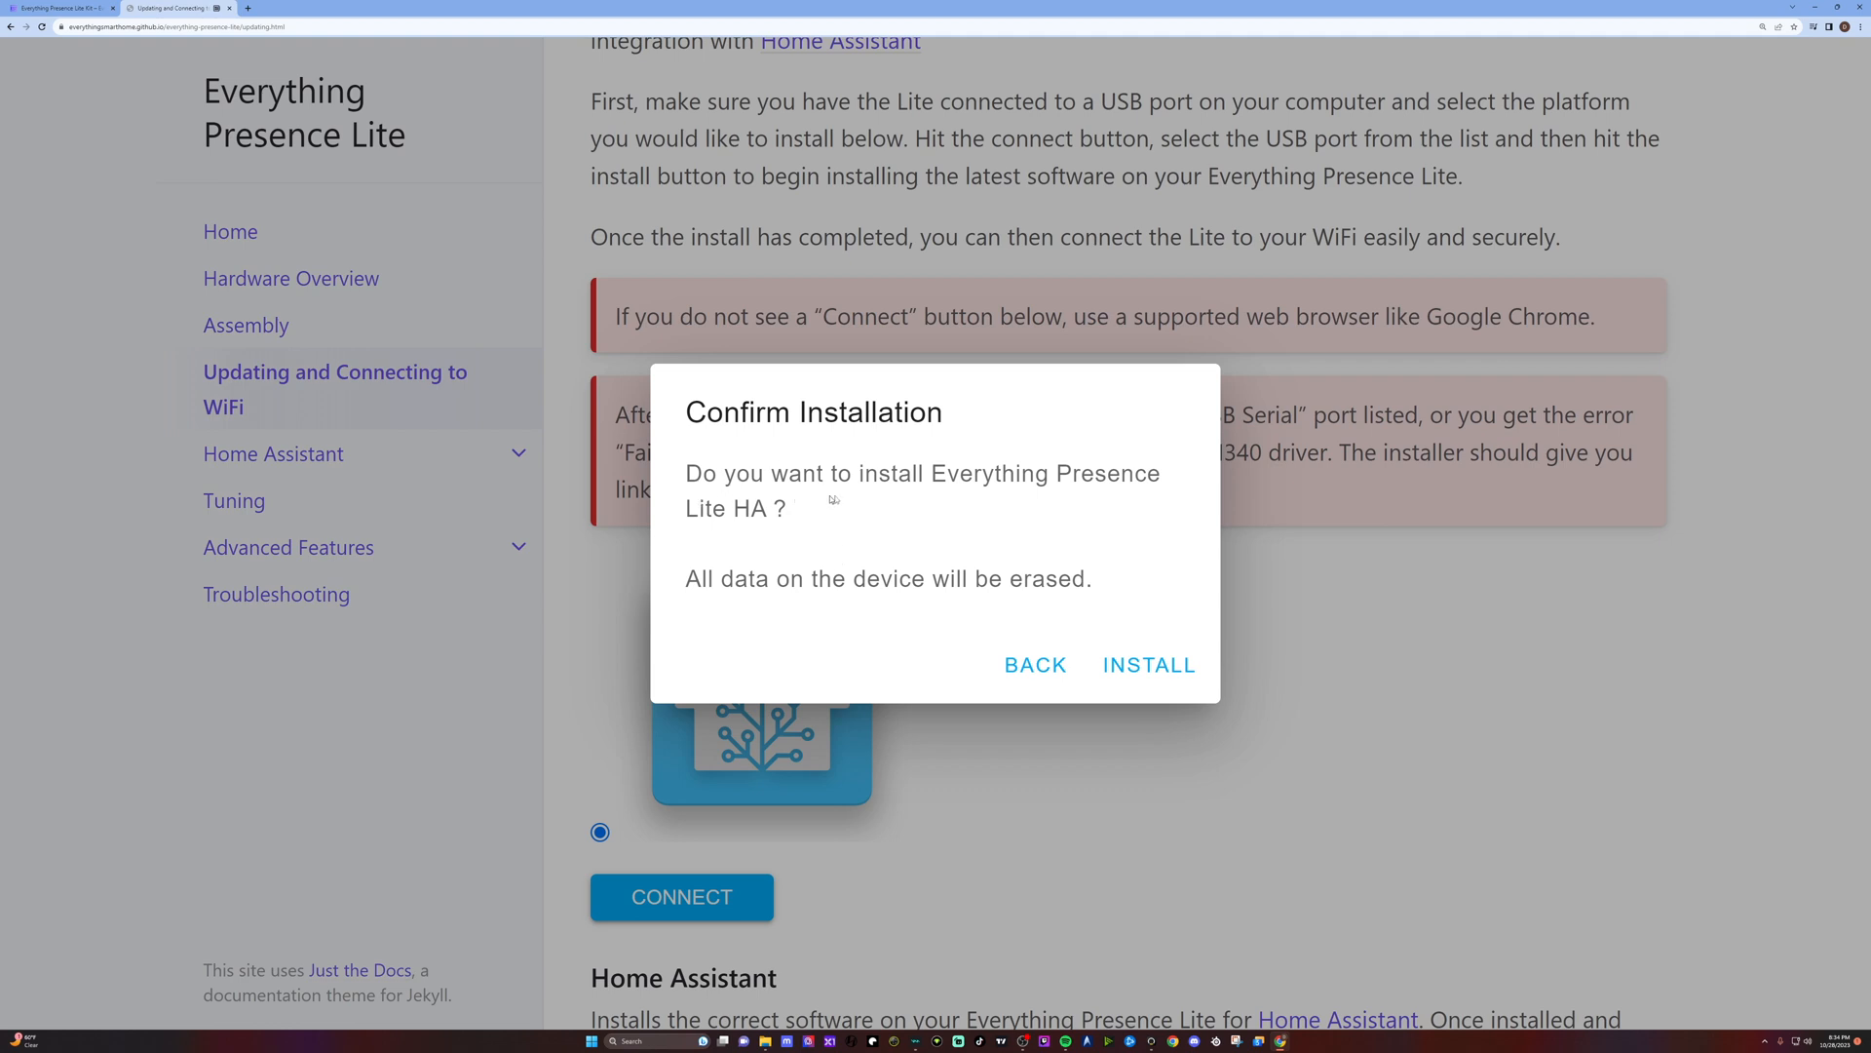
{"action": "mouse_move", "coordinate": [1276, 663]}
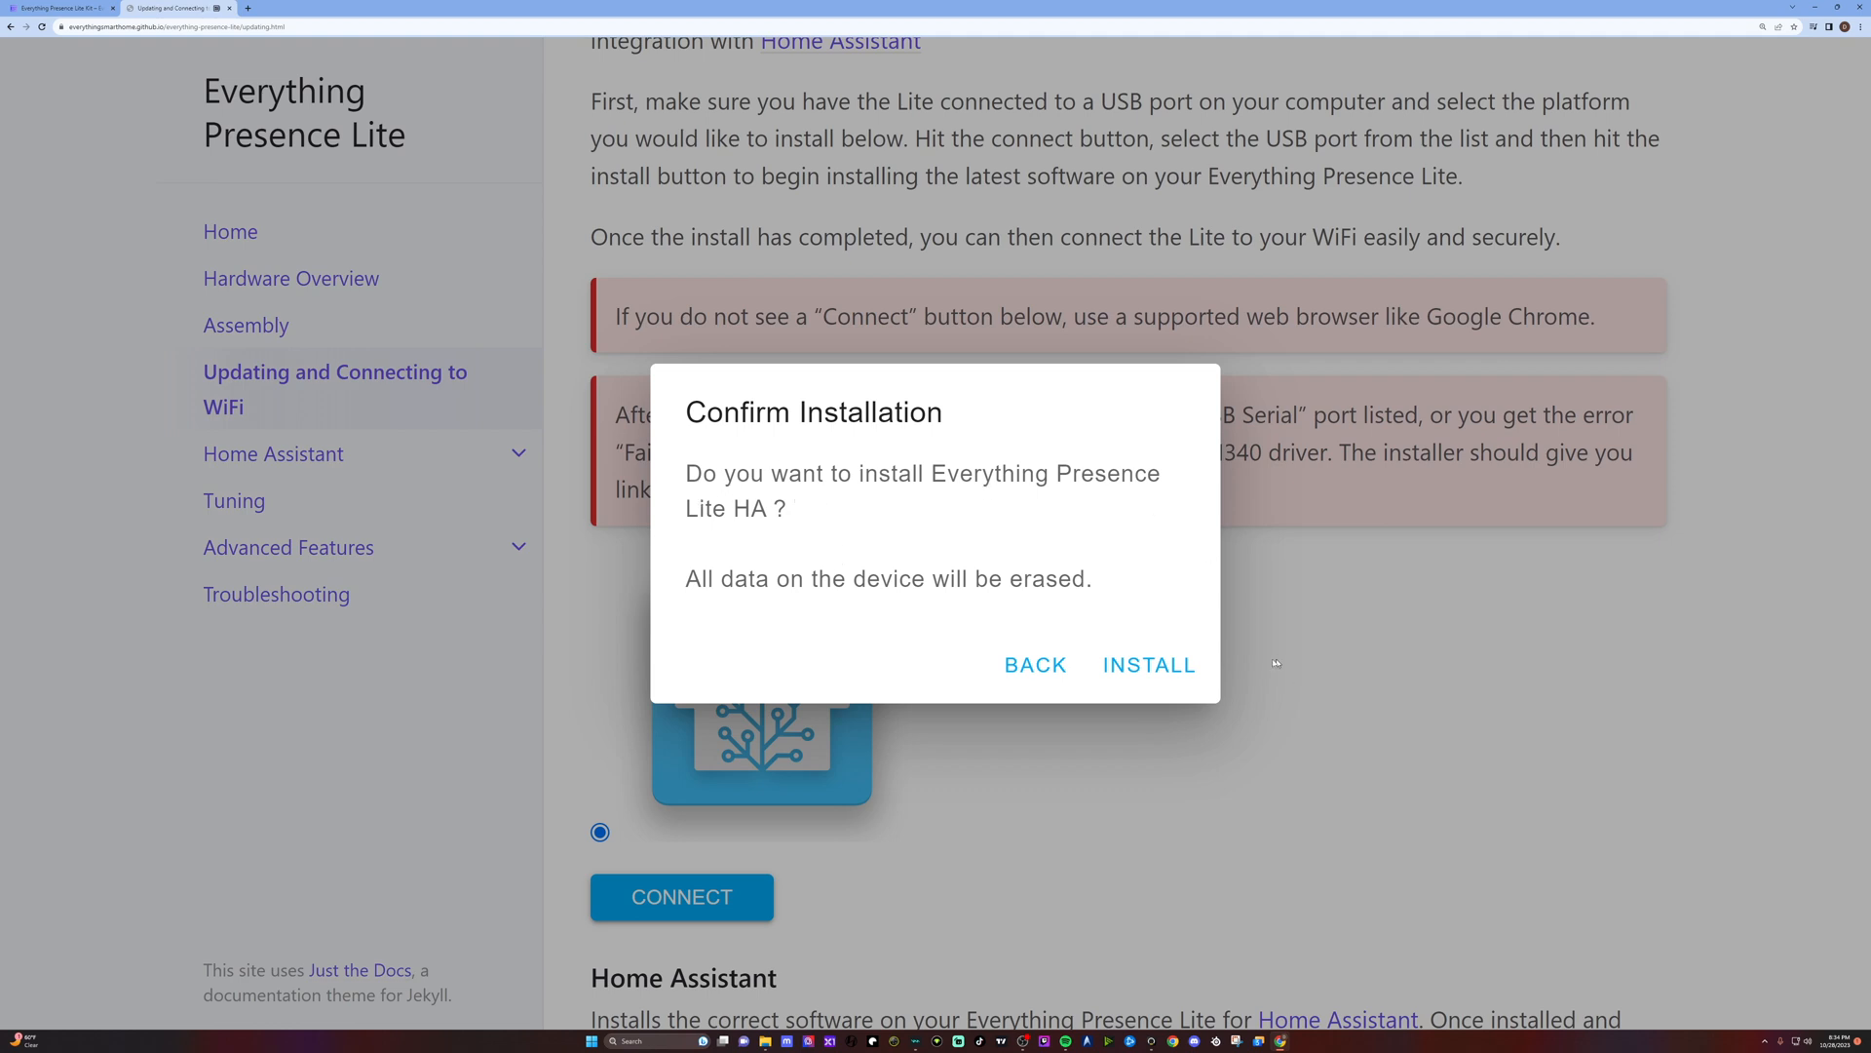
- Confirm erasing the device and flash the Everything Presence Lite HA firmware to completion
{"action": "left_click", "coordinate": [1147, 665]}
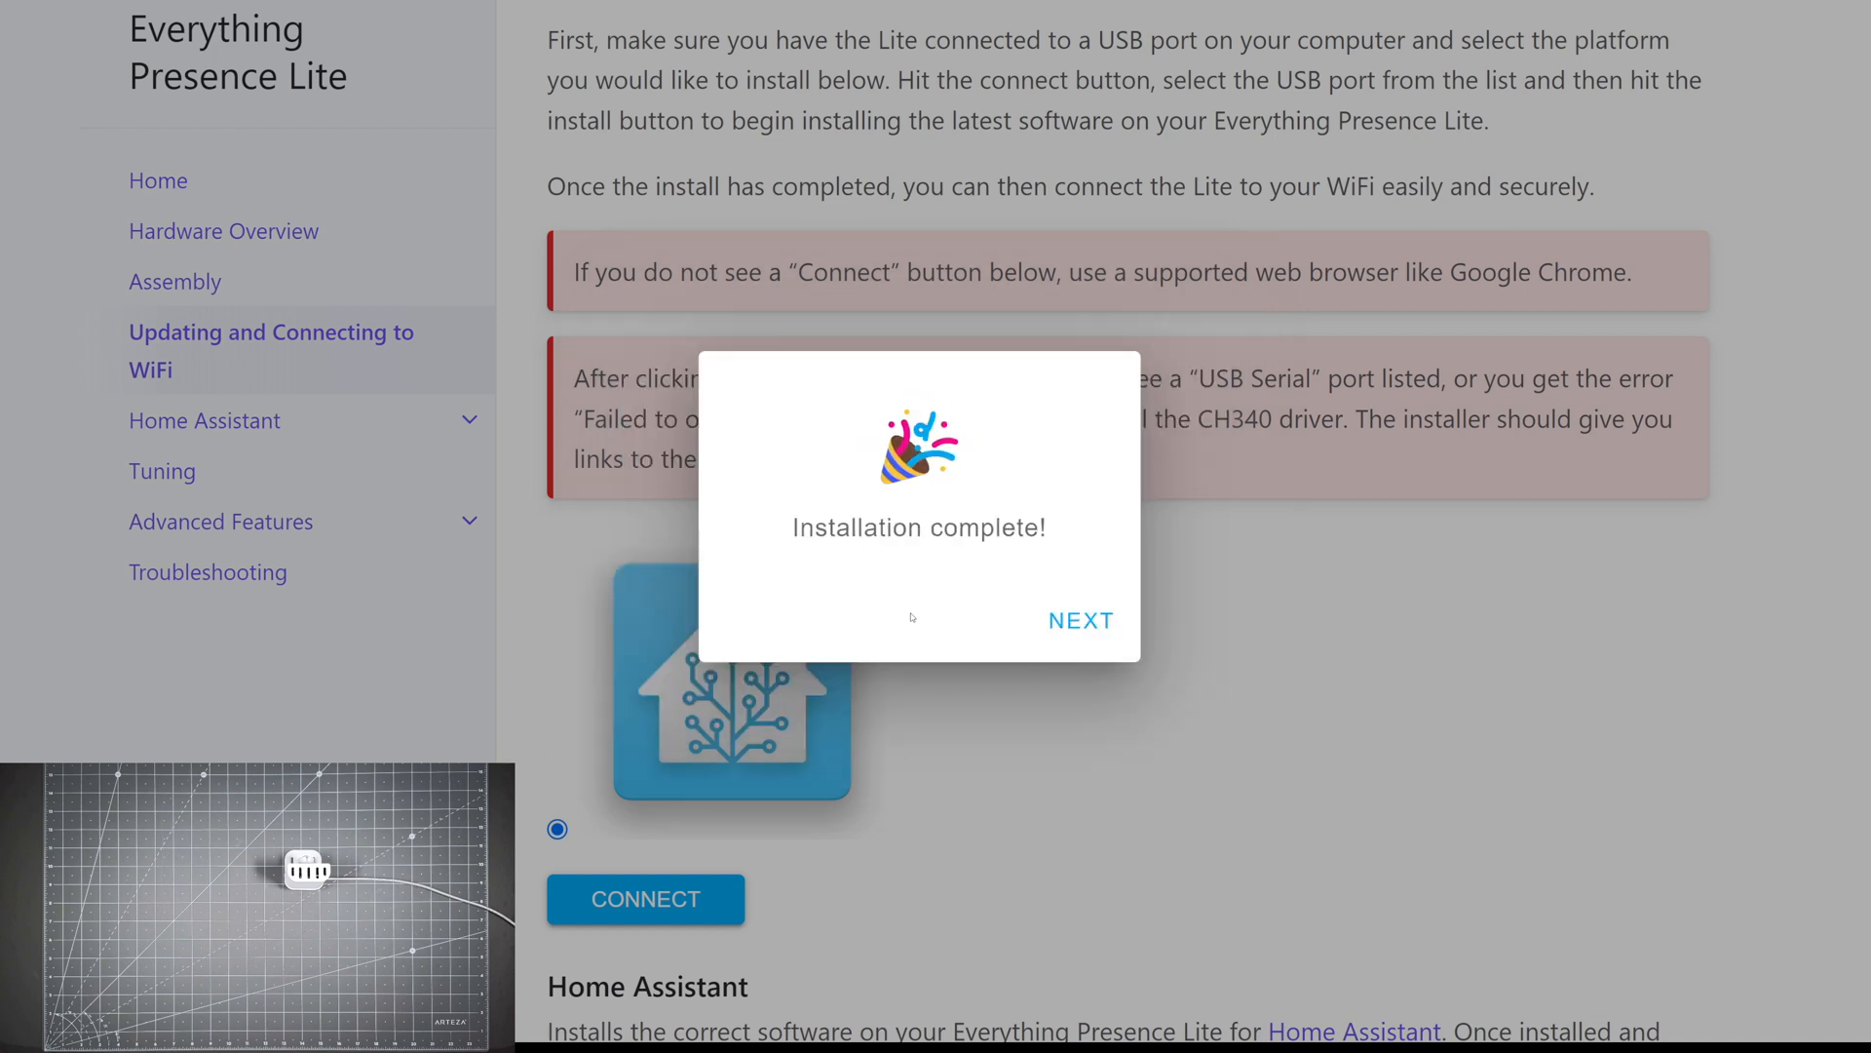
{"action": "mouse_move", "coordinate": [963, 666]}
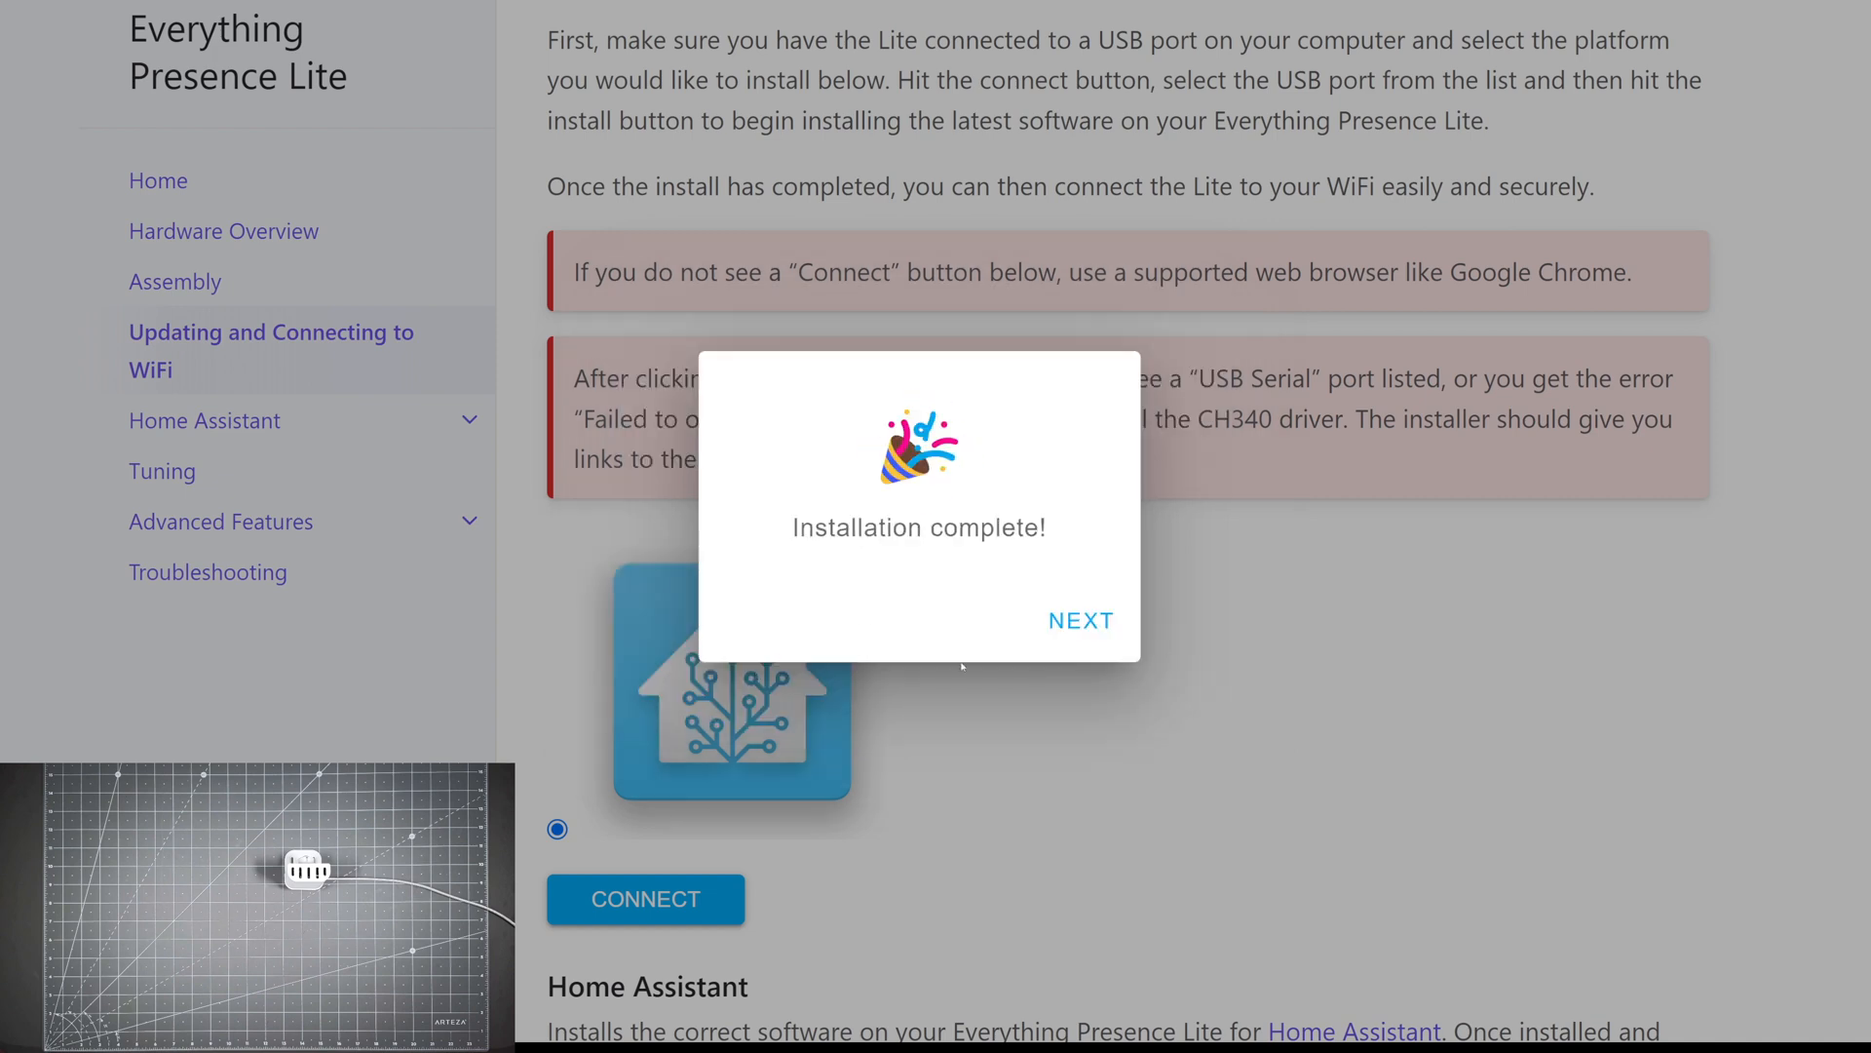
- Enter the home network and its password in Configure Wi-Fi, then connect the device
{"action": "left_click", "coordinate": [1079, 620]}
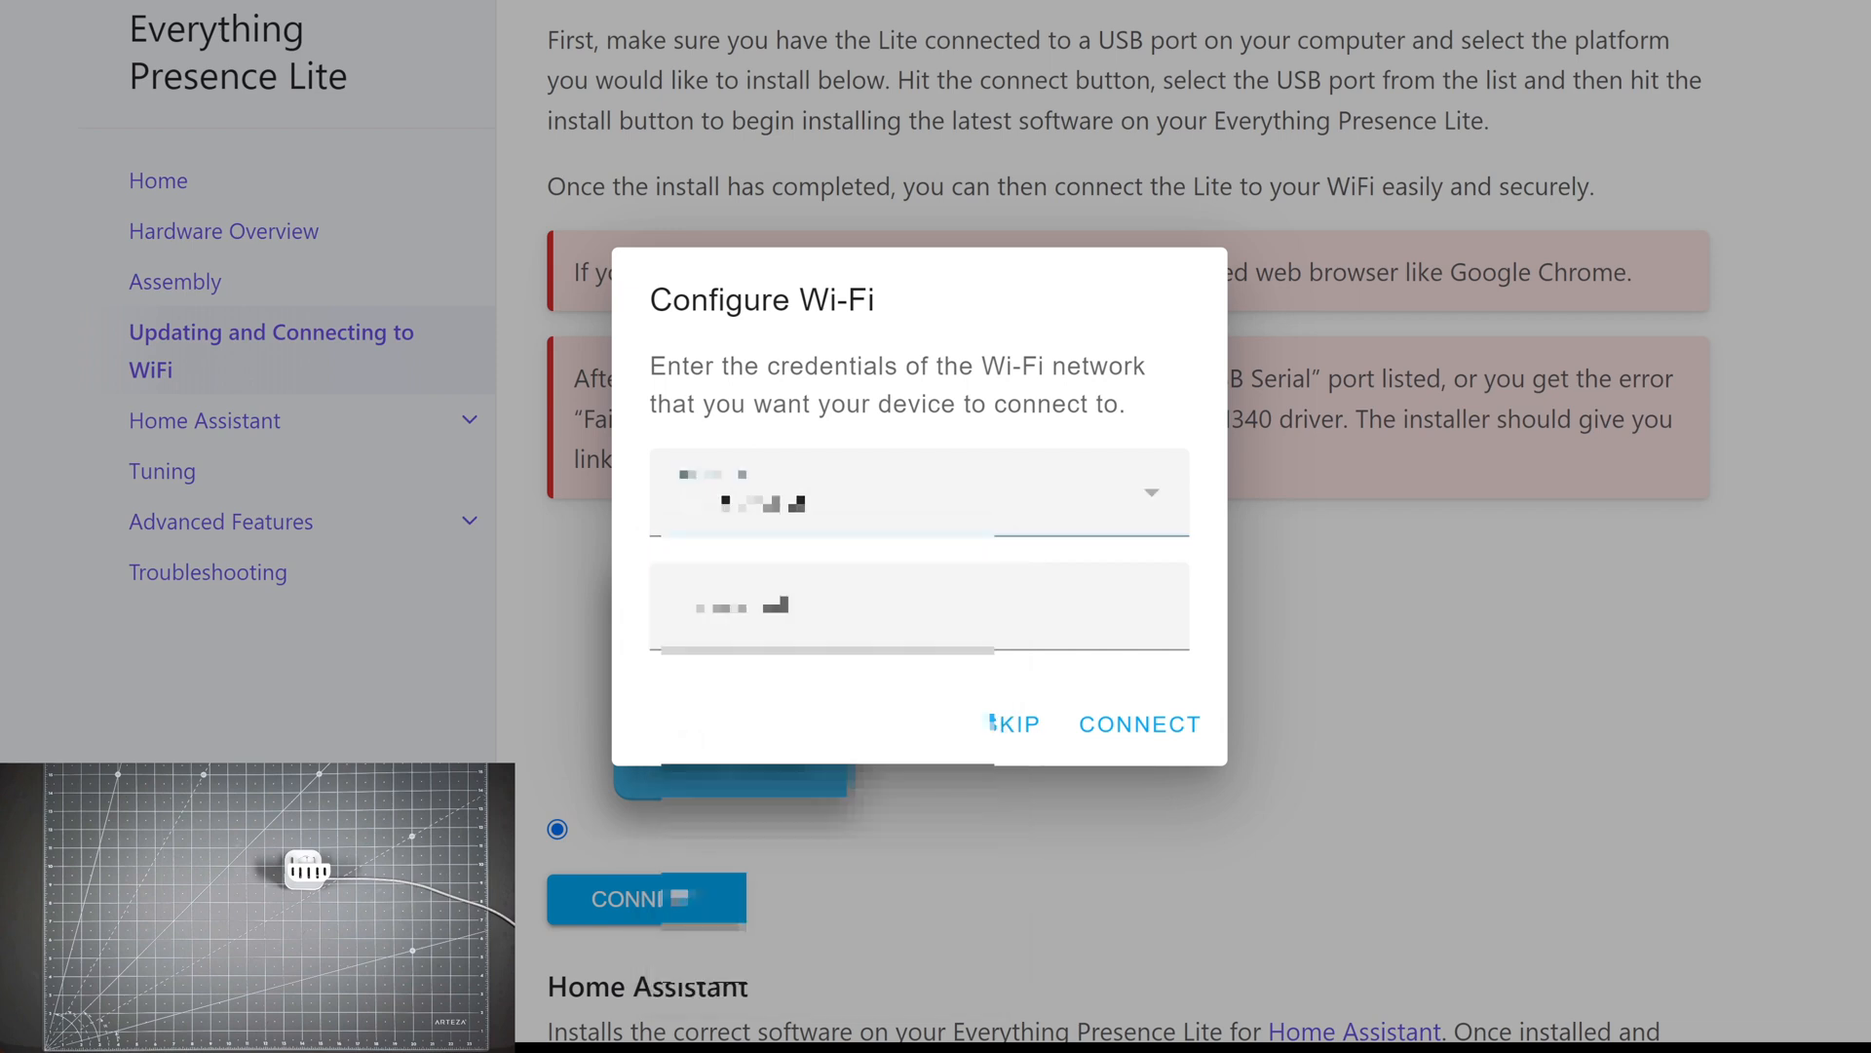
{"action": "left_click", "coordinate": [919, 606]}
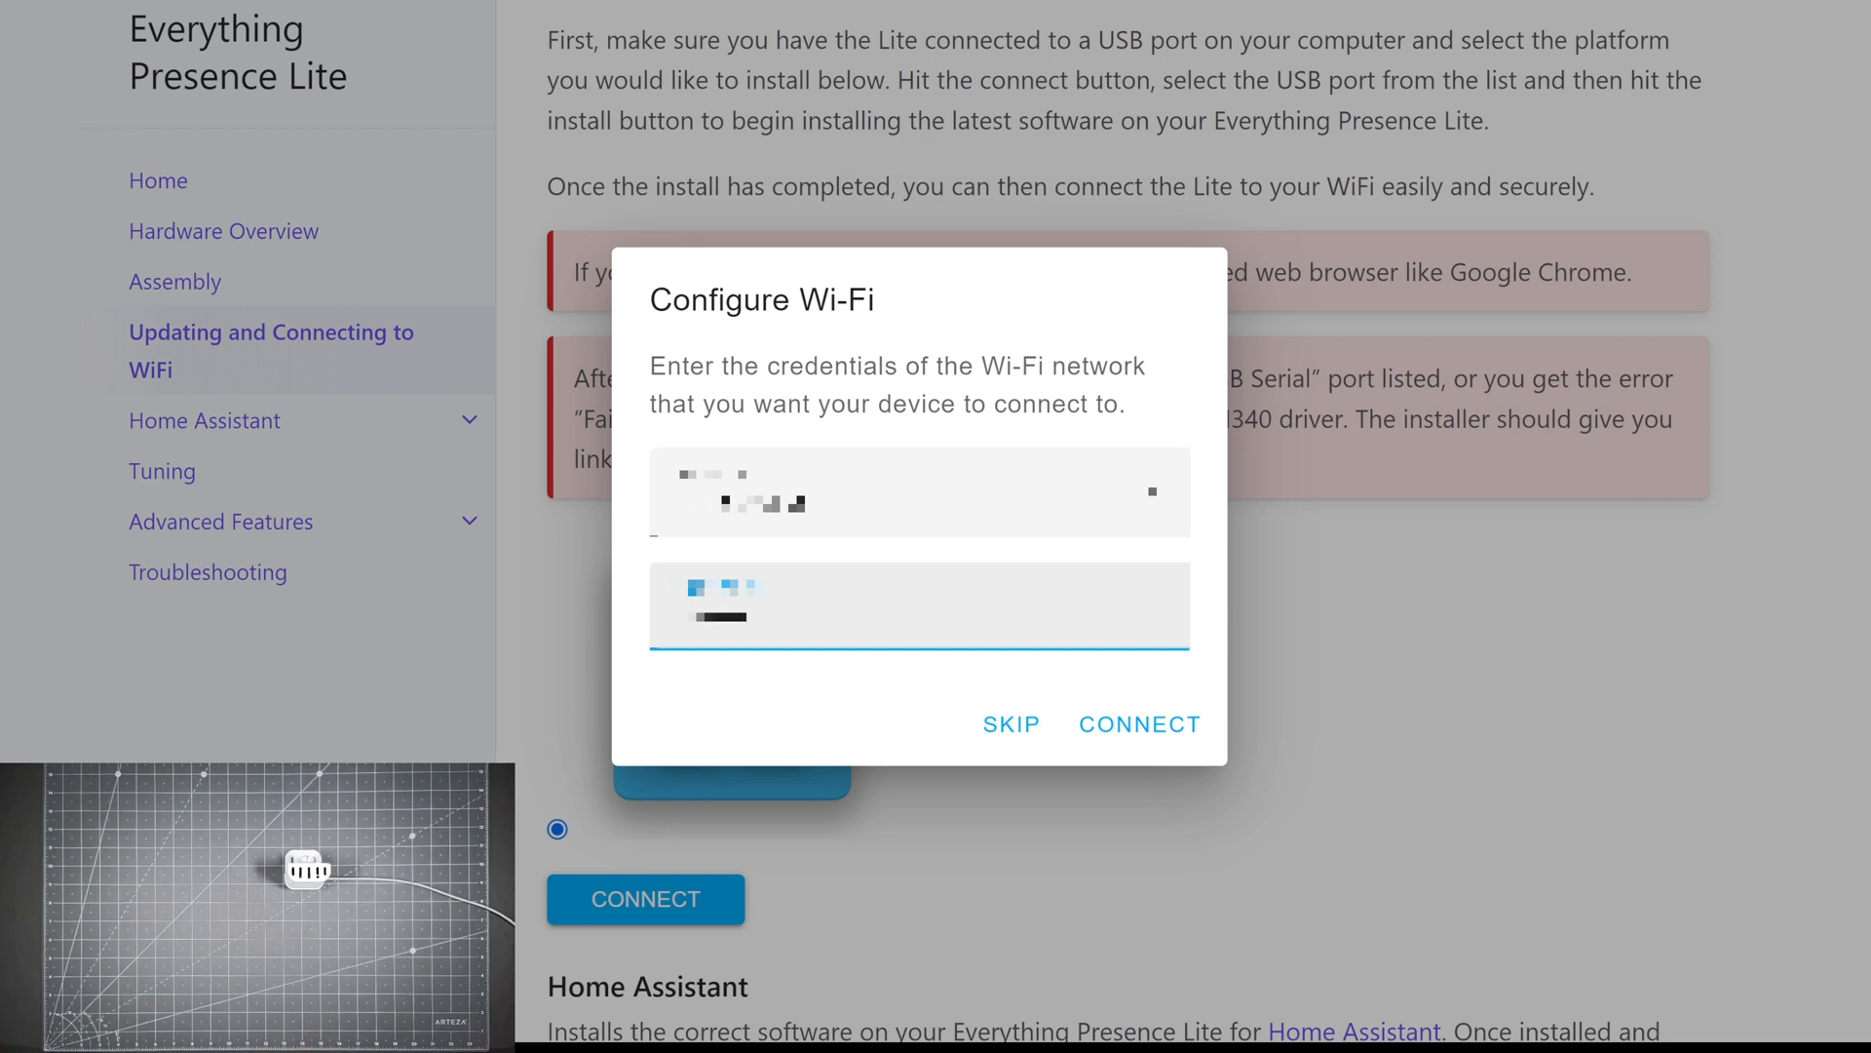
{"action": "left_click", "coordinate": [1138, 723]}
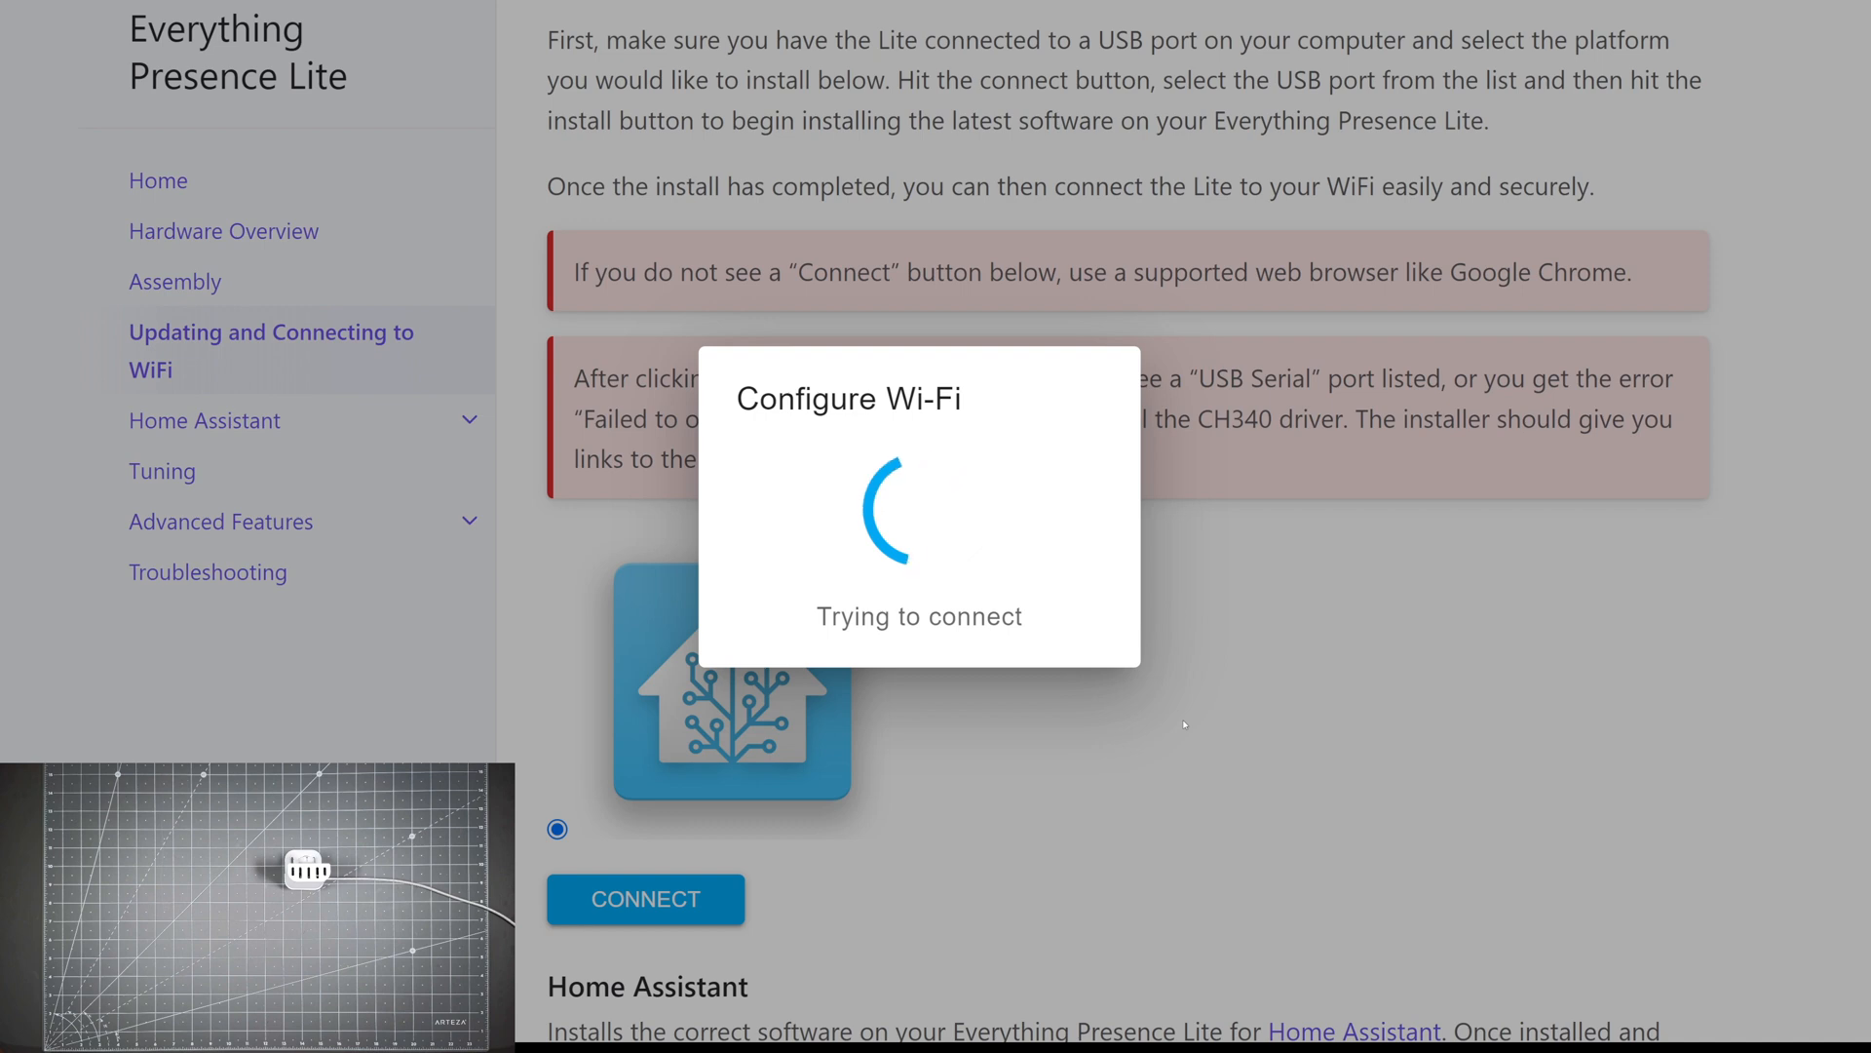
{"action": "mouse_move", "coordinate": [1260, 724]}
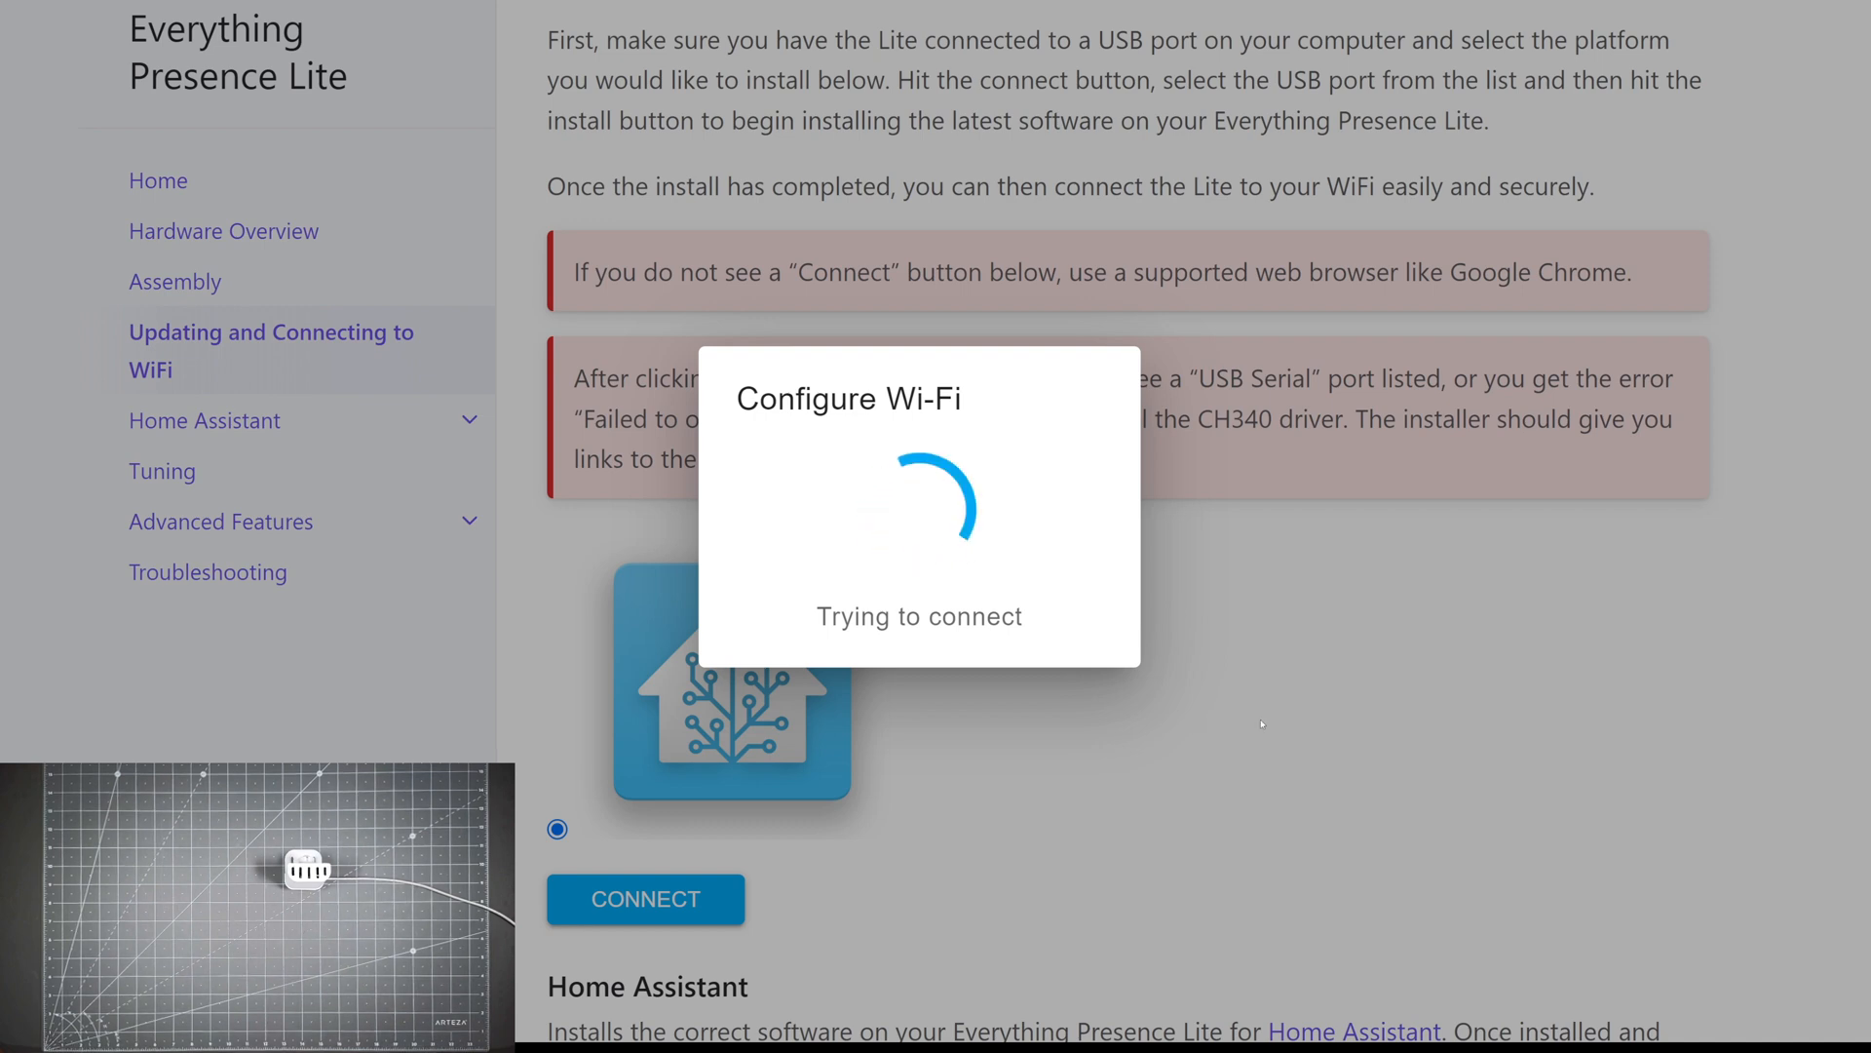
{"action": "mouse_move", "coordinate": [1246, 735]}
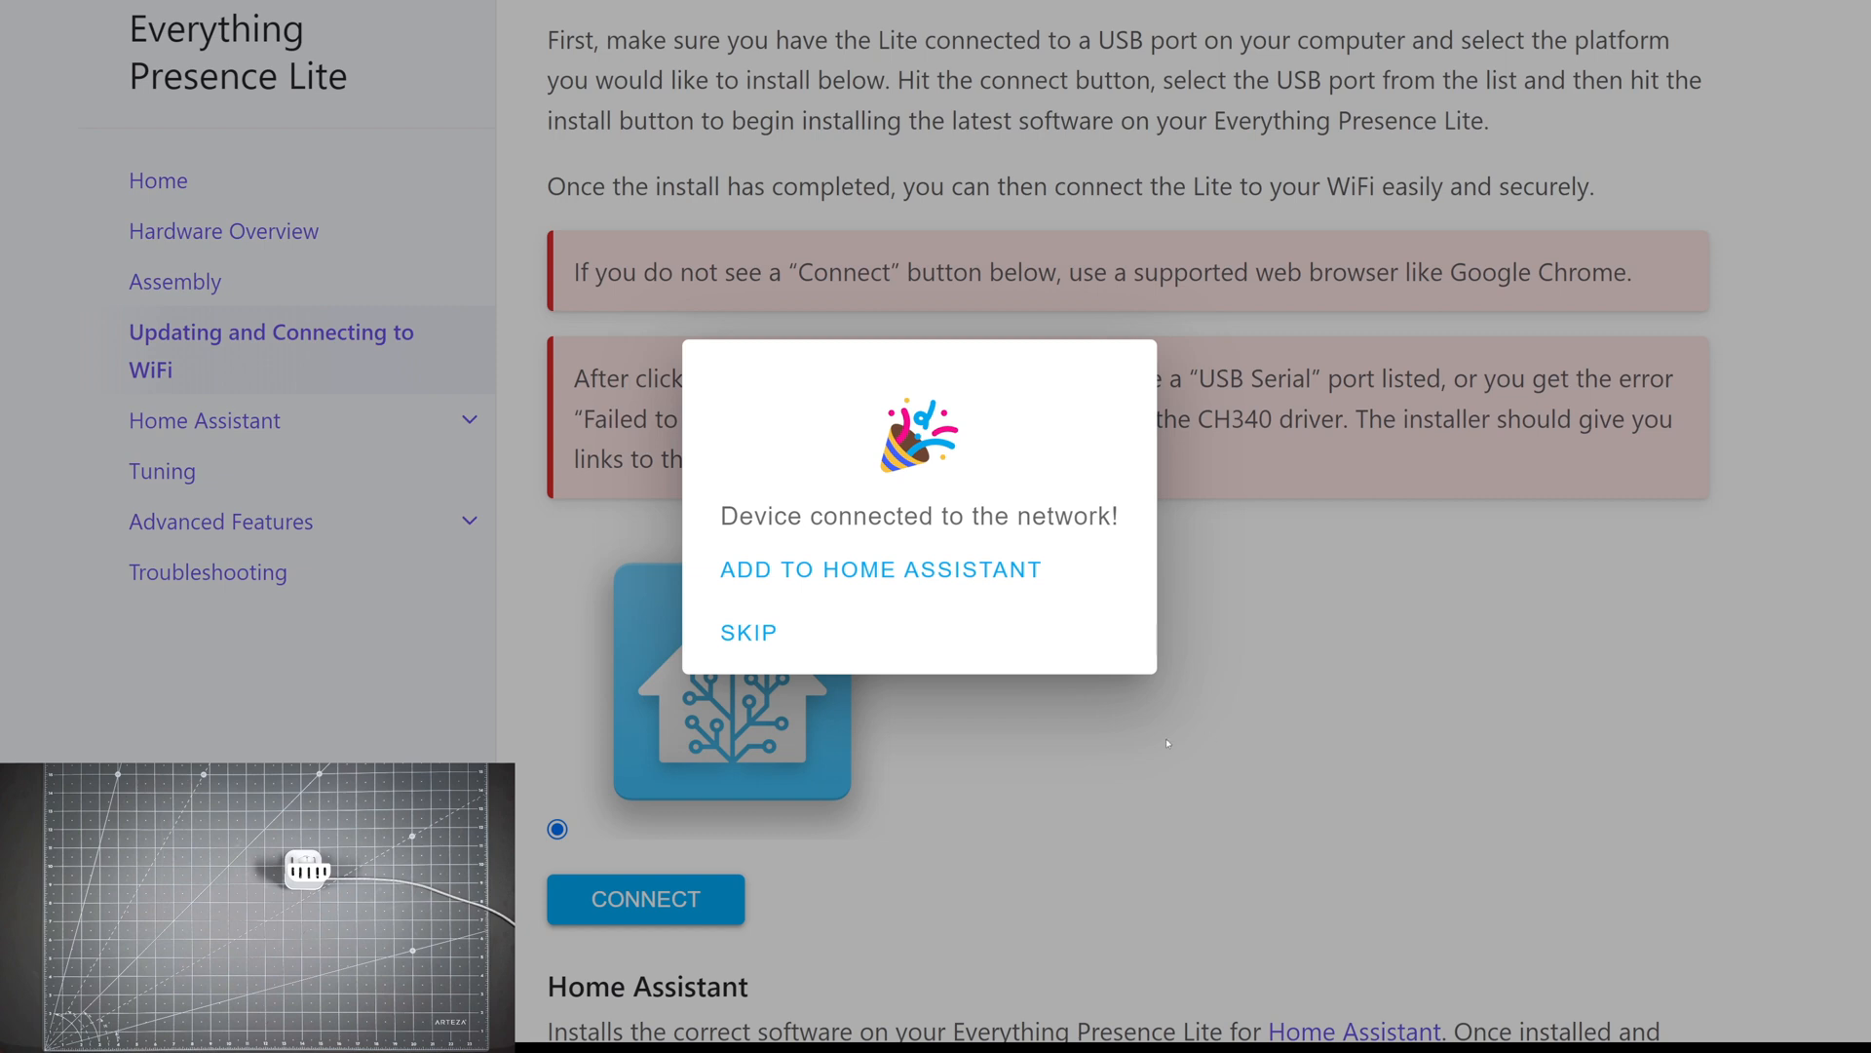
{"action": "mouse_move", "coordinate": [872, 526]}
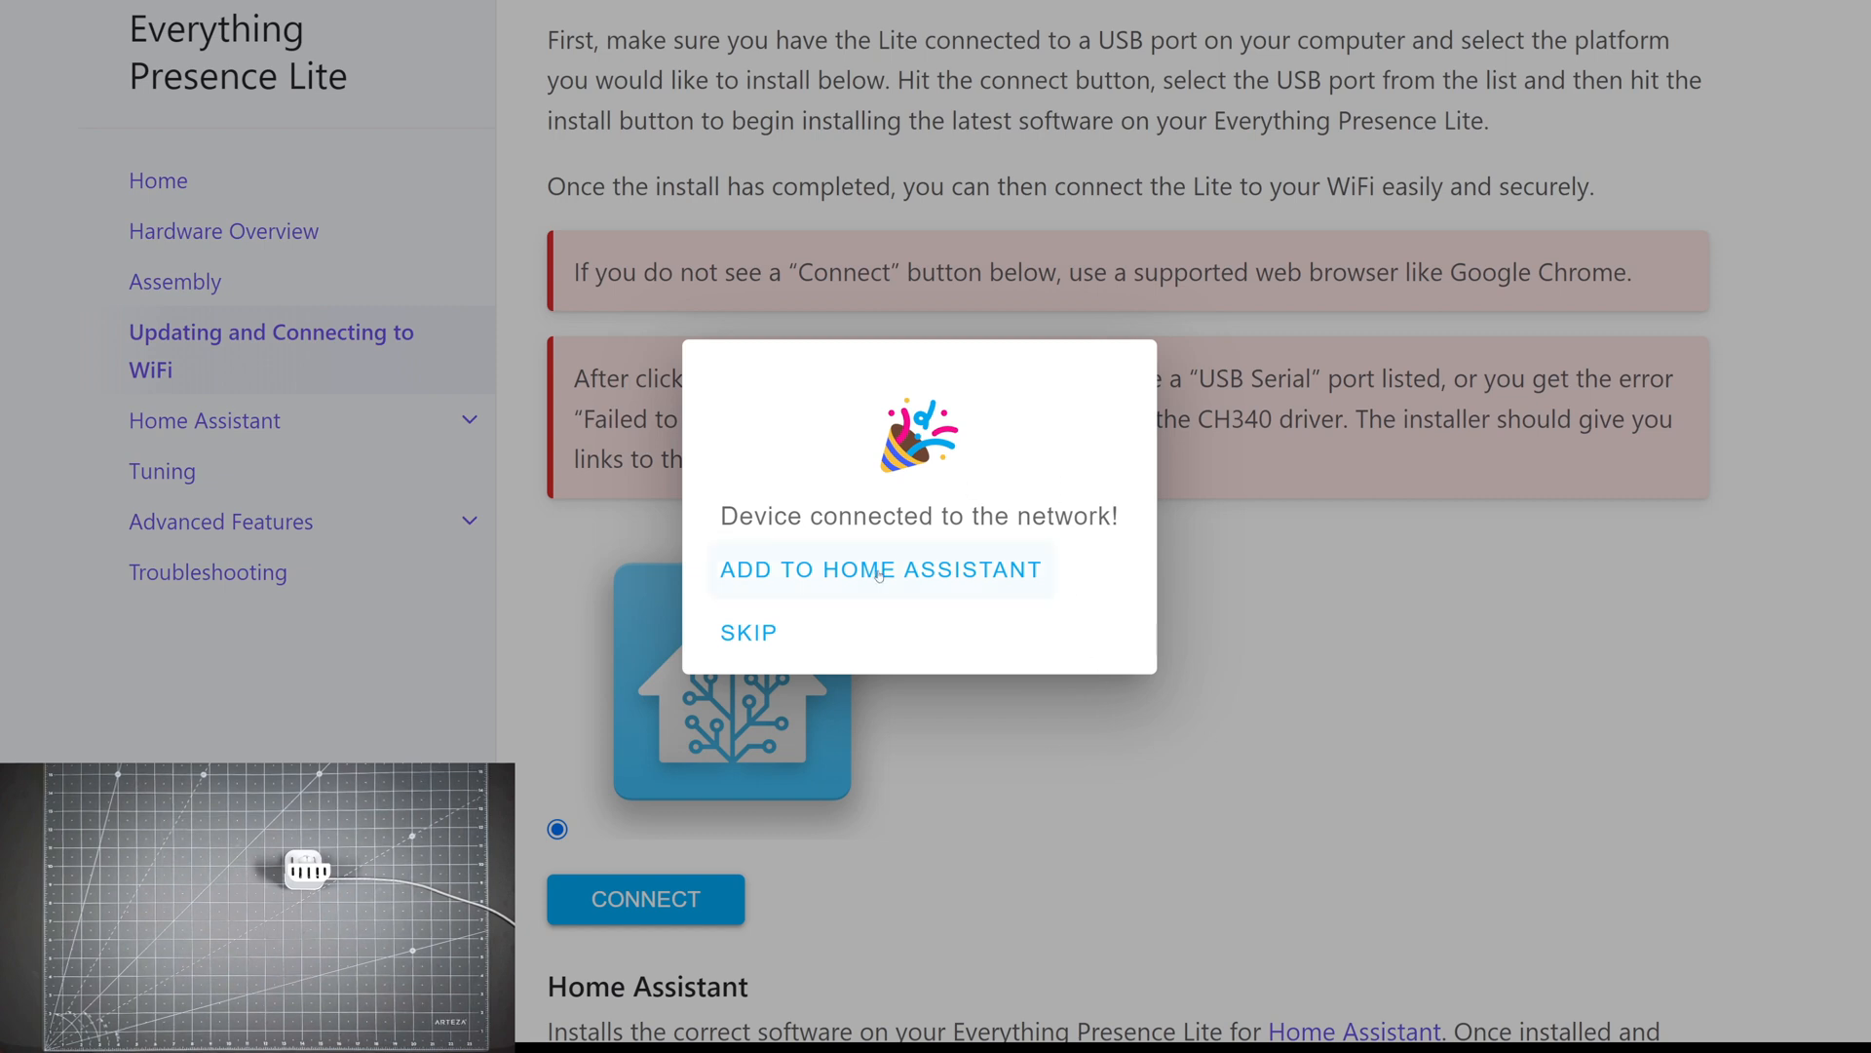
- Add the connected device to Home Assistant and configure the discovered Everything Presence Lite 885a00
{"action": "left_click", "coordinate": [879, 569]}
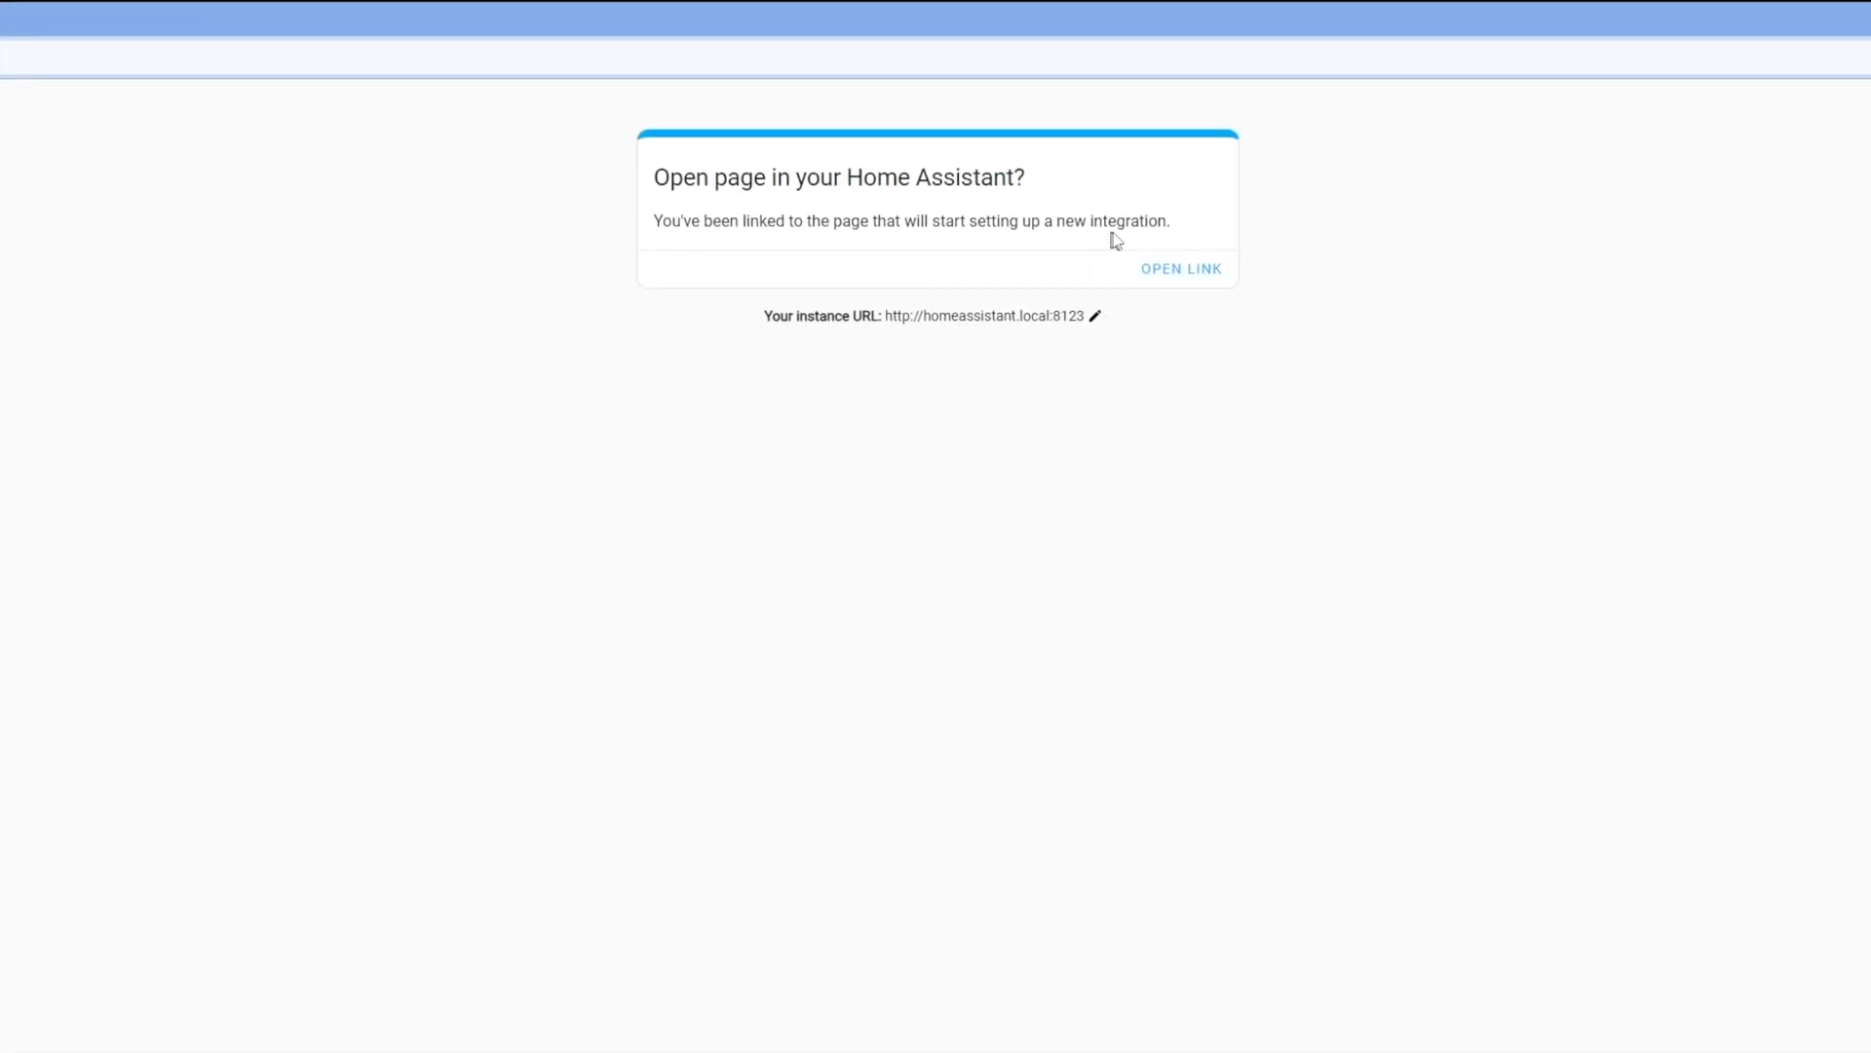
{"action": "left_click", "coordinate": [1179, 267]}
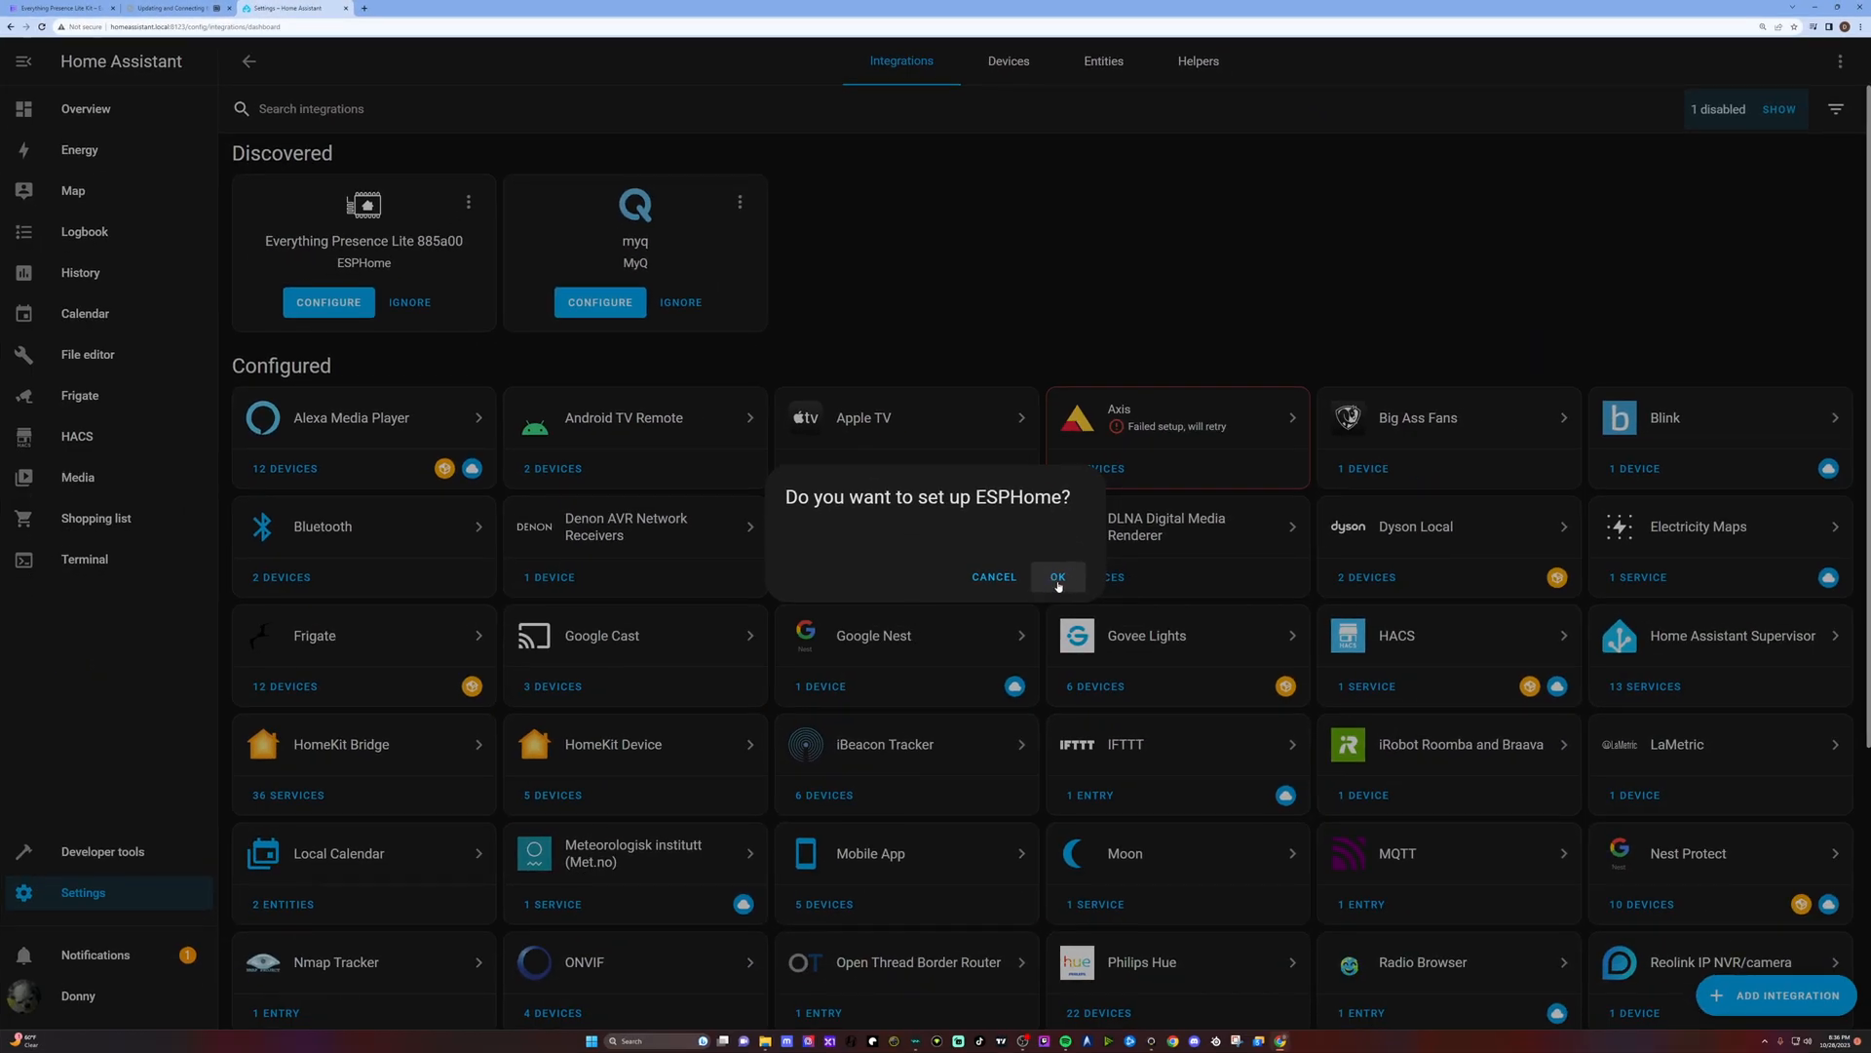
- Confirm ESPHome setup, submit the discovered 885a00 node, and assign it a room area
{"action": "left_click", "coordinate": [1056, 576]}
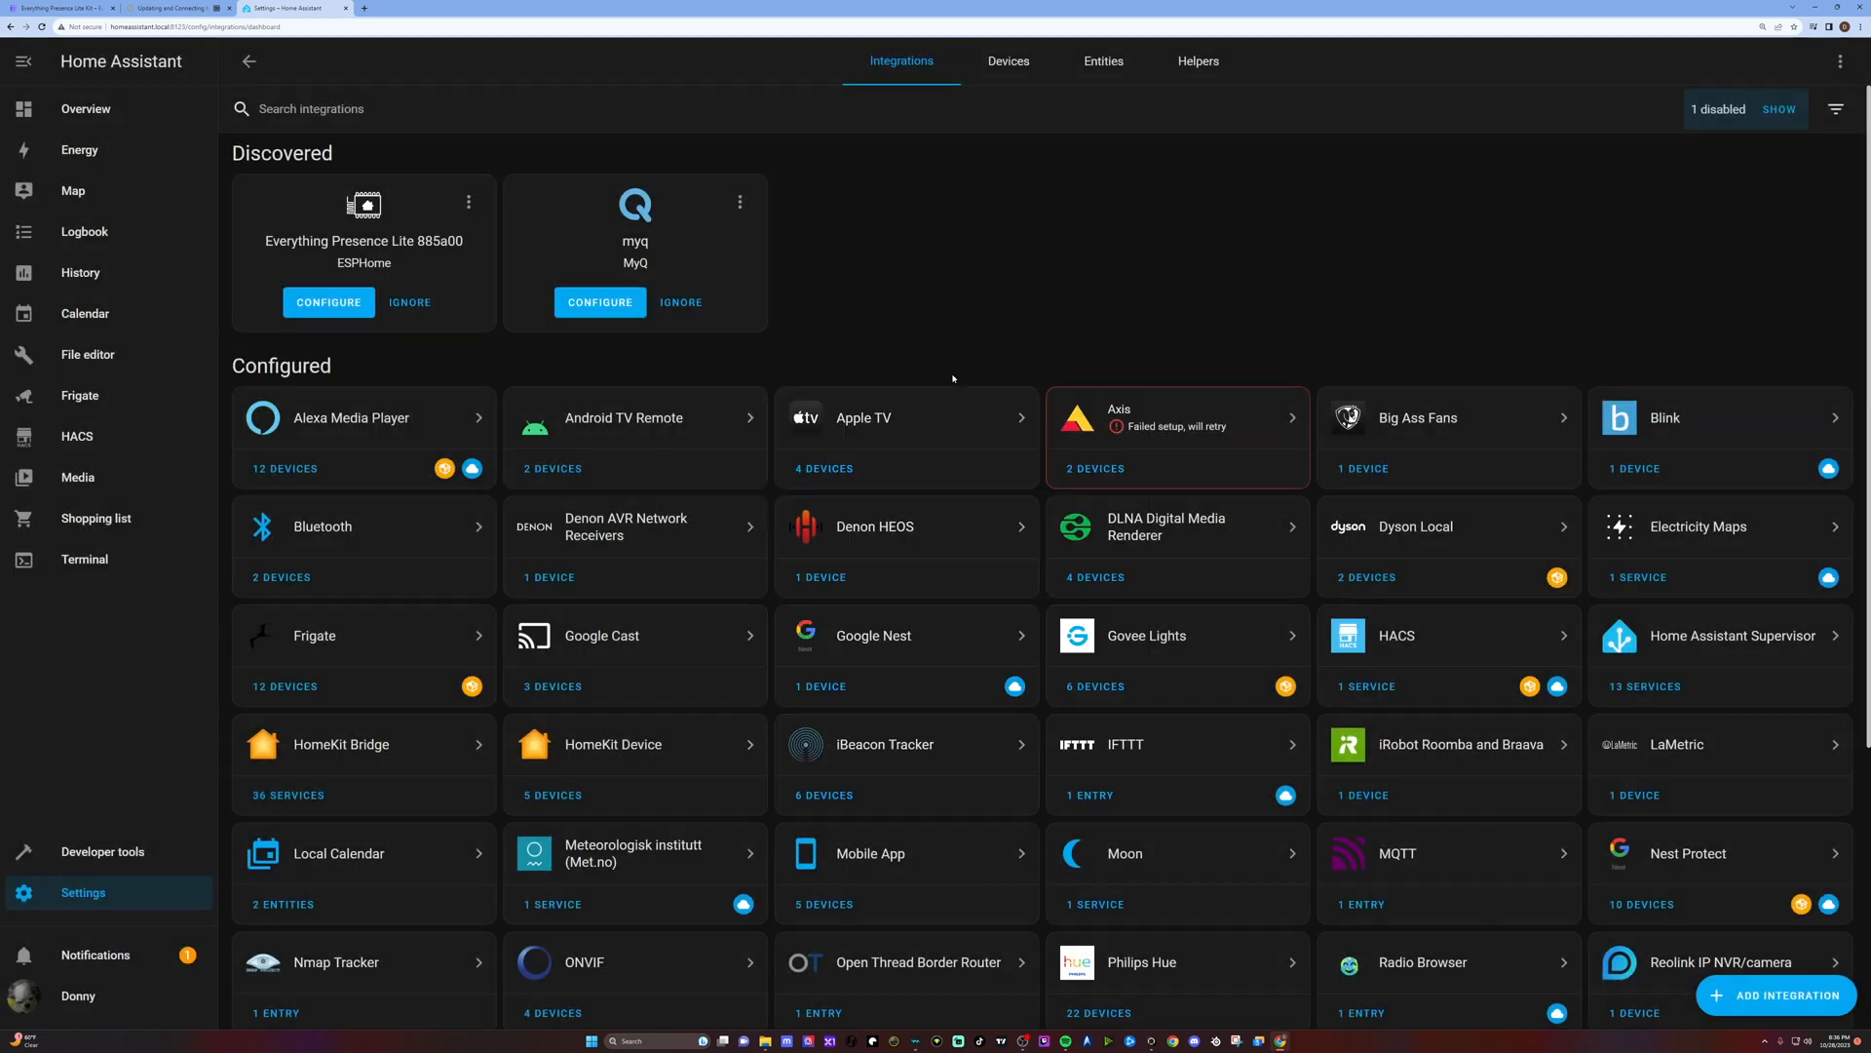
{"action": "left_click", "coordinate": [329, 303]}
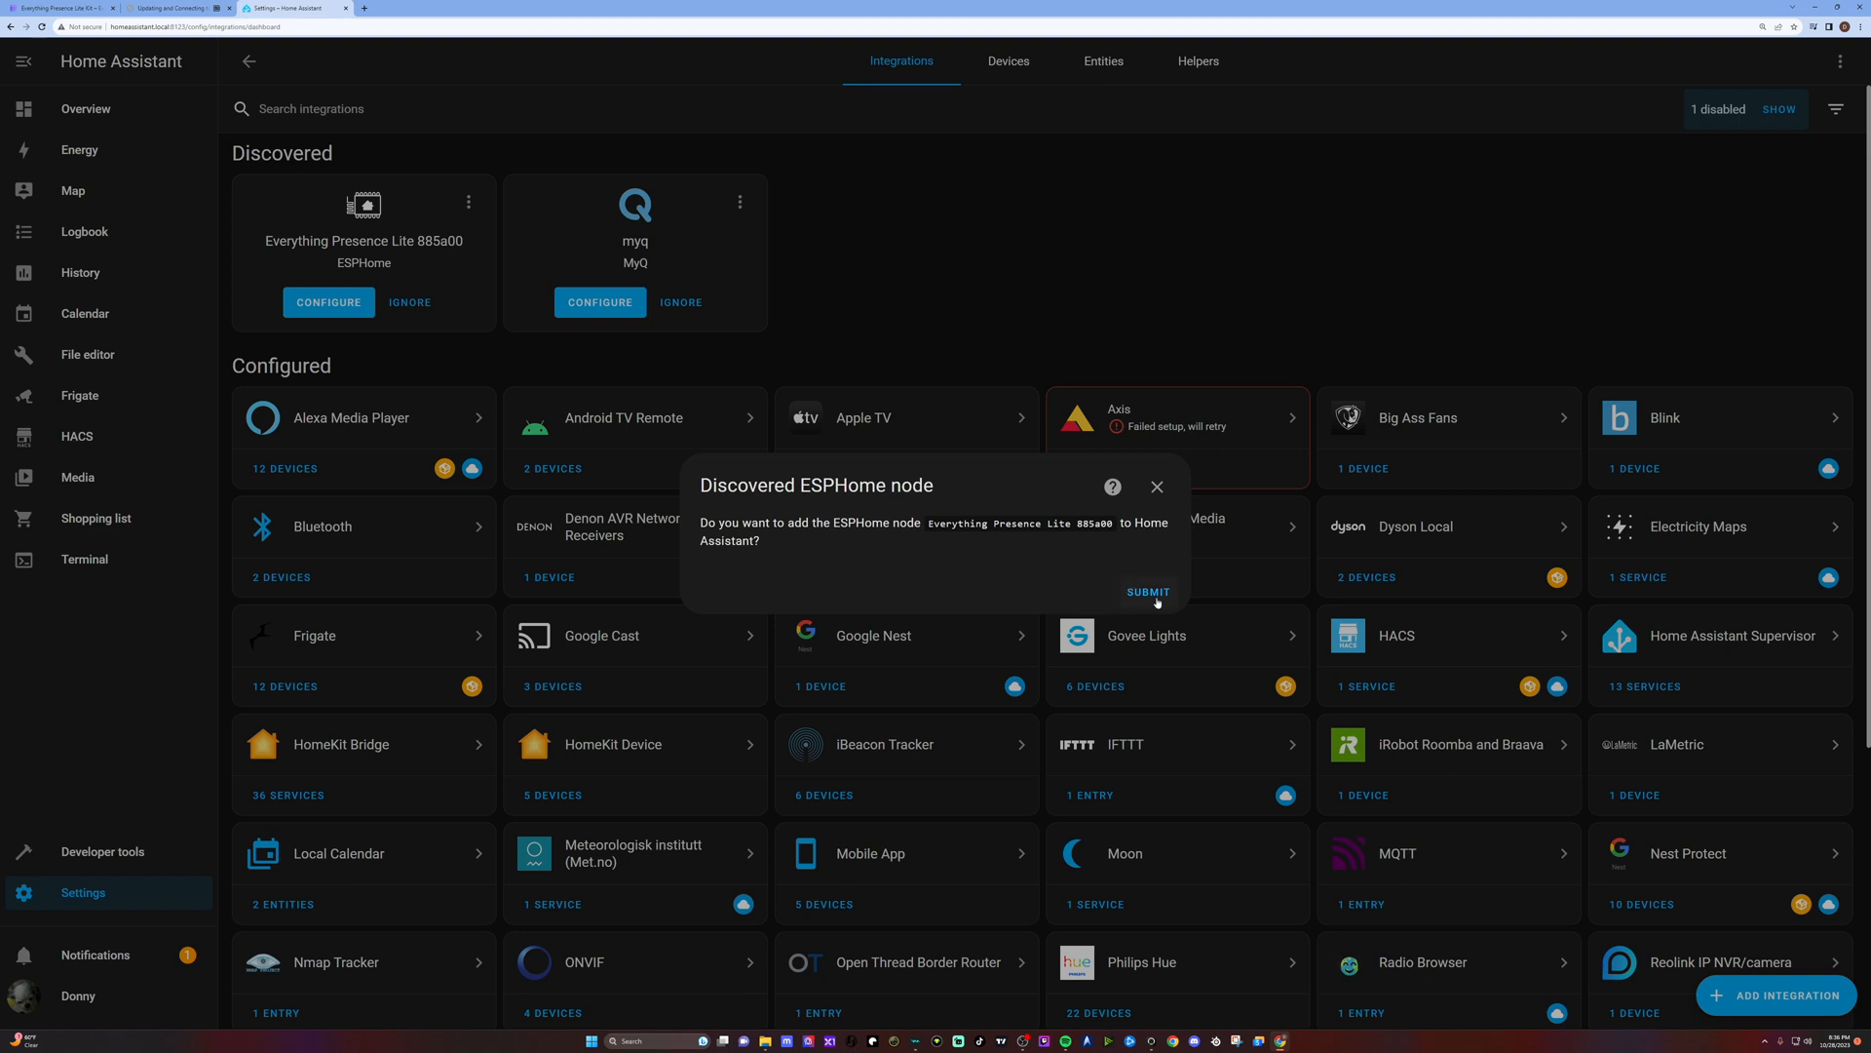
{"action": "left_click", "coordinate": [1147, 592]}
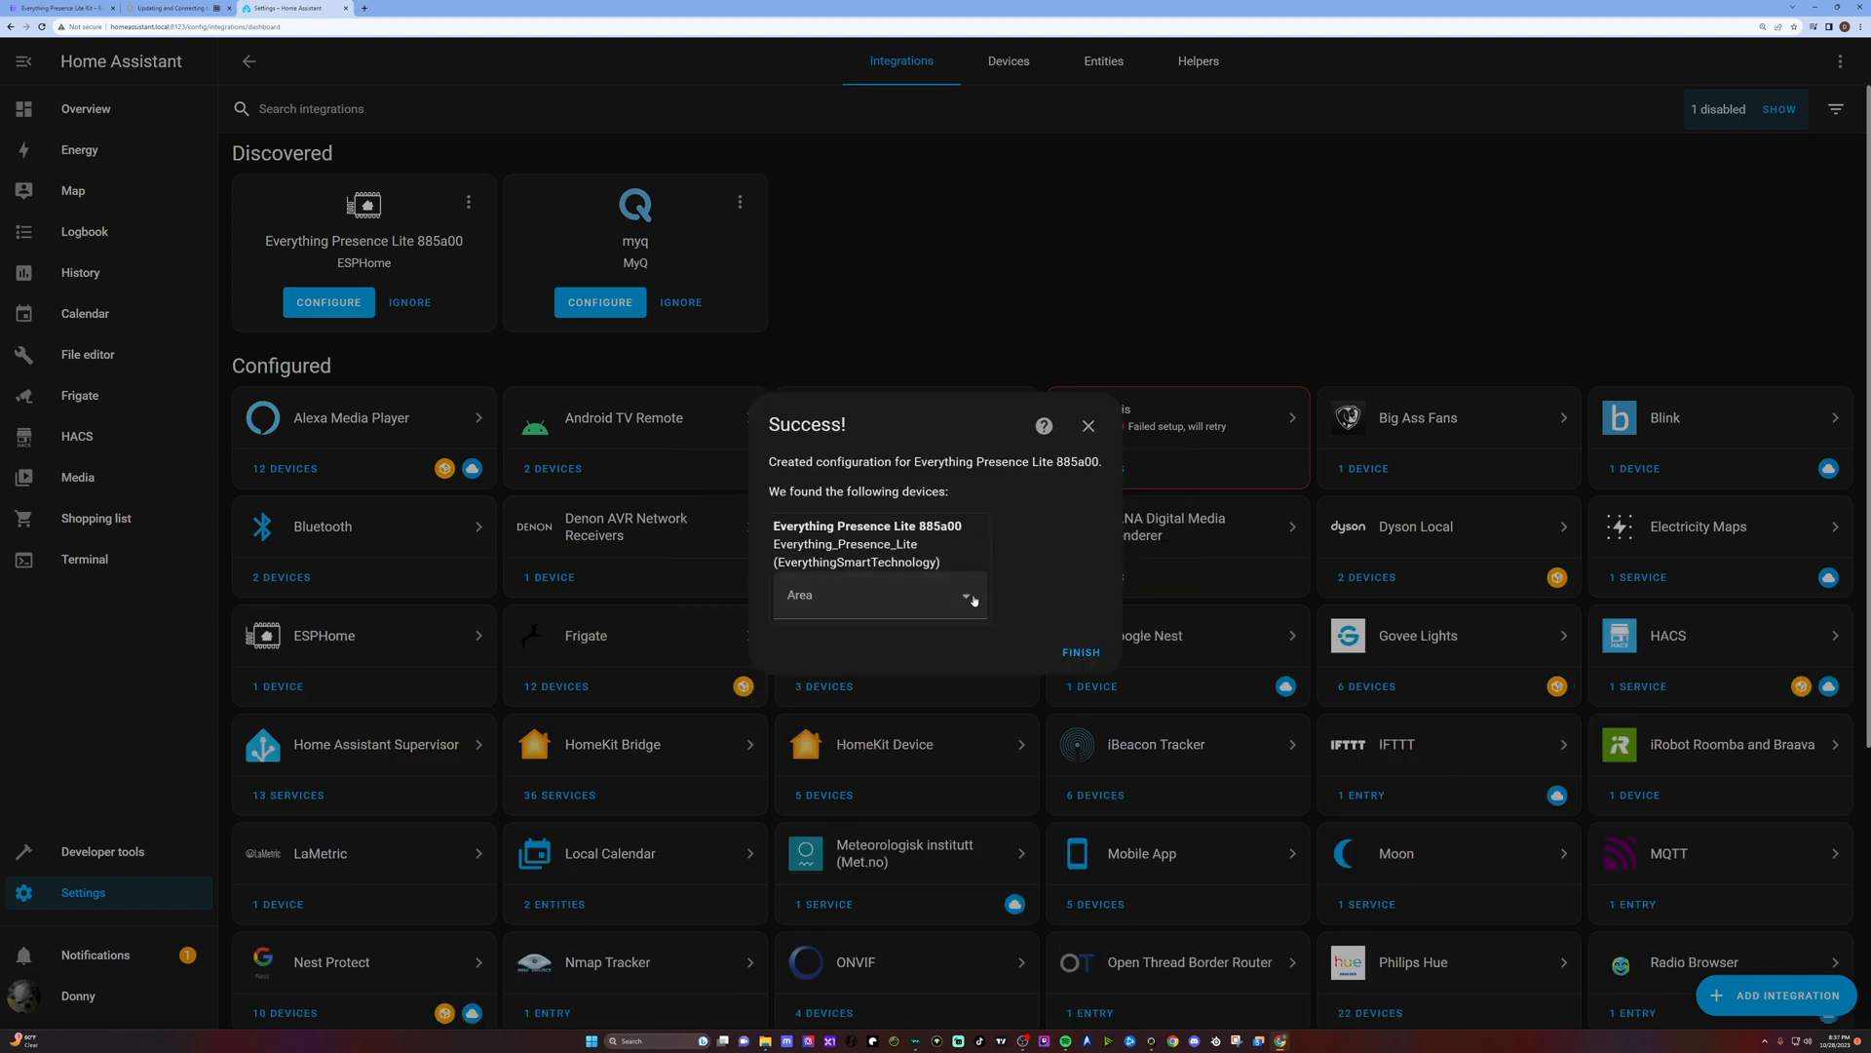
{"action": "left_click", "coordinate": [879, 594]}
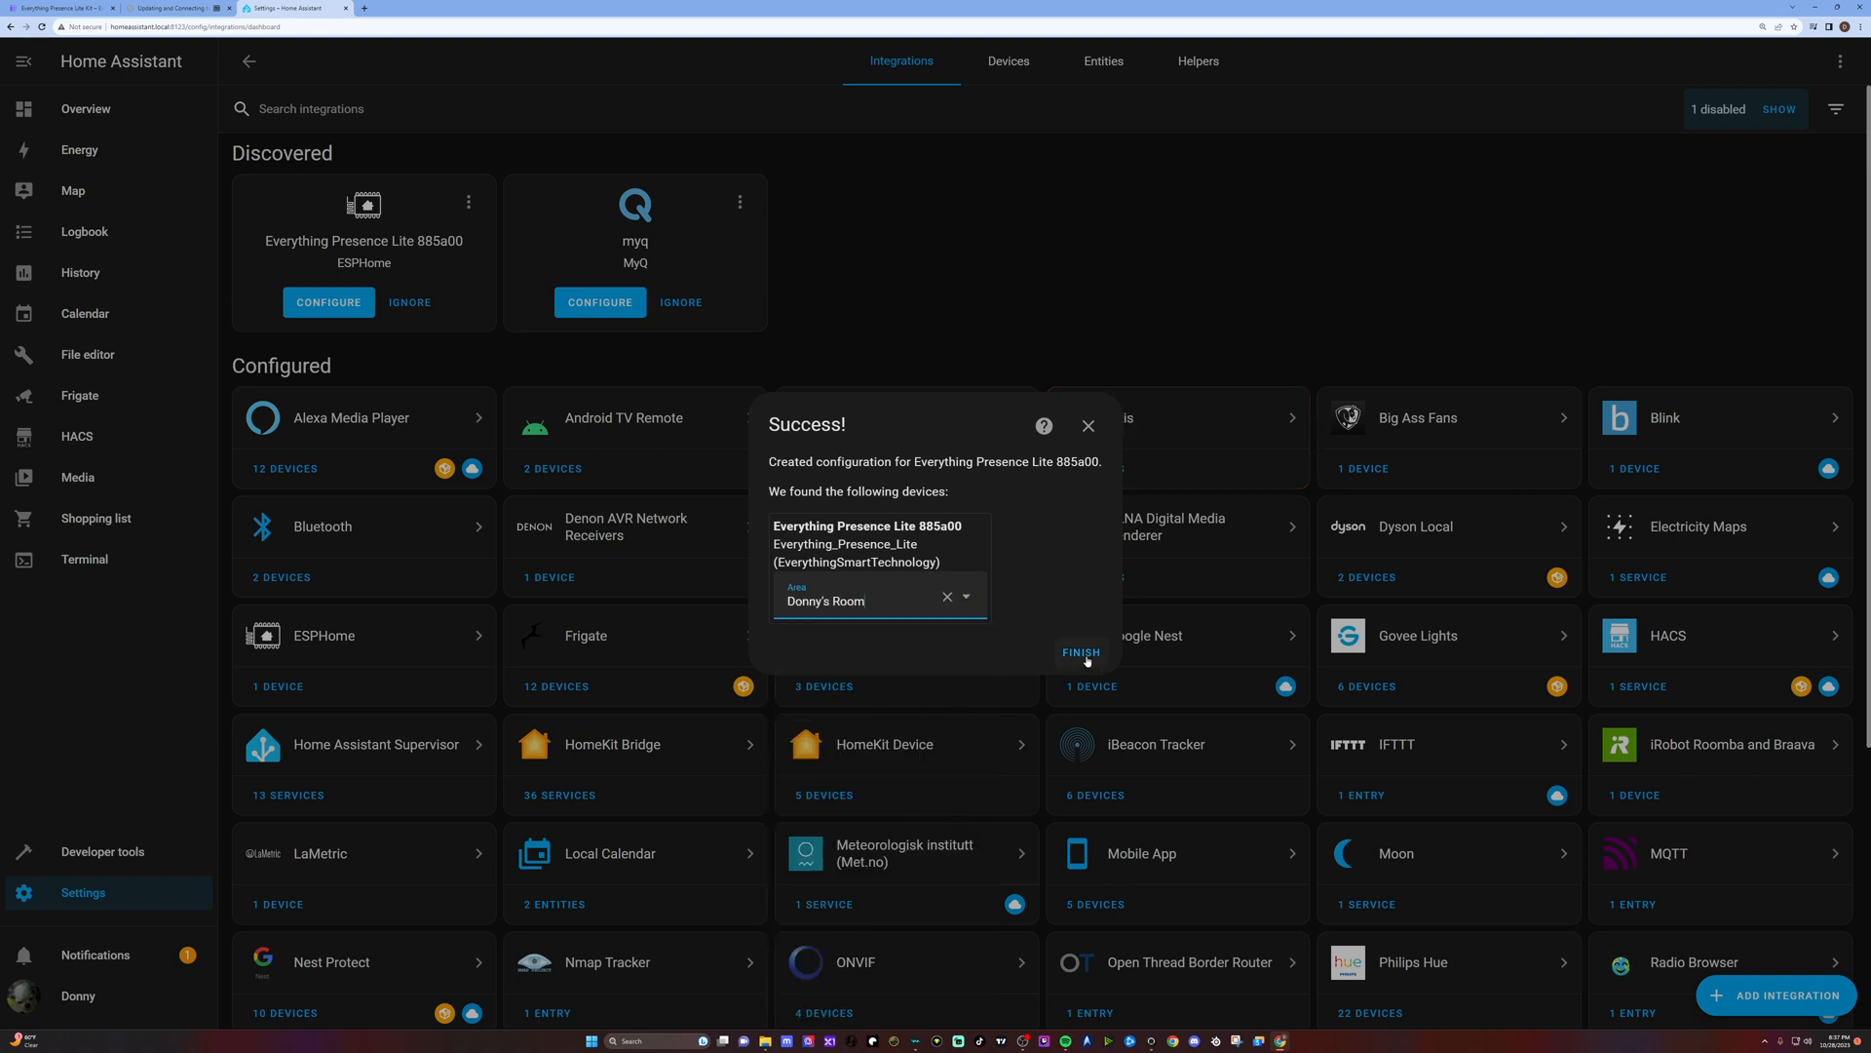
{"action": "left_click", "coordinate": [1079, 653]}
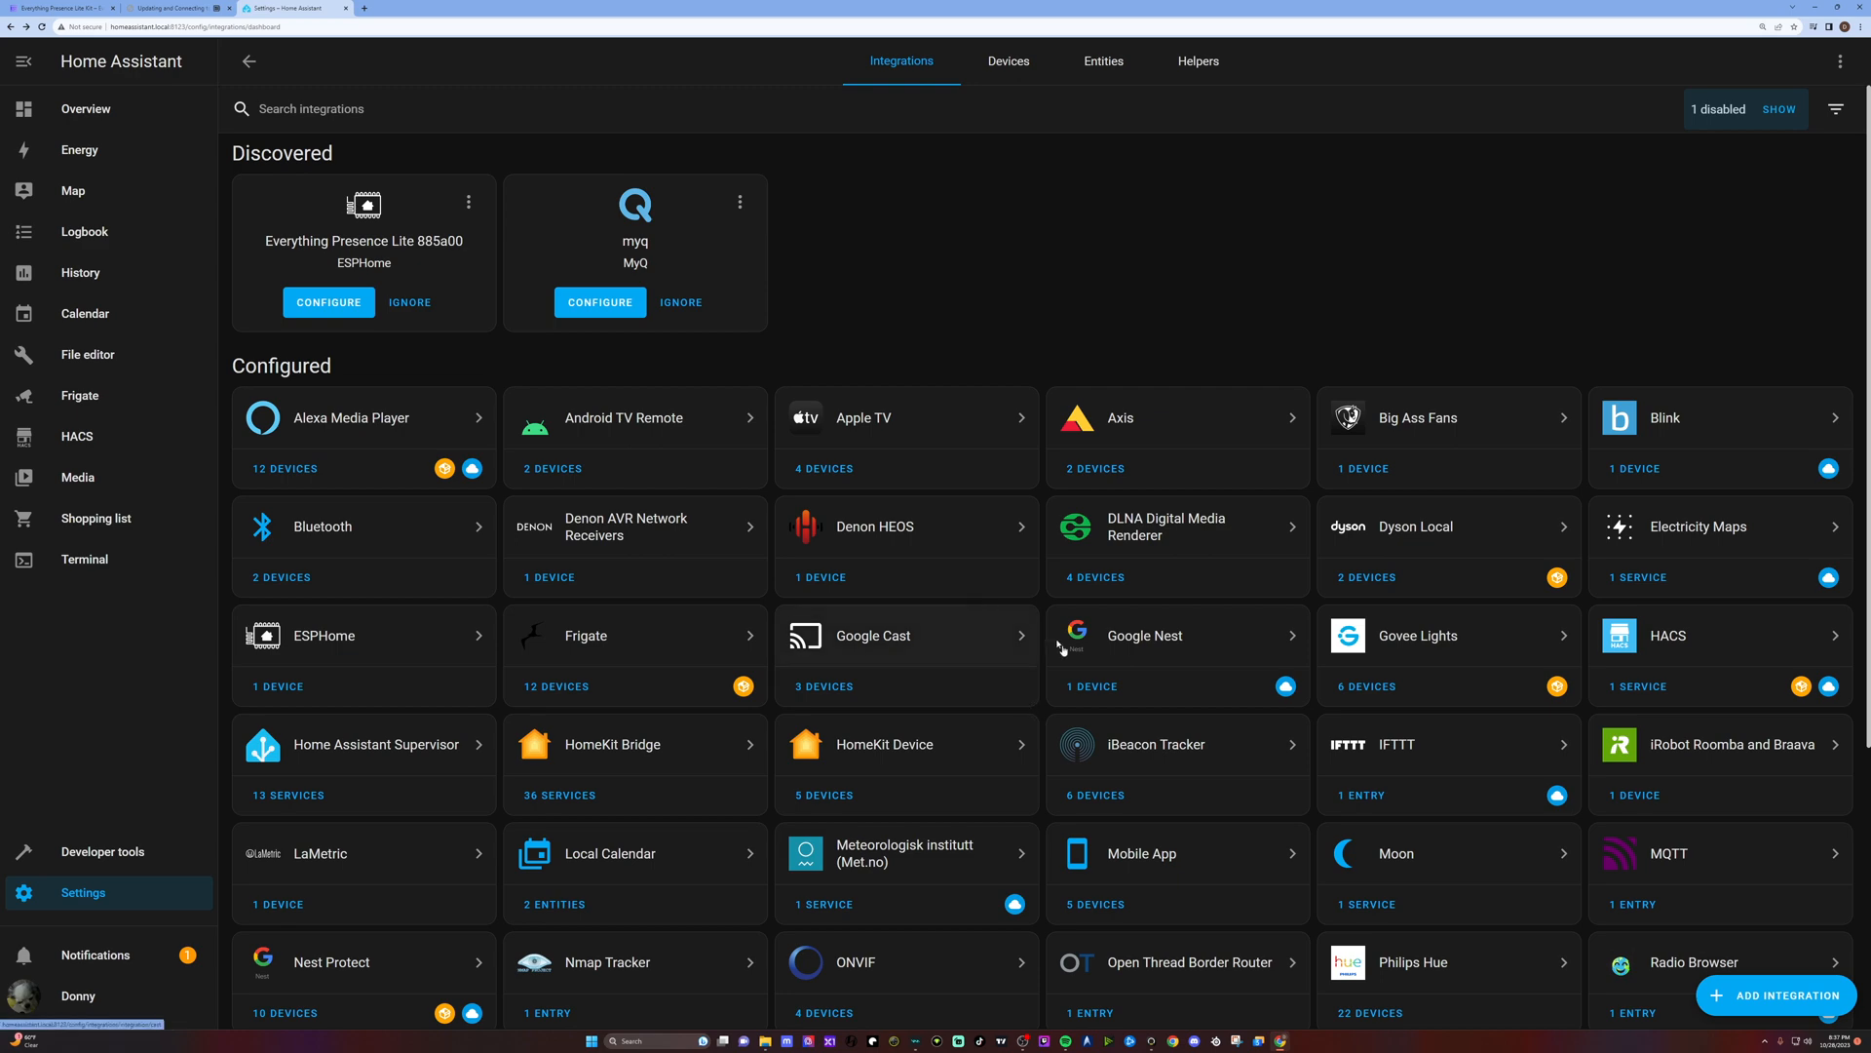
- Open the Everything Presence Lite 885a00 device page from the ESPHome integration card
{"action": "scroll", "scroll_direction": "down", "scroll_amount": 3}
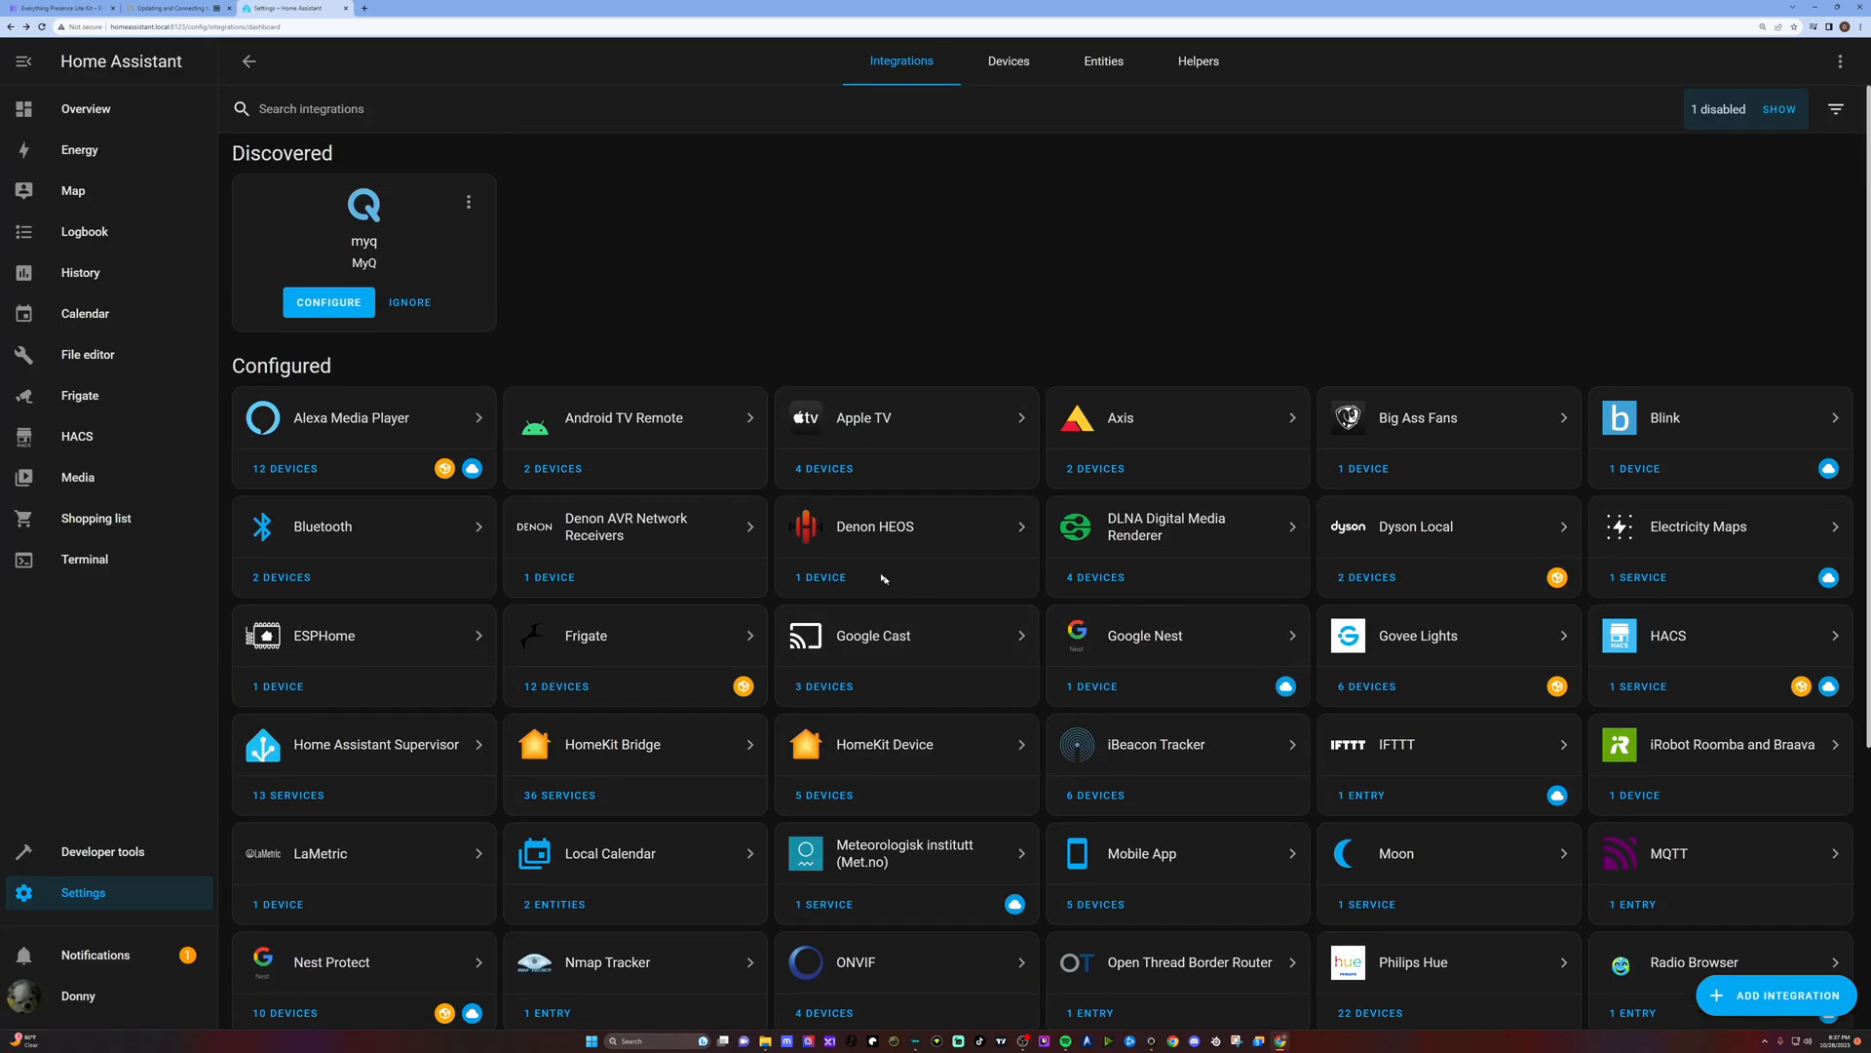
{"action": "scroll", "scroll_direction": "down", "scroll_amount": 3}
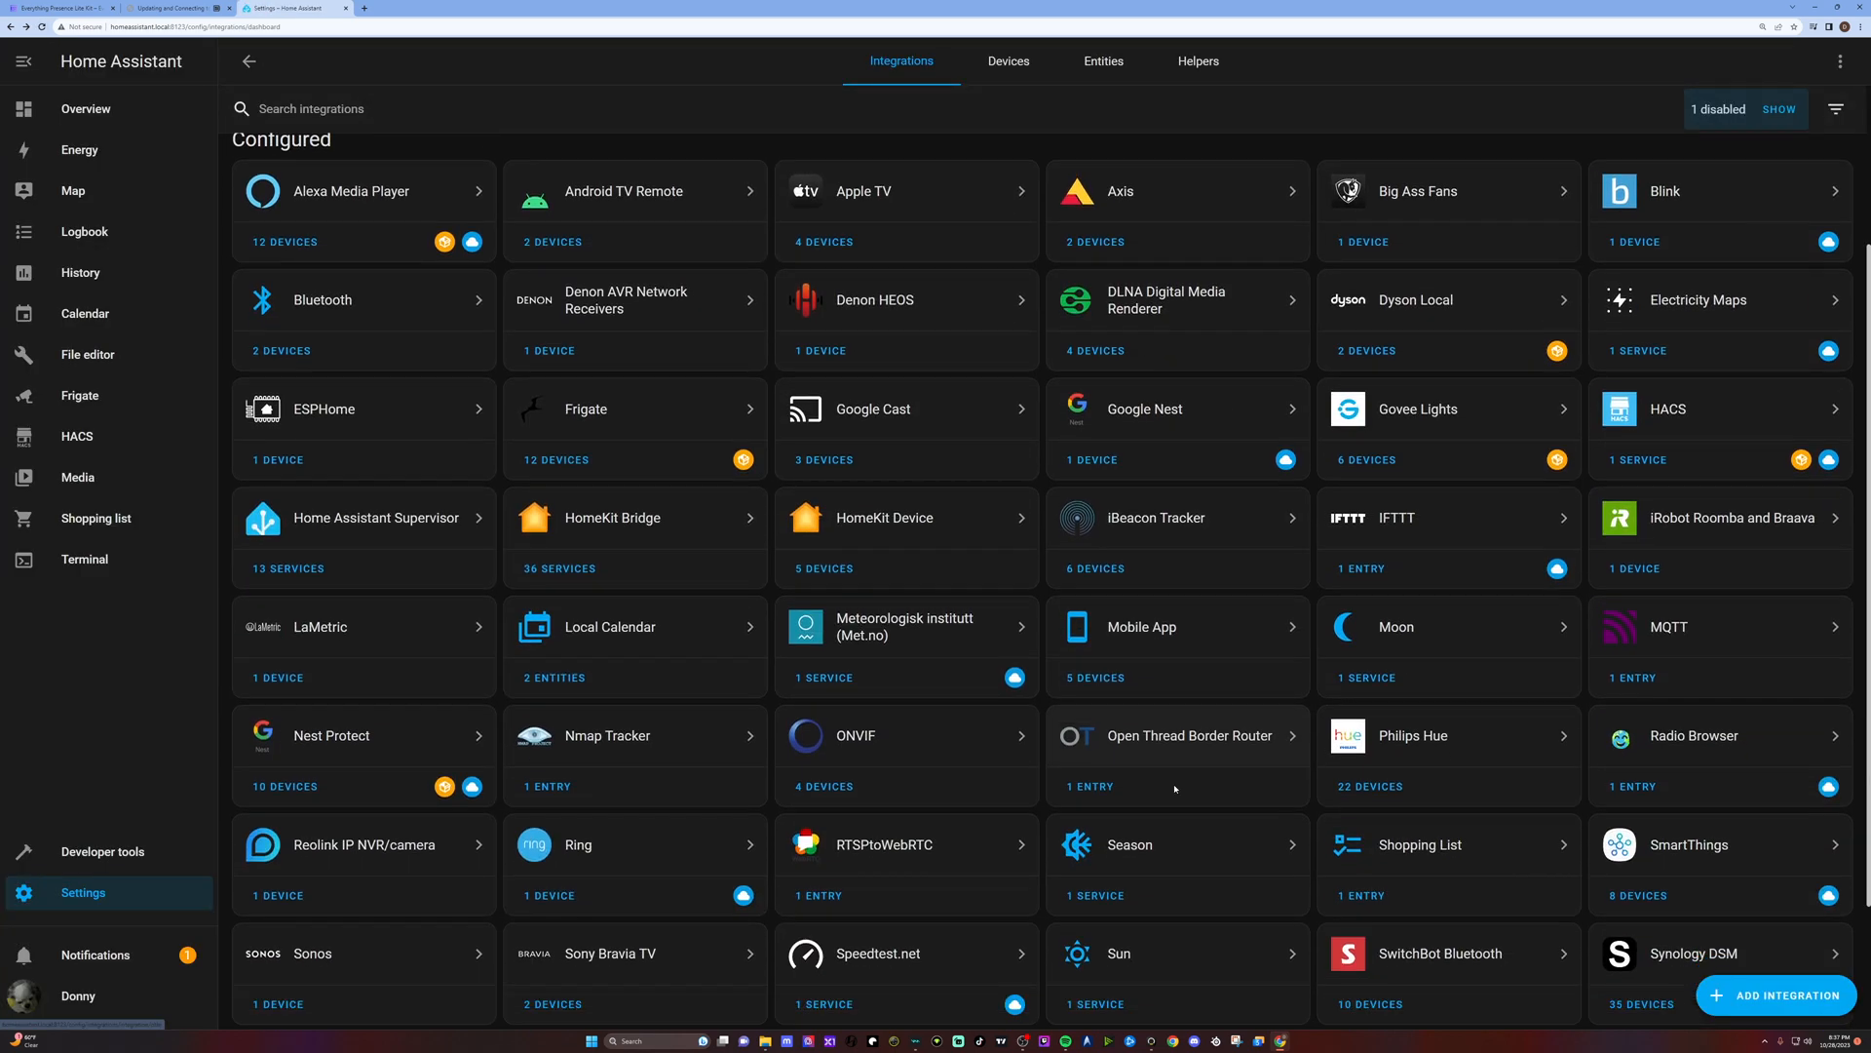
{"action": "scroll", "scroll_direction": "down", "scroll_amount": 3}
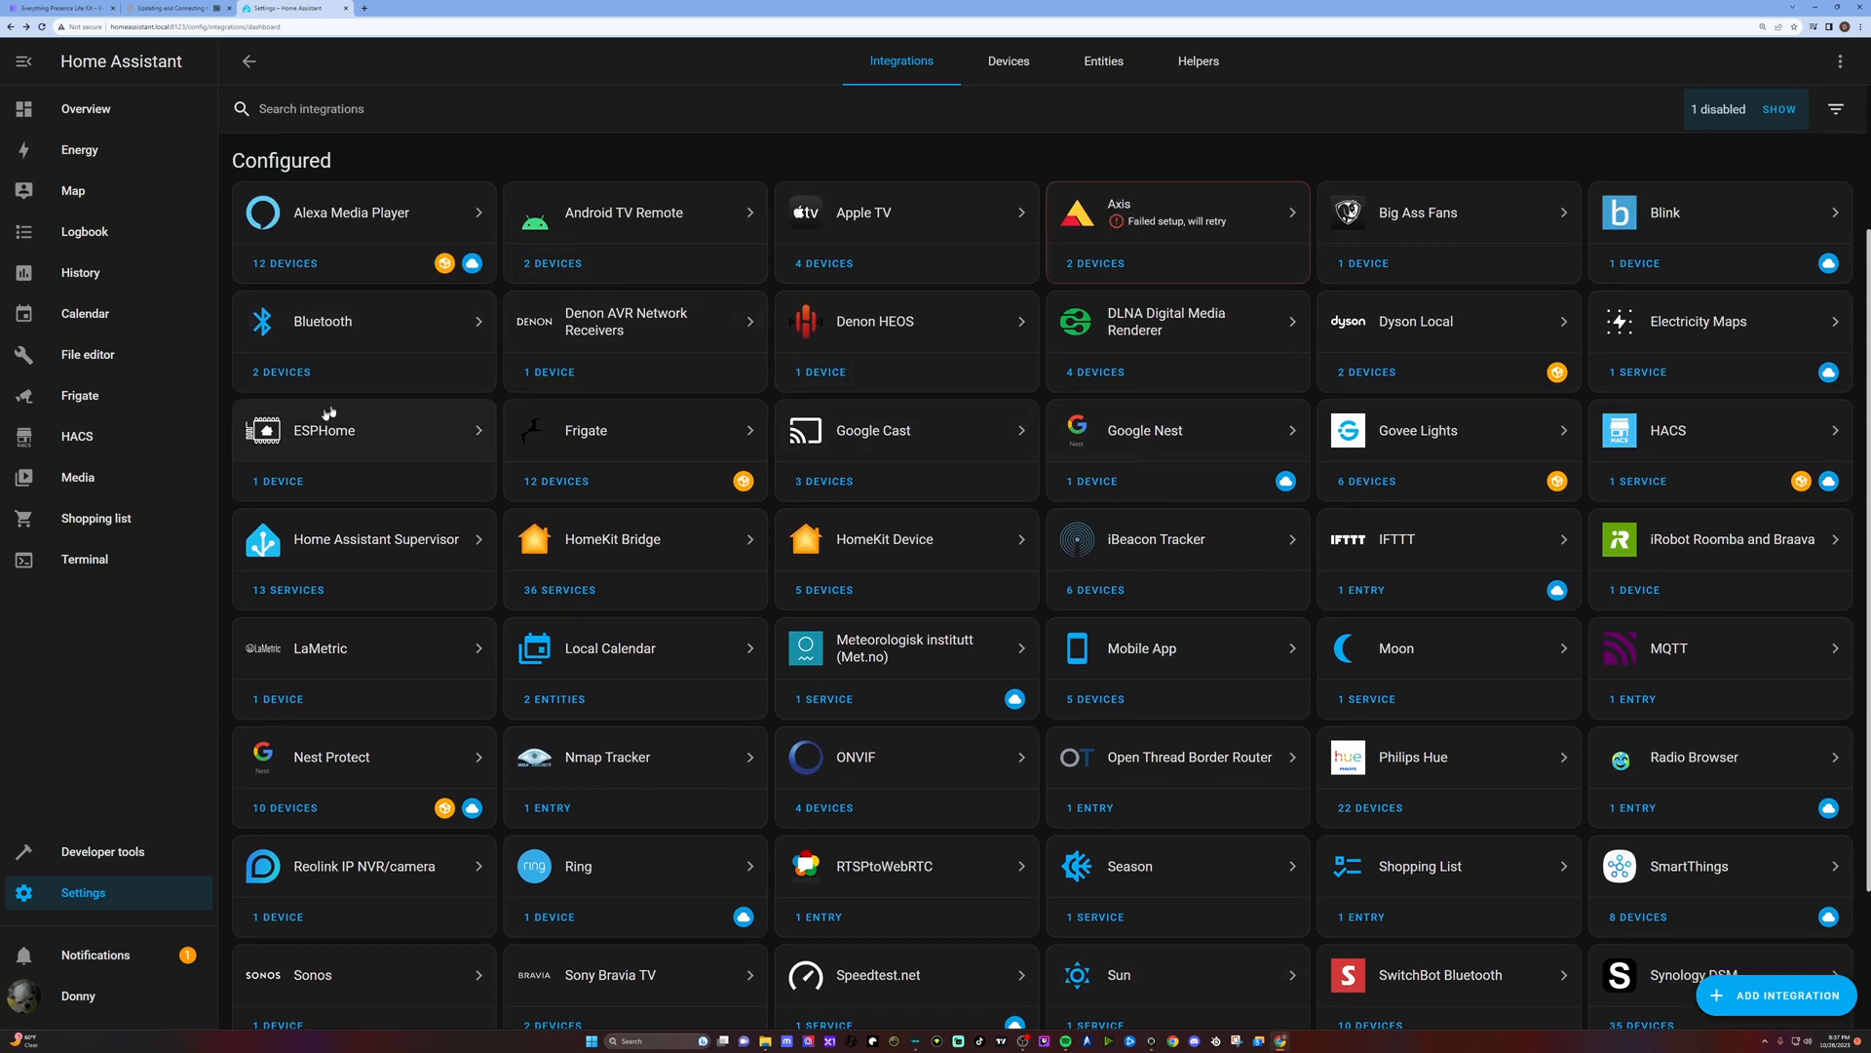
{"action": "left_click", "coordinate": [323, 431]}
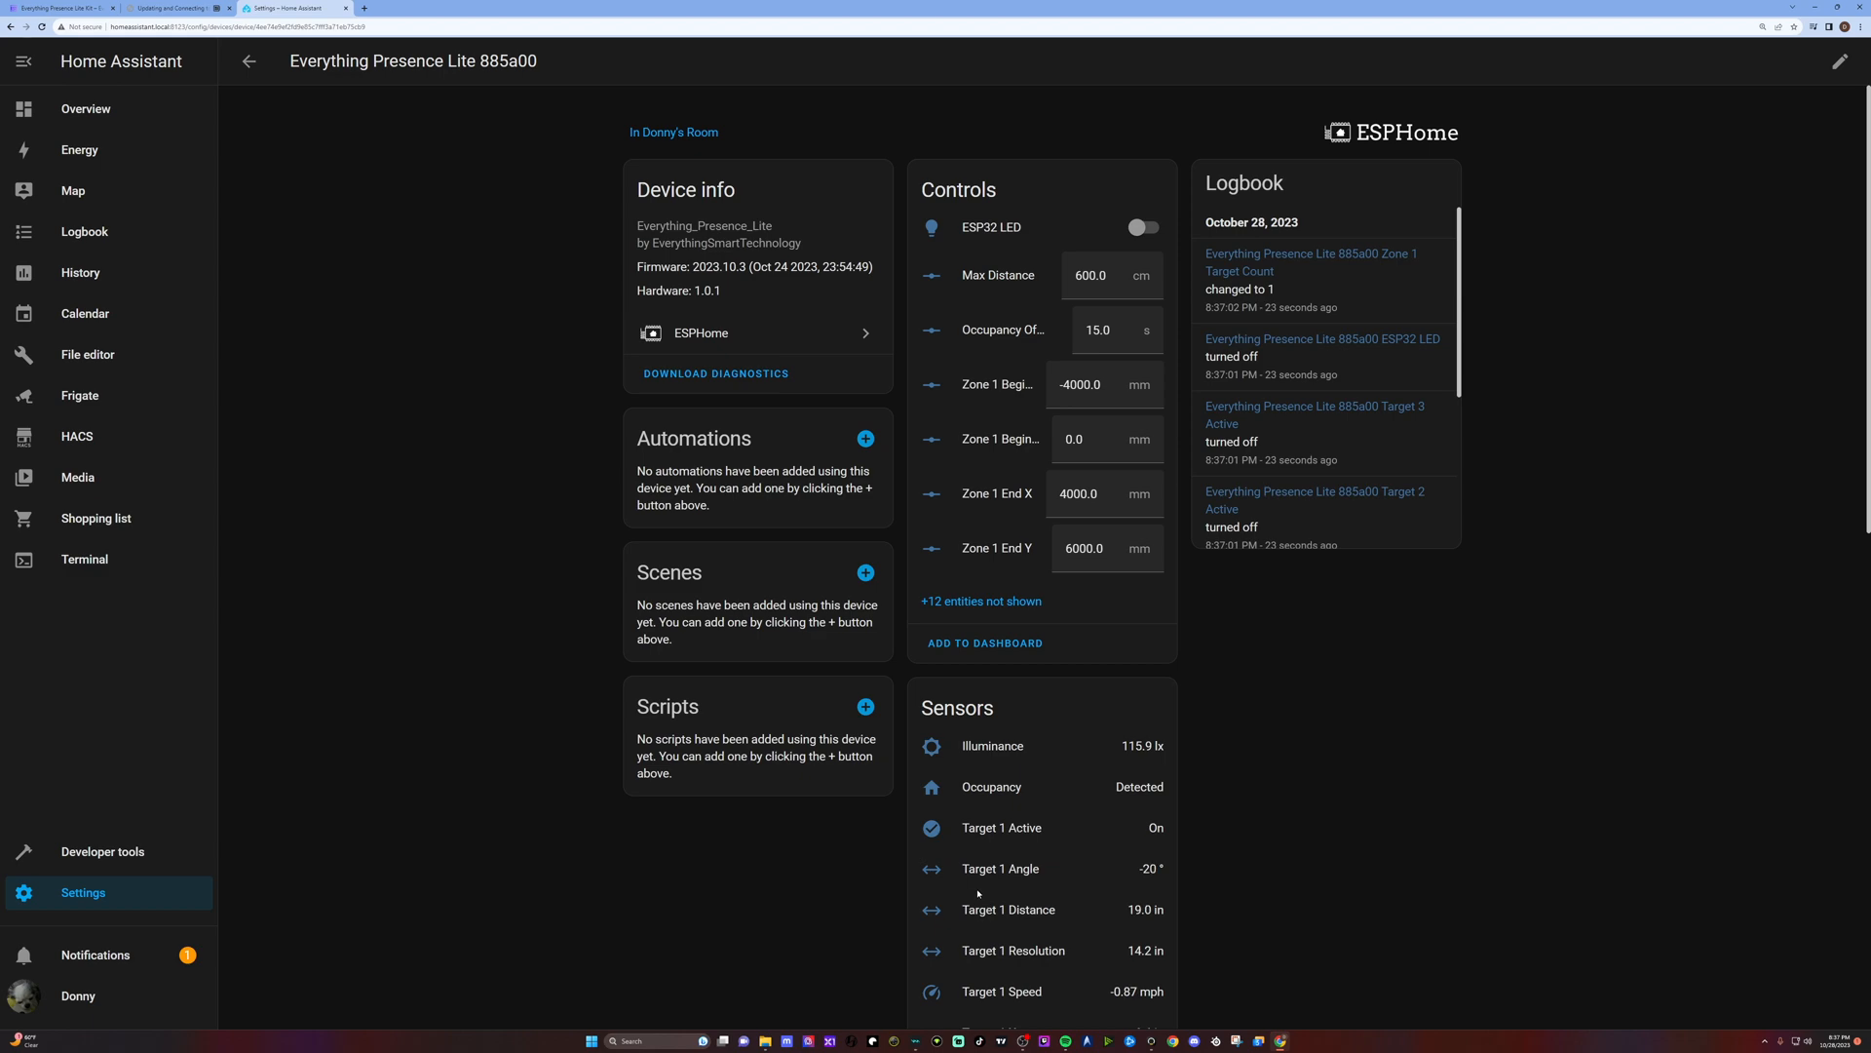
- Switch the ESP32 LED on and off repeatedly from the Controls card
{"action": "scroll", "scroll_direction": "down", "scroll_amount": 3}
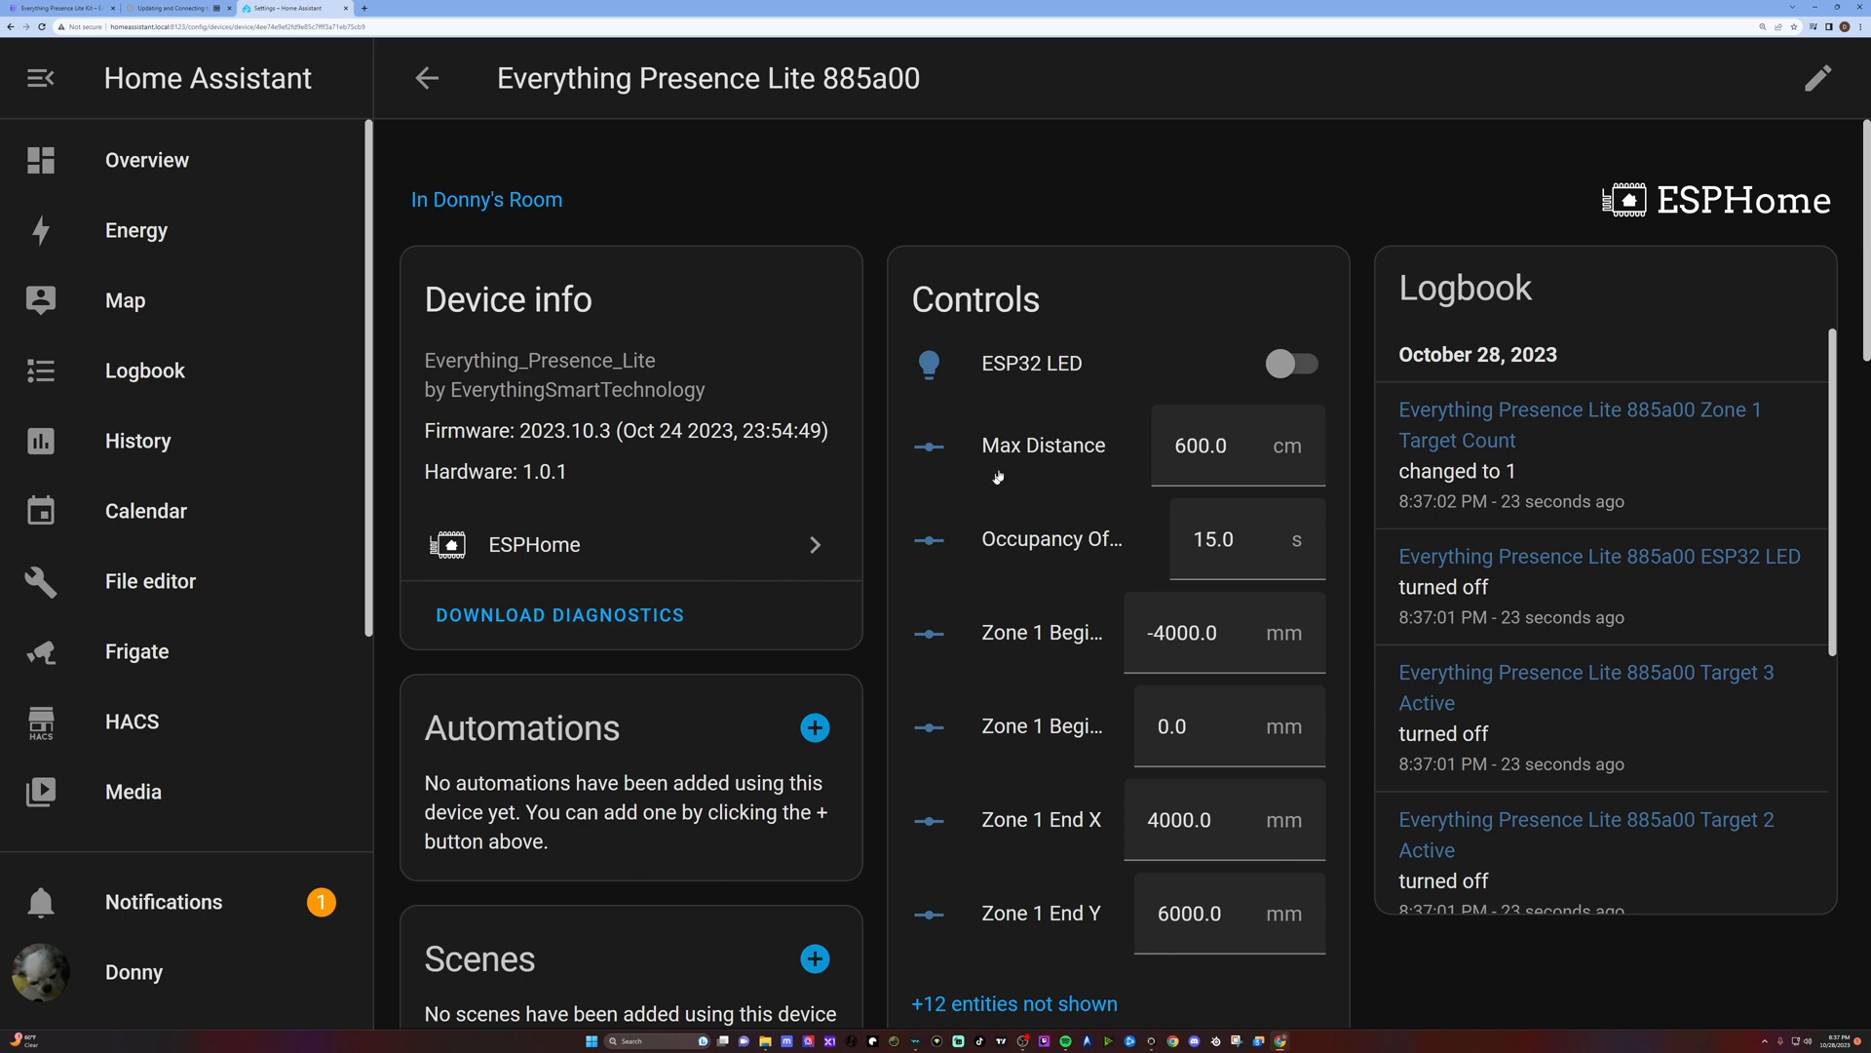
{"action": "left_click", "coordinate": [1295, 364]}
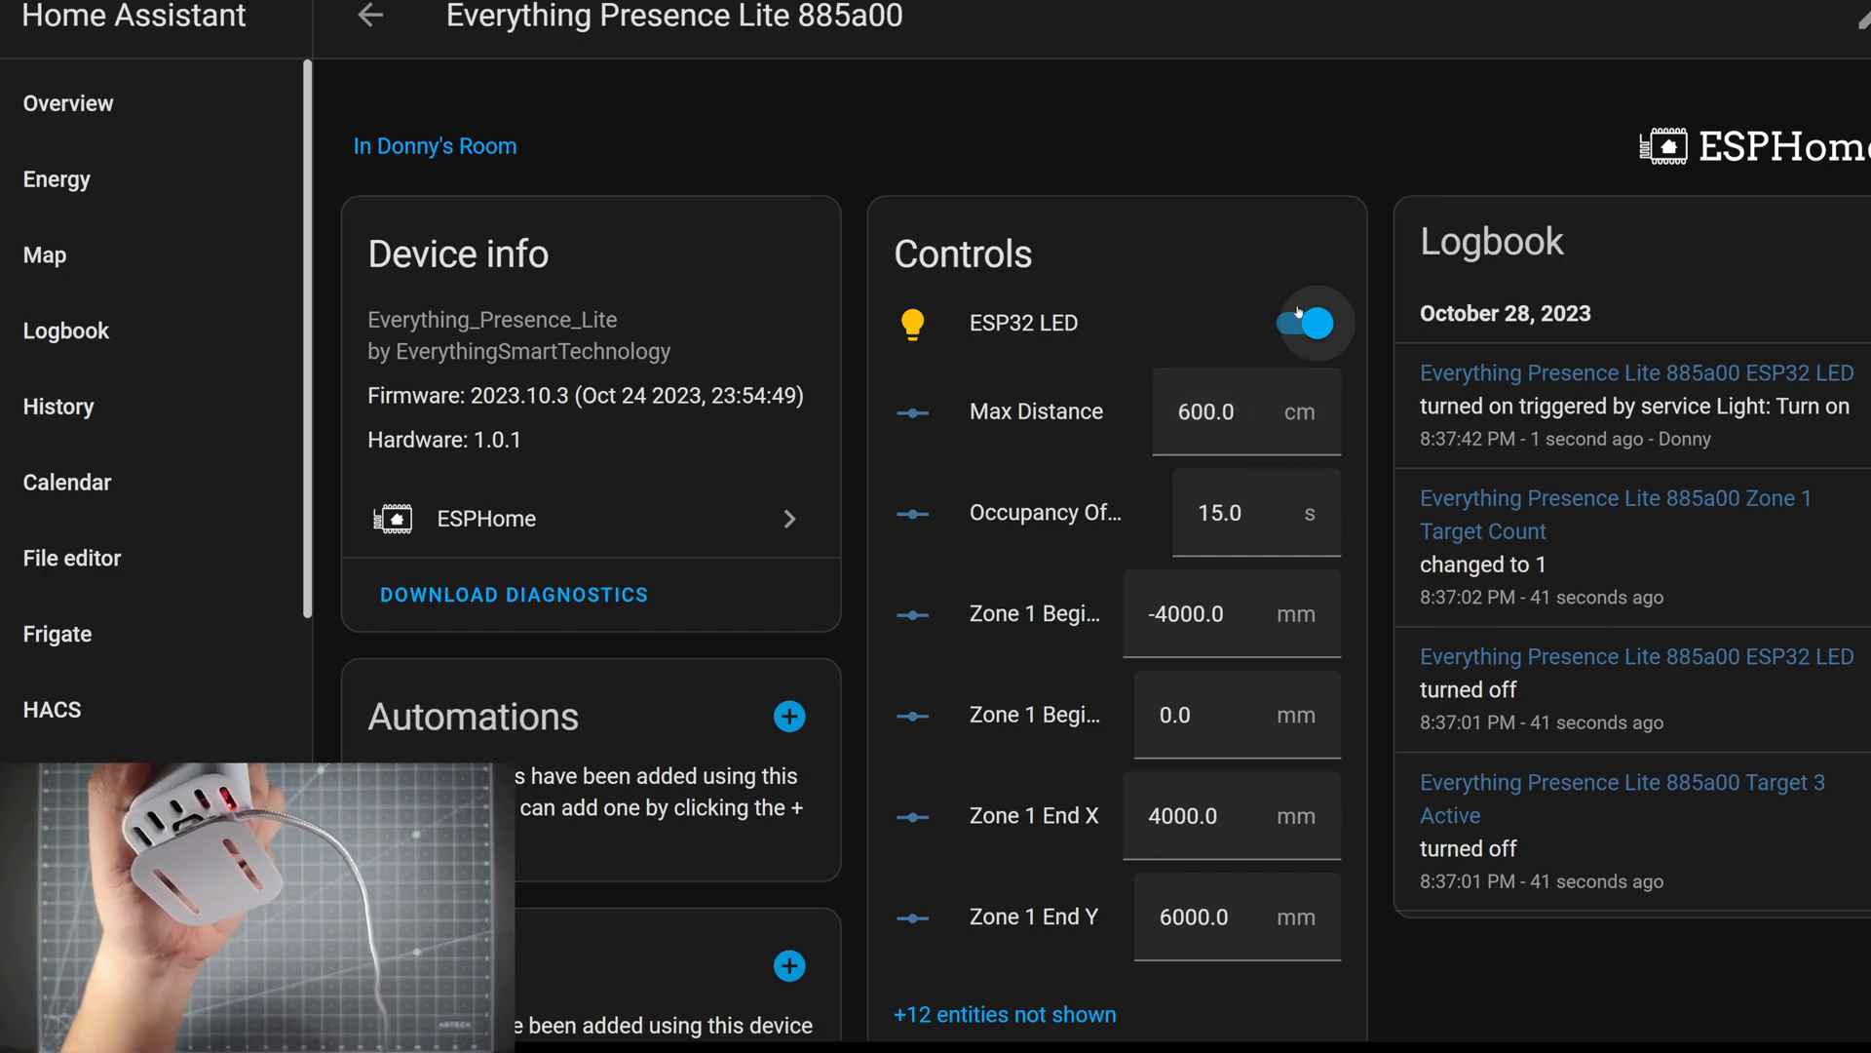
{"action": "left_click", "coordinate": [1314, 322]}
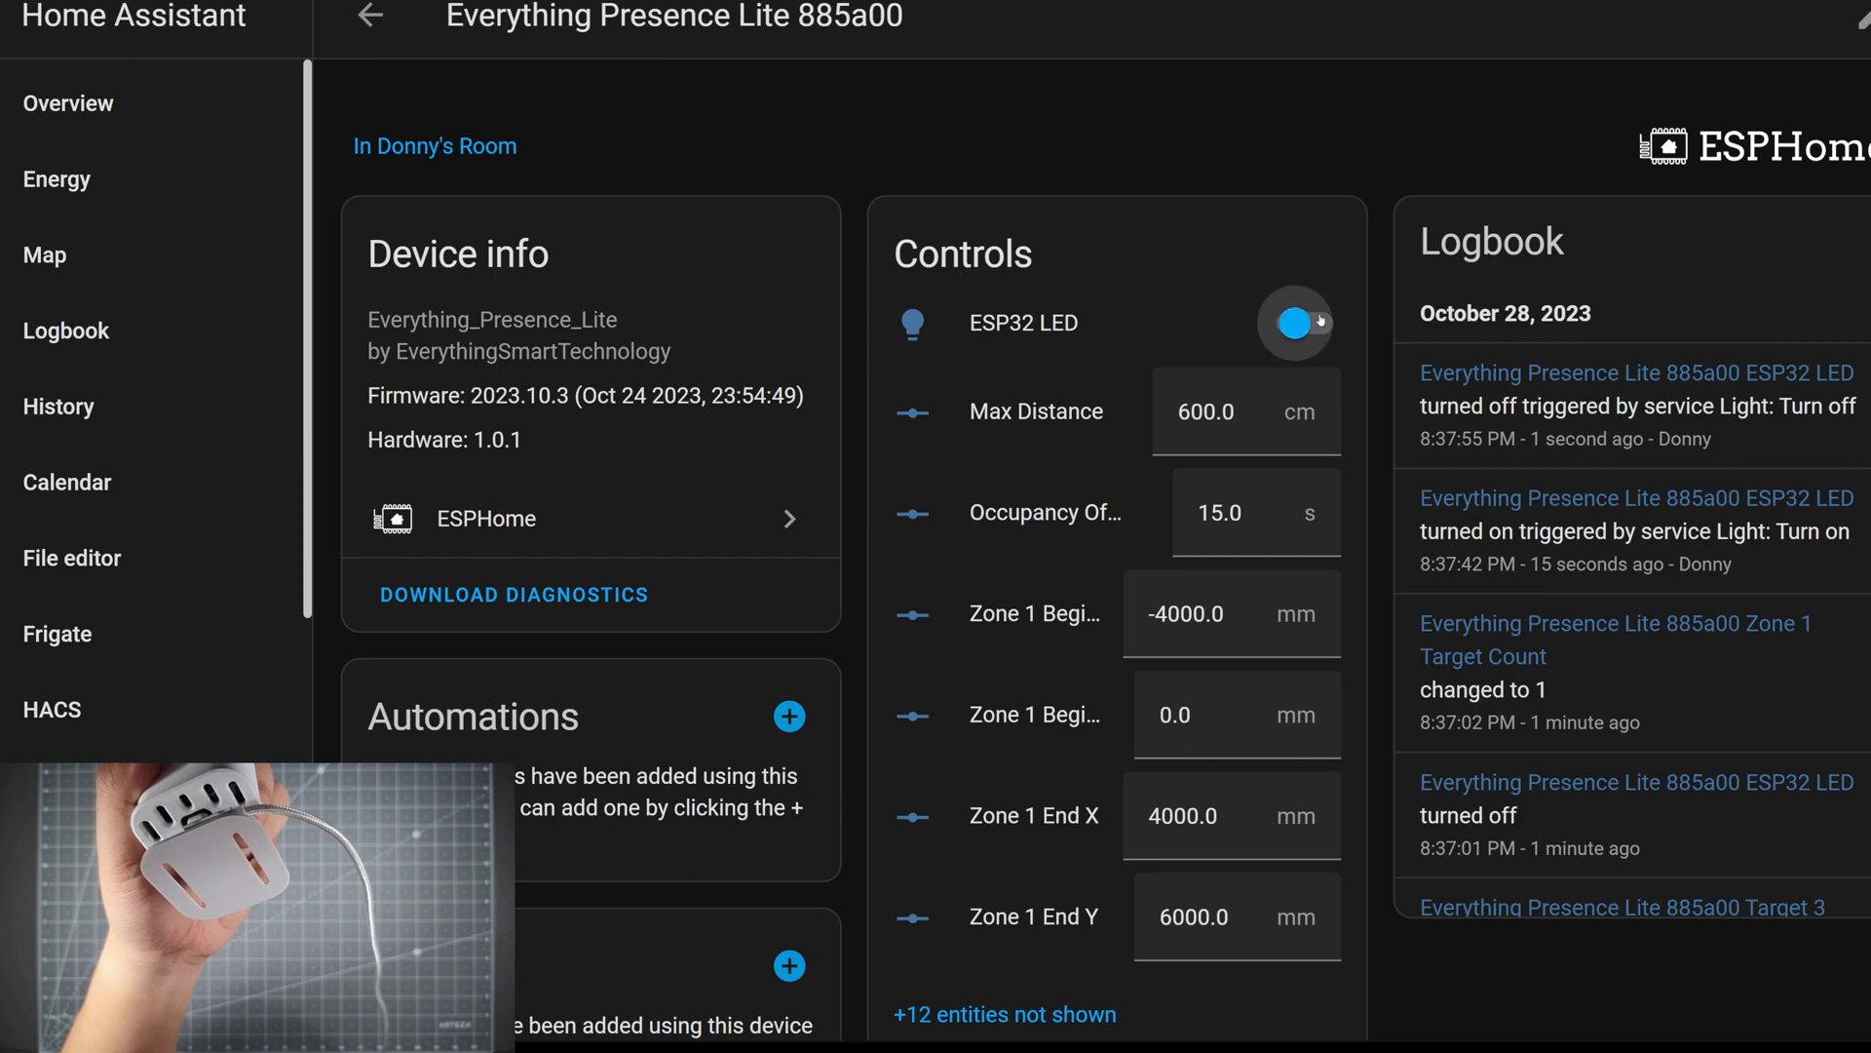
{"action": "left_click", "coordinate": [1295, 324]}
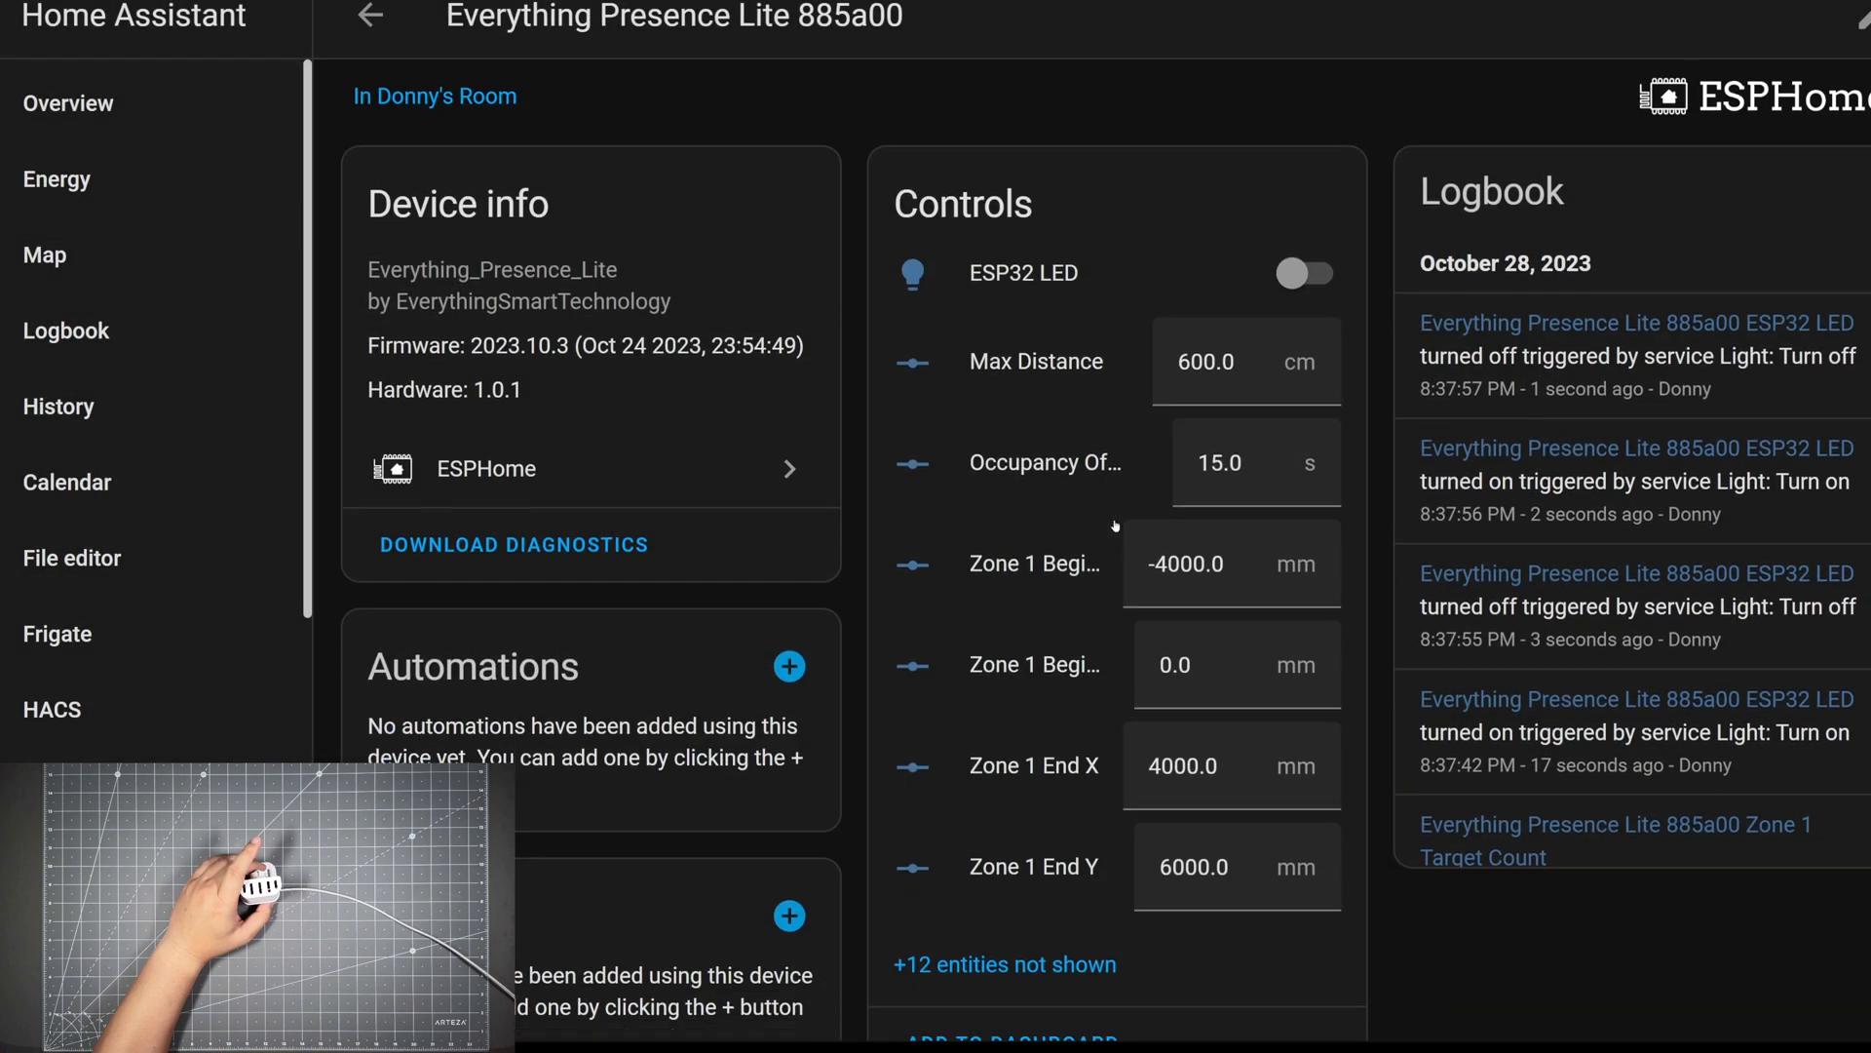
{"action": "scroll", "scroll_direction": "down", "scroll_amount": 3}
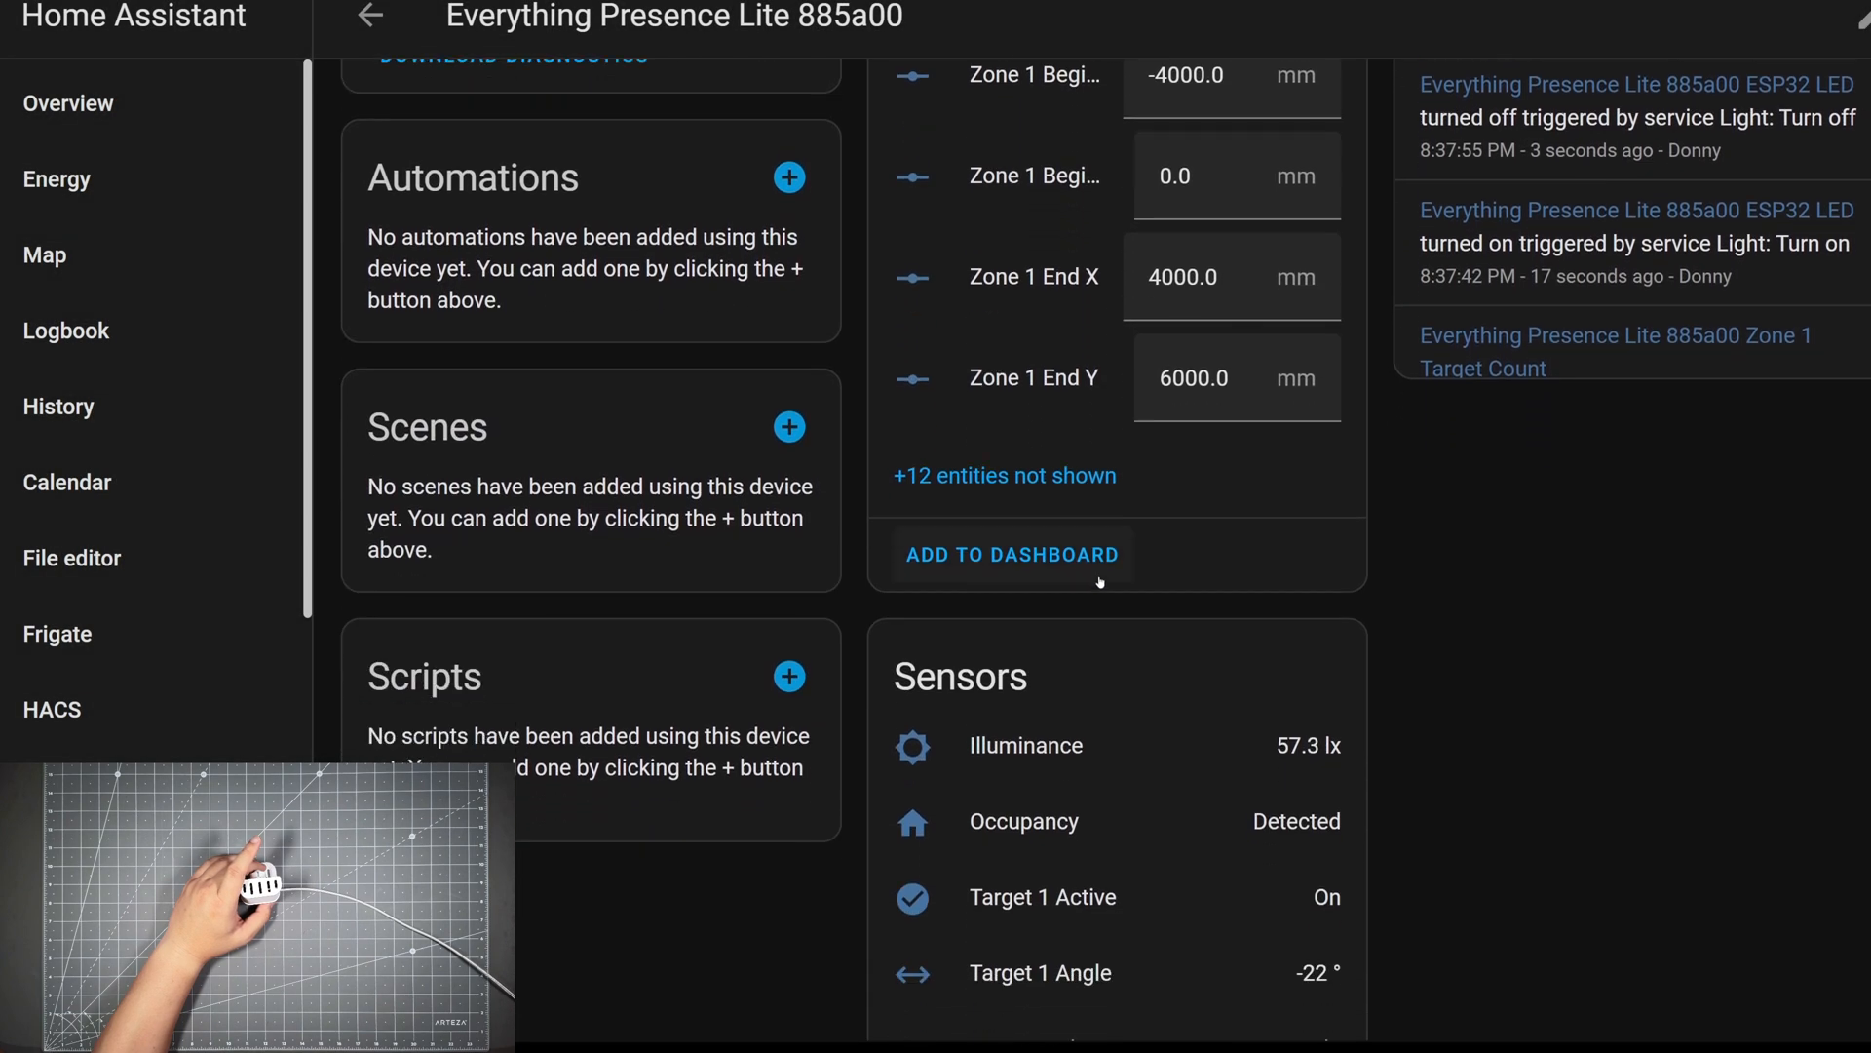
{"action": "scroll", "scroll_direction": "down", "scroll_amount": 3}
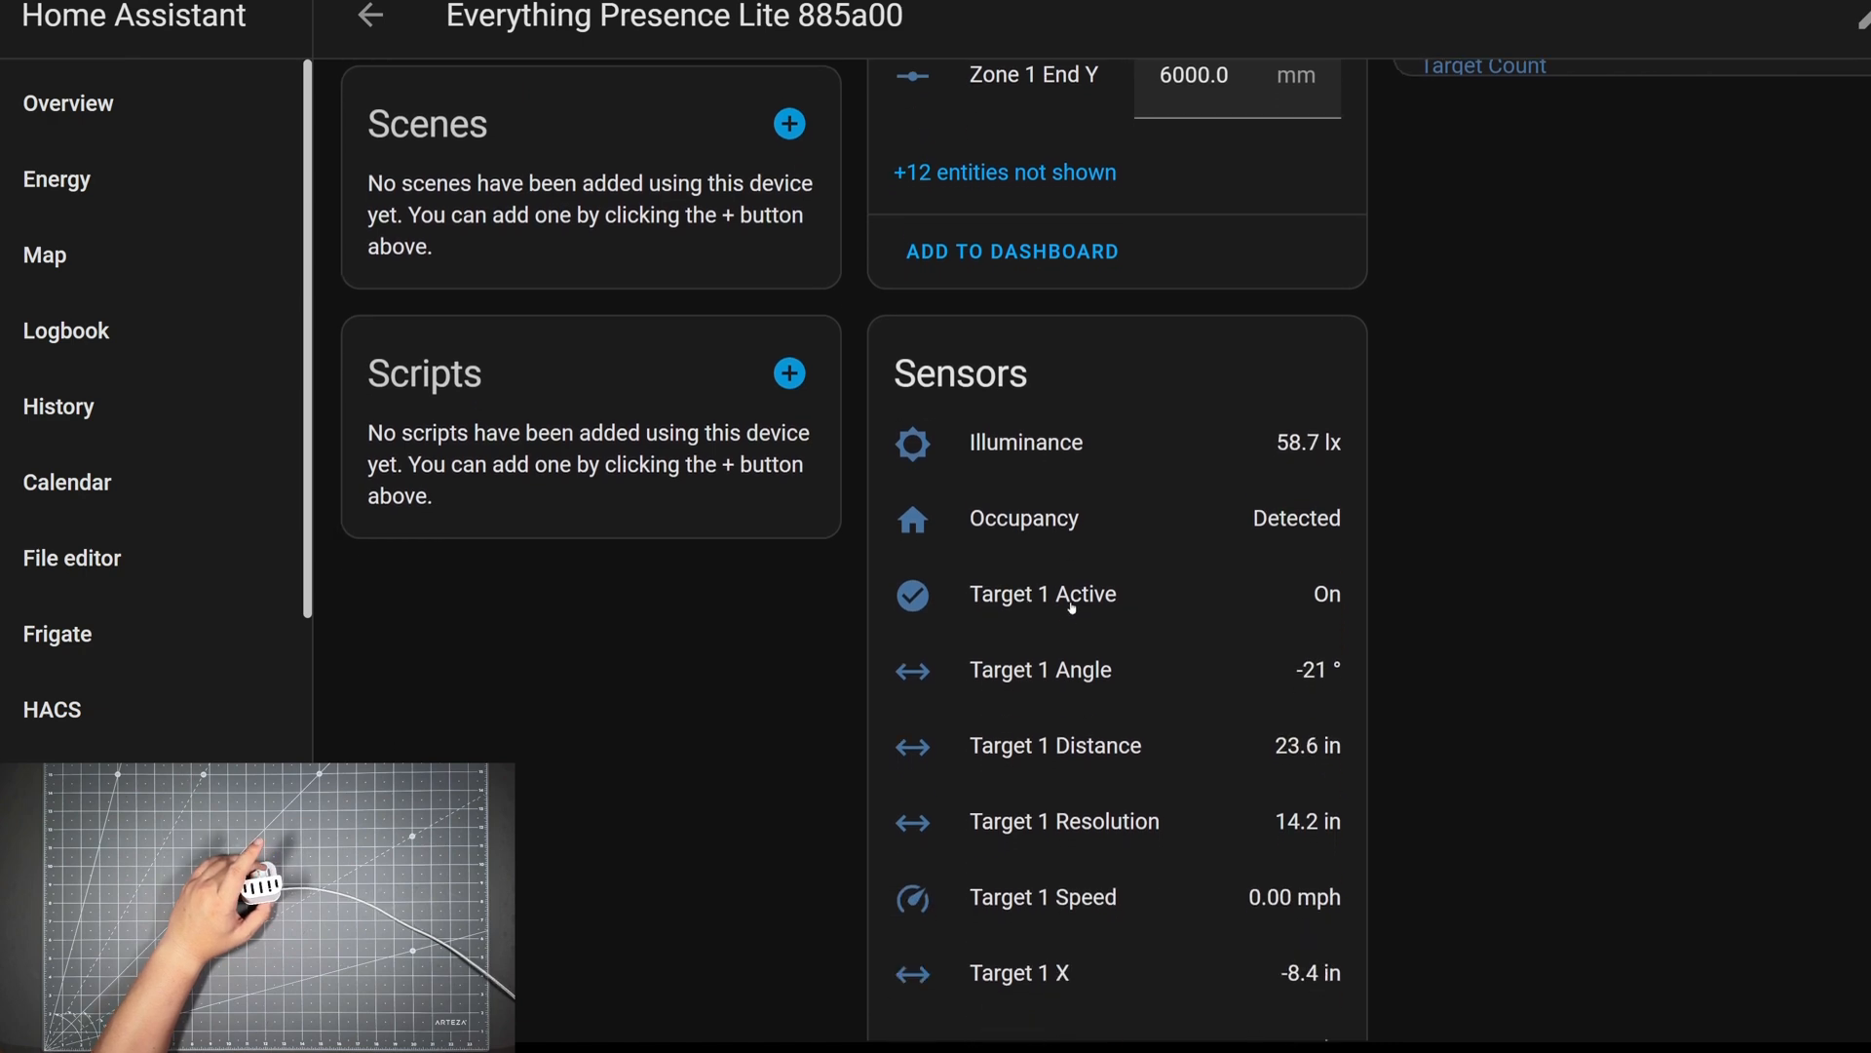
{"action": "scroll", "scroll_direction": "down", "scroll_amount": 3}
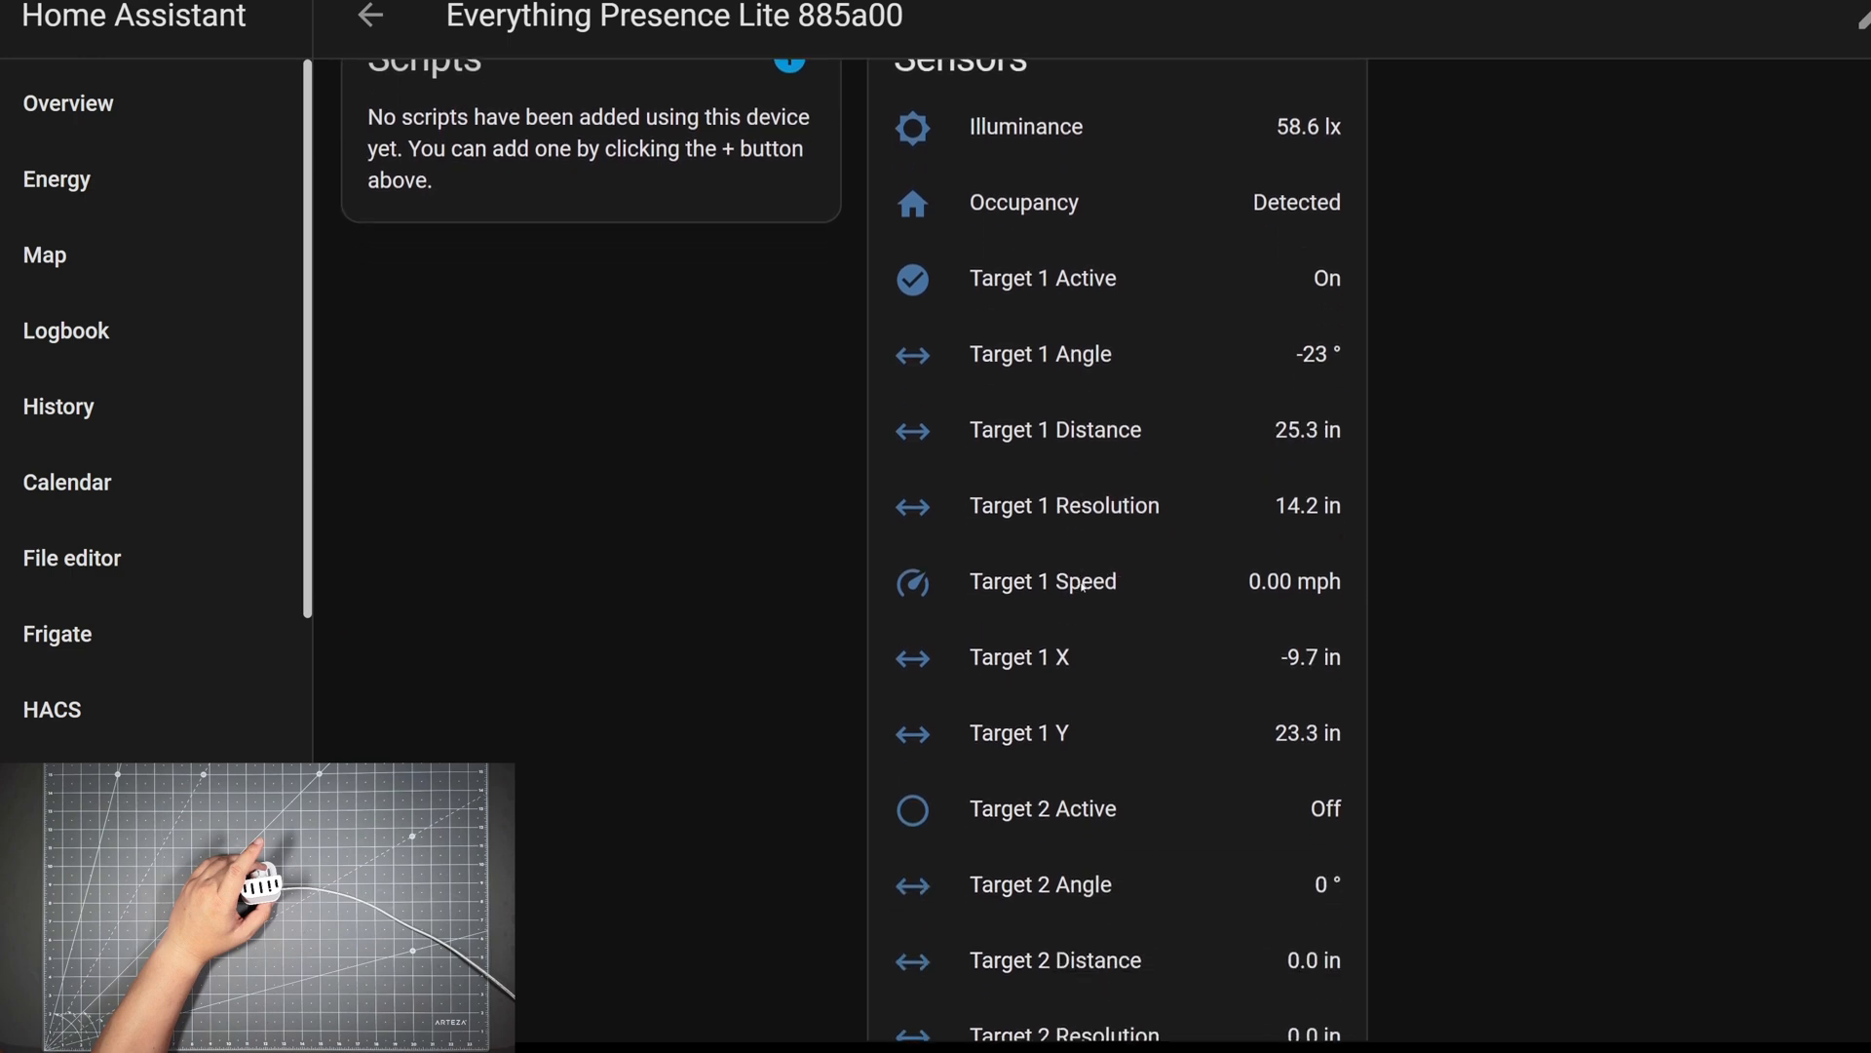
{"action": "scroll", "scroll_direction": "down", "scroll_amount": 3}
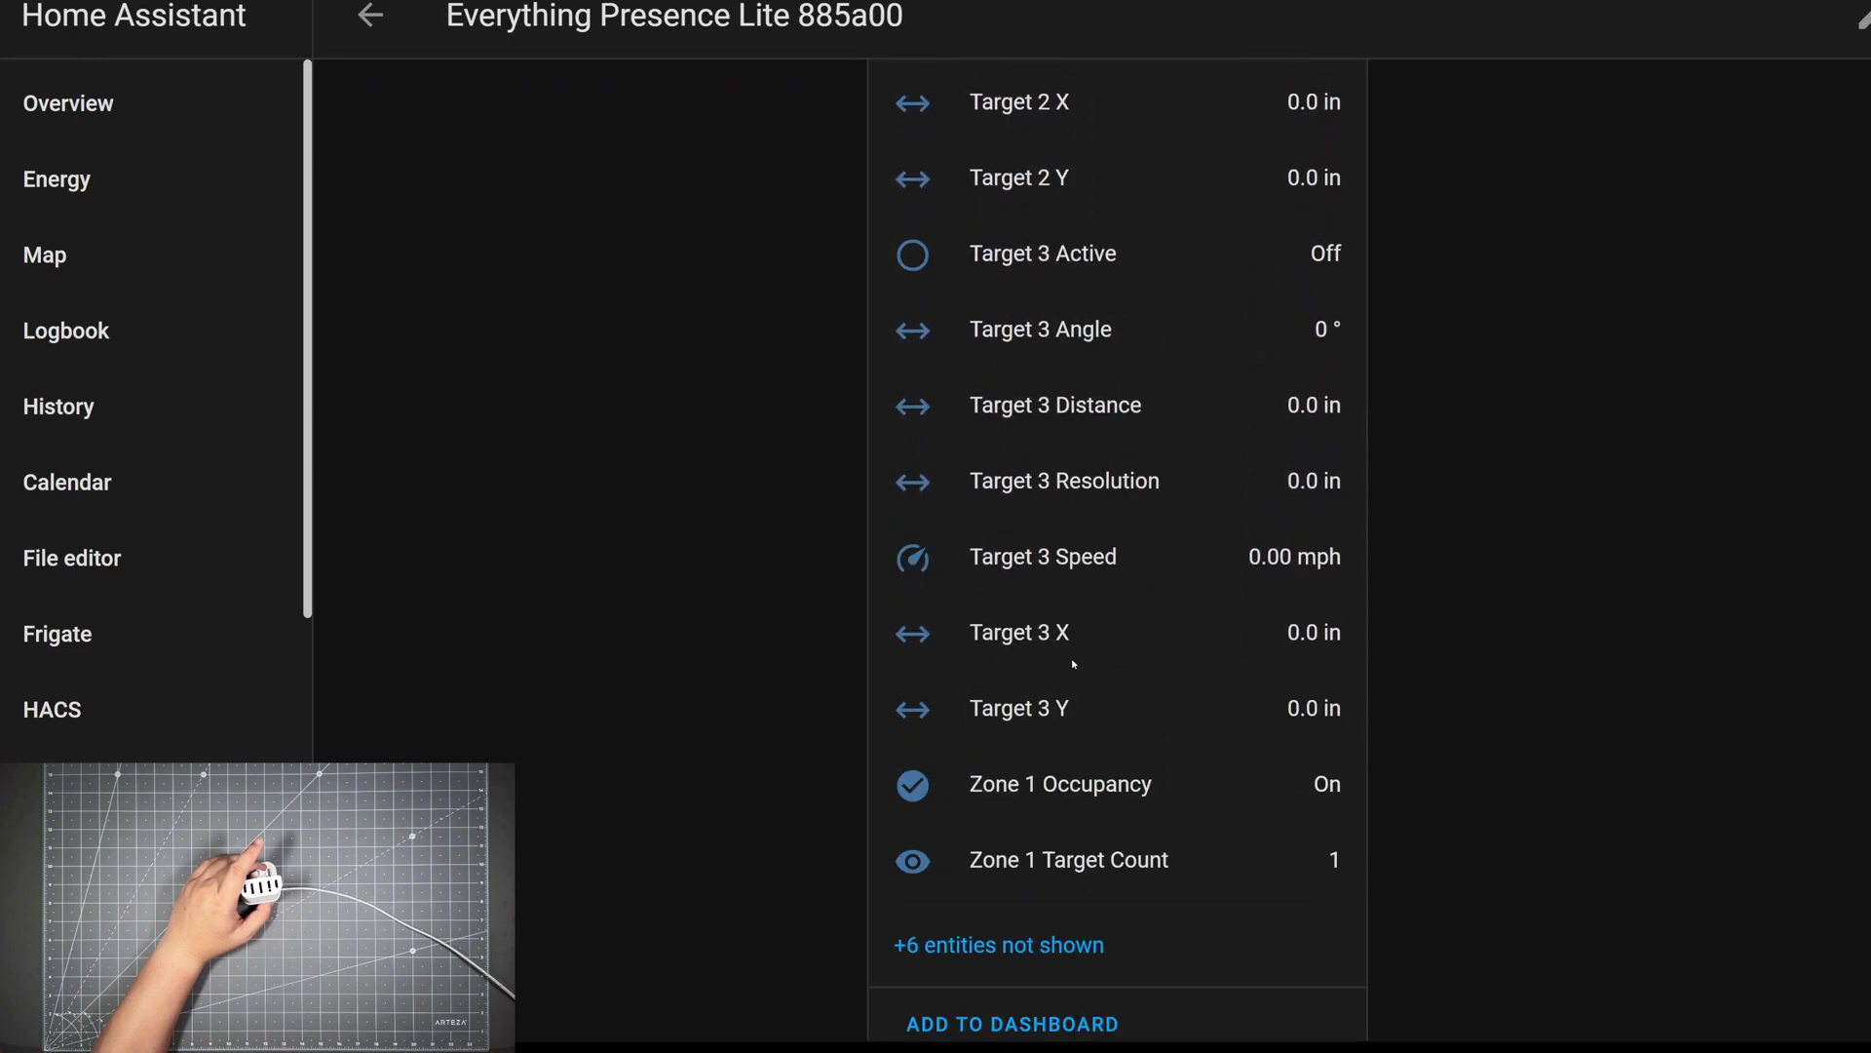
{"action": "scroll", "scroll_direction": "down", "scroll_amount": 3}
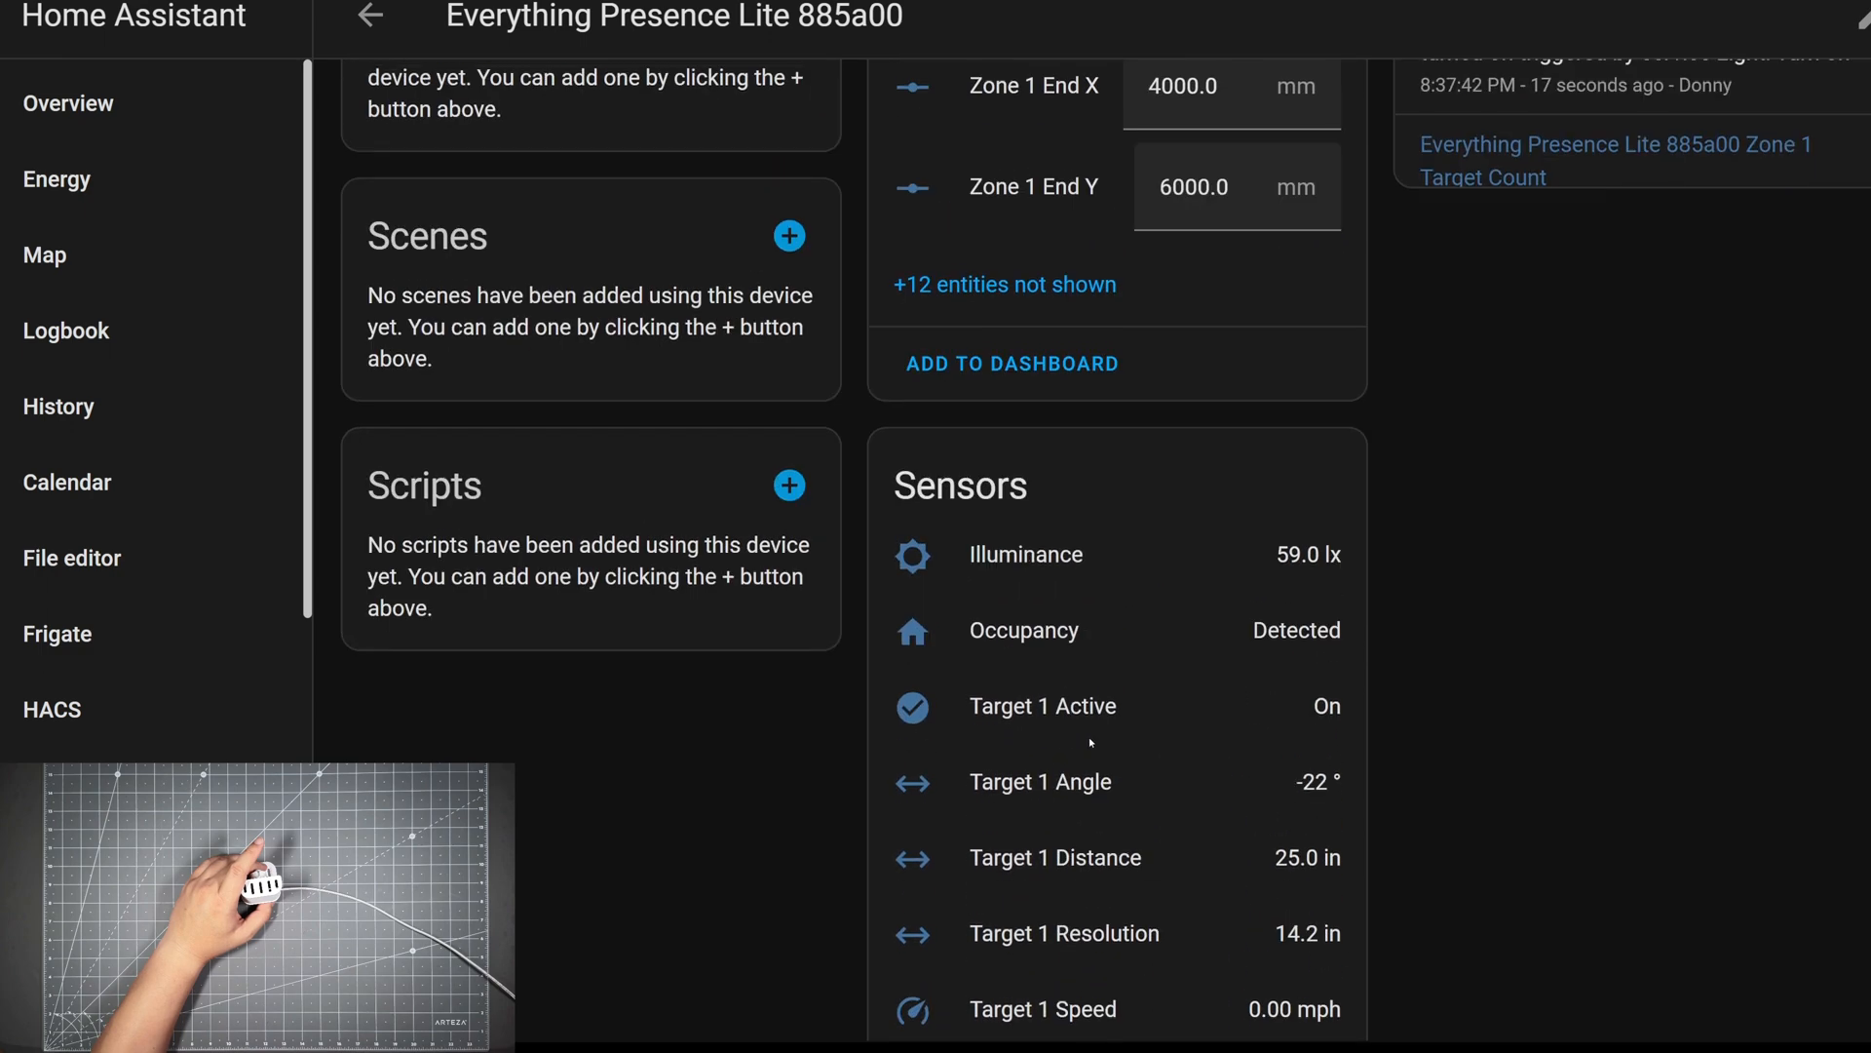